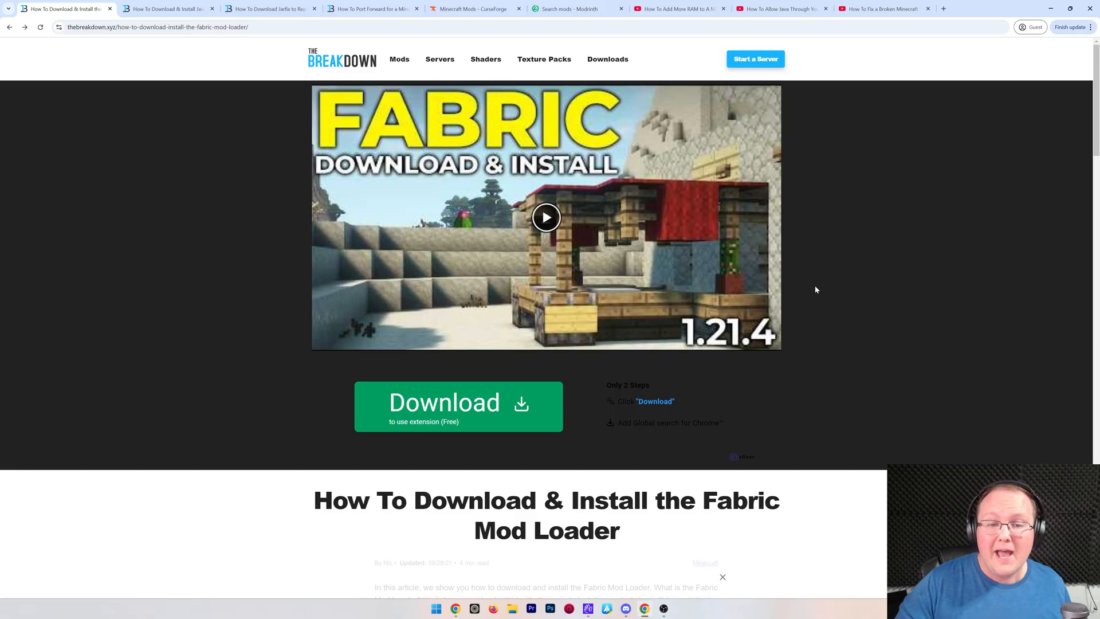
Scroll the Fabric install guide down toward its Download link
scroll(down, 3)
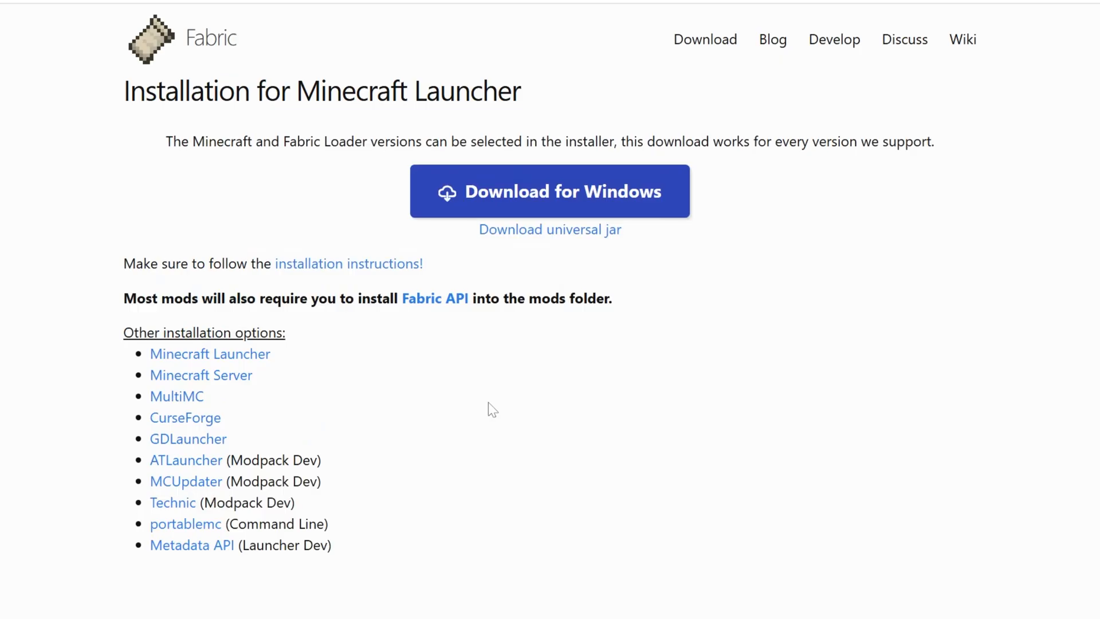
mouse_move(497, 403)
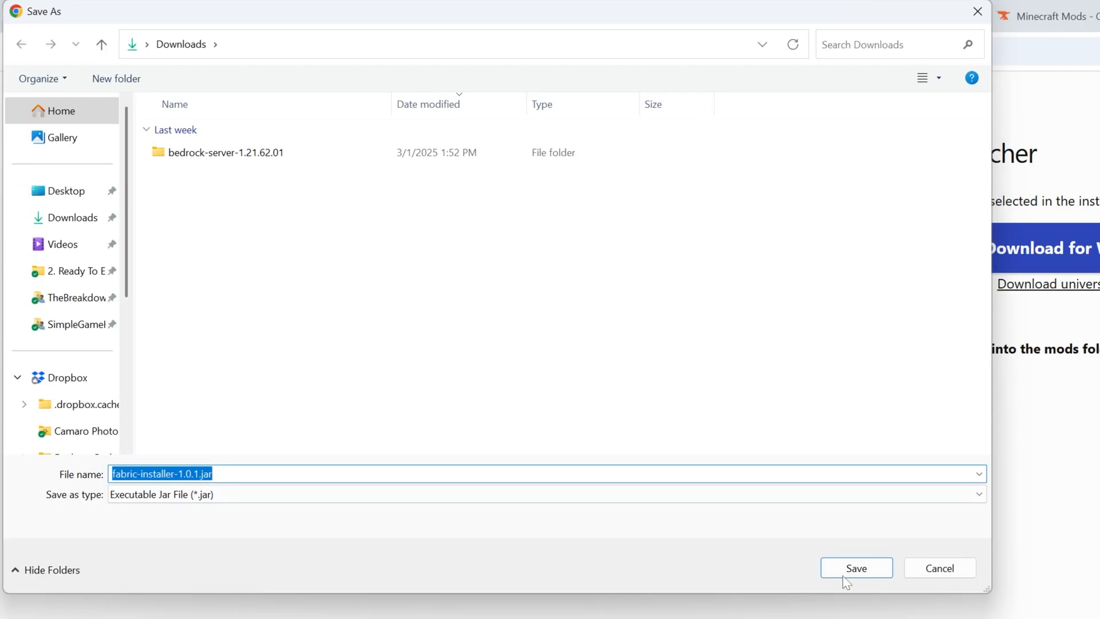
Save fabric-installer-1.0.1.jar into the Downloads folder
click(856, 567)
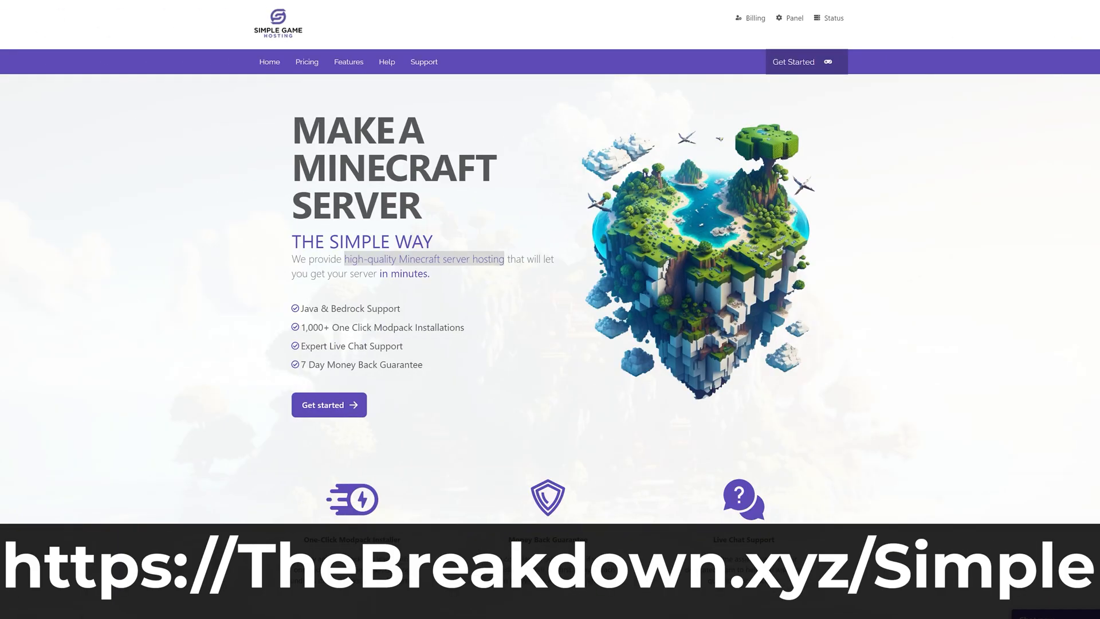
scroll(down, 3)
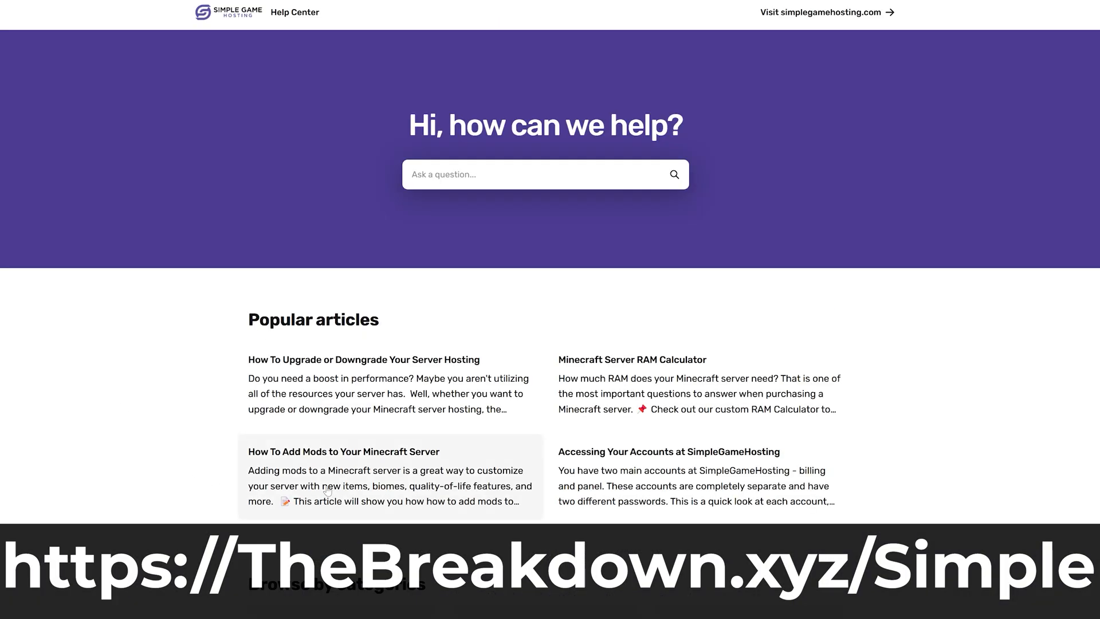
click(355, 451)
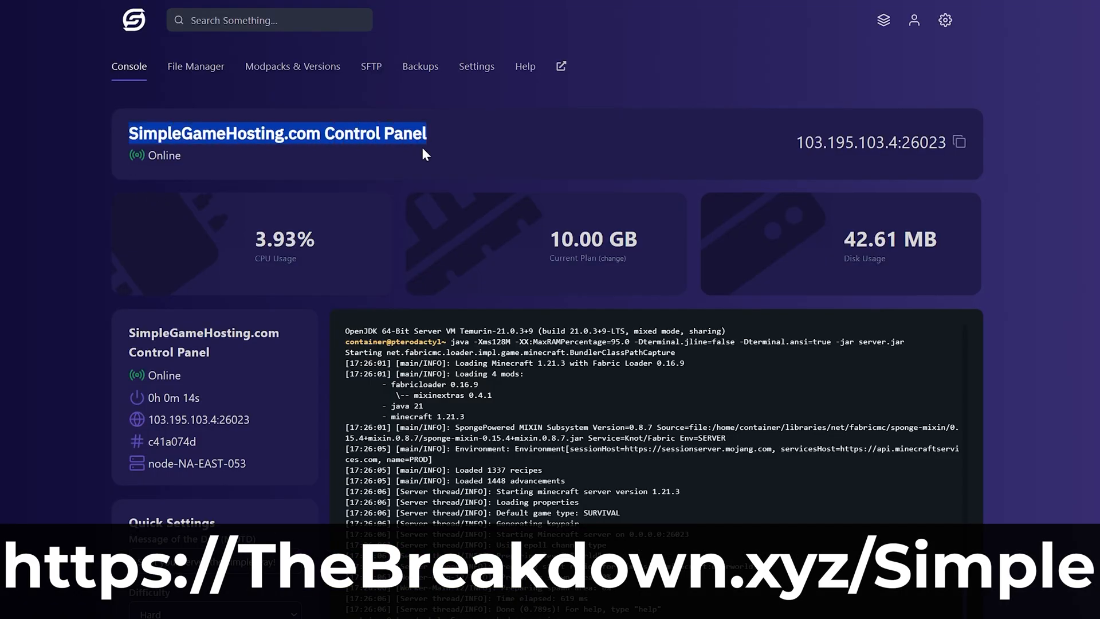
click(476, 67)
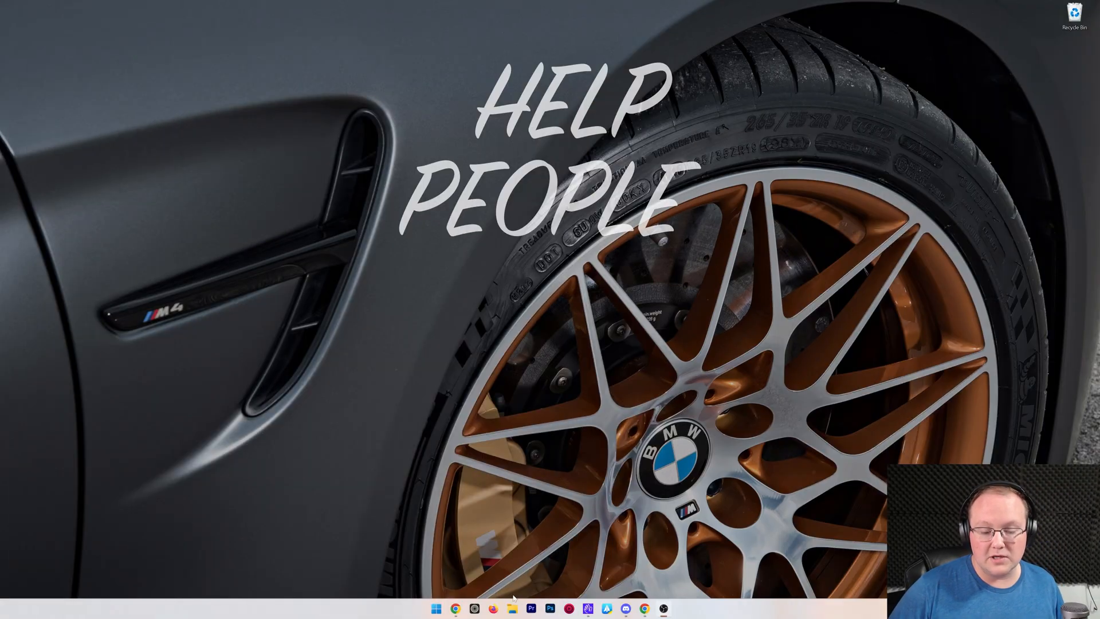
Move fabric-installer-1.0.1.jar from Downloads to the desktop and choose Open with on it
click(511, 609)
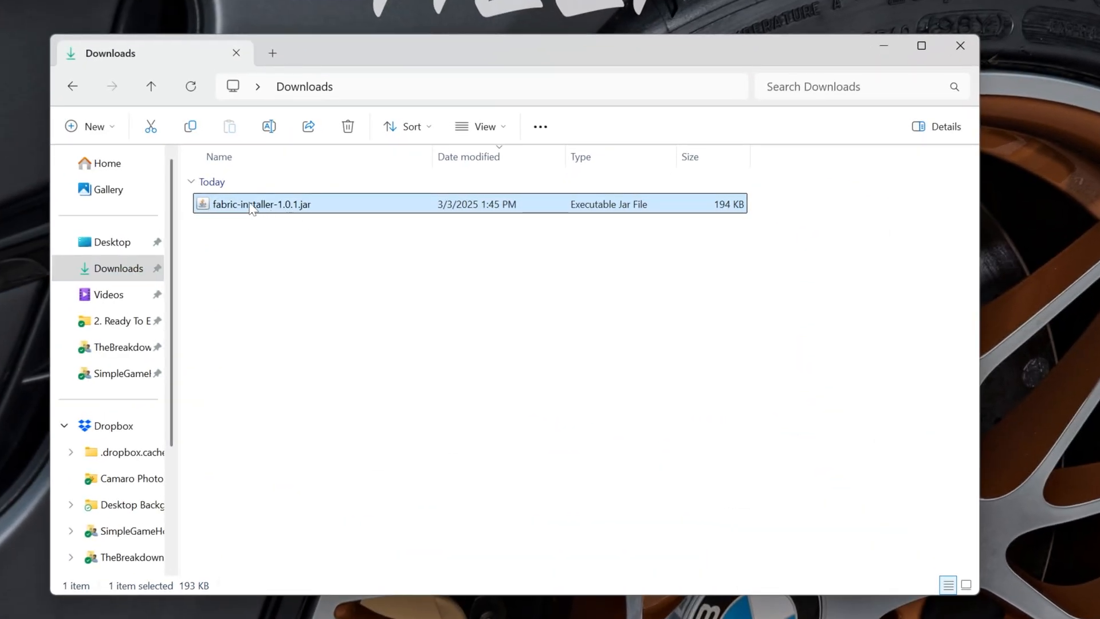
mouse_move(252, 206)
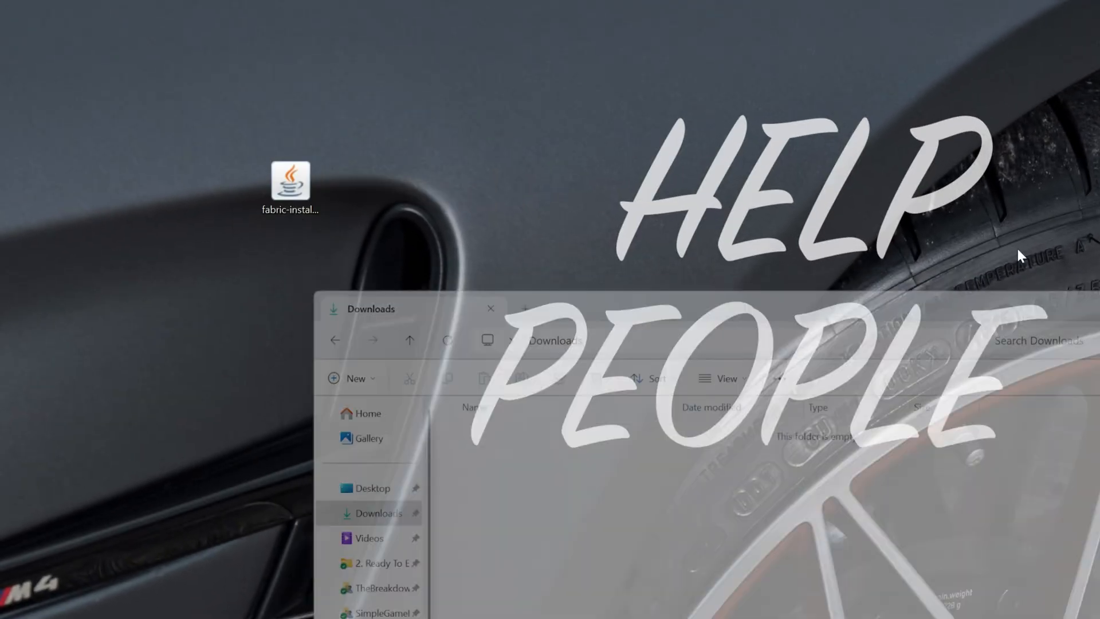
right_click(291, 181)
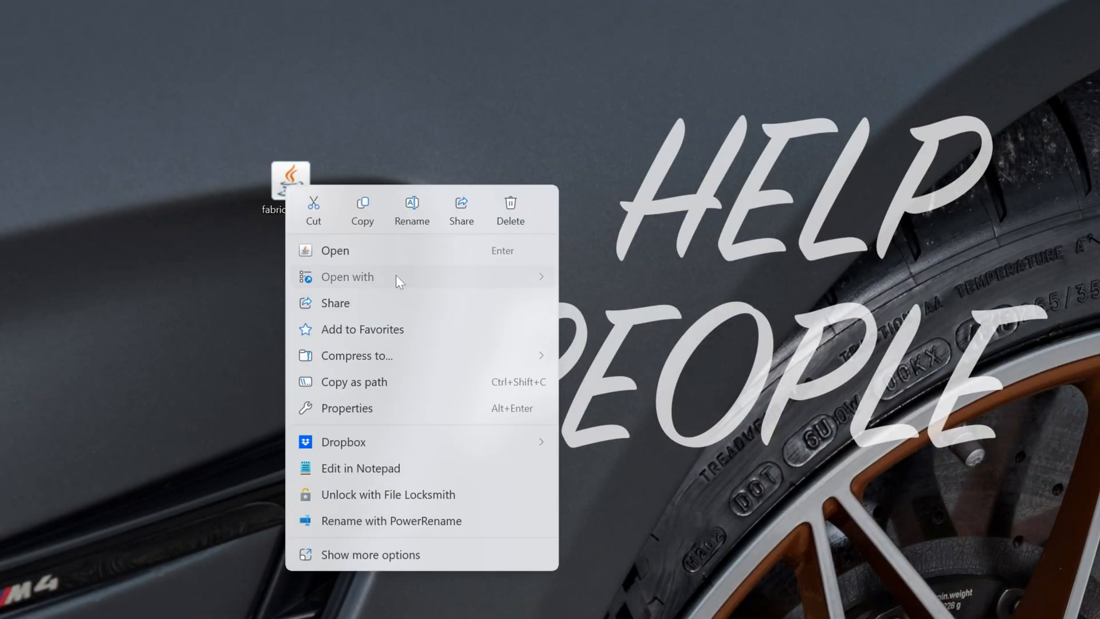
click(334, 250)
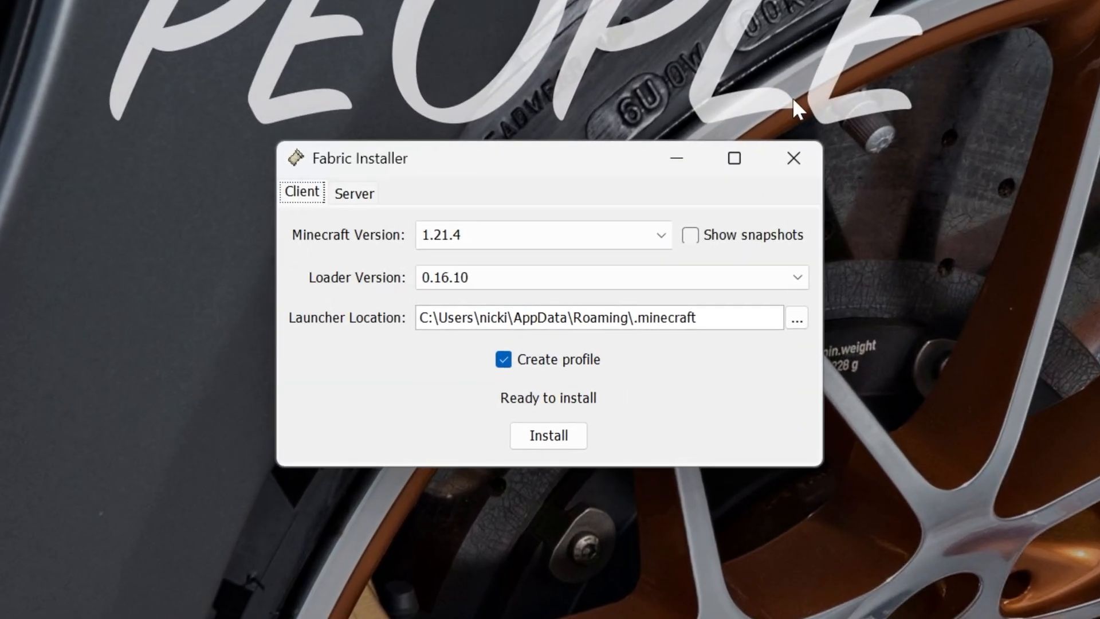
mouse_move(789, 171)
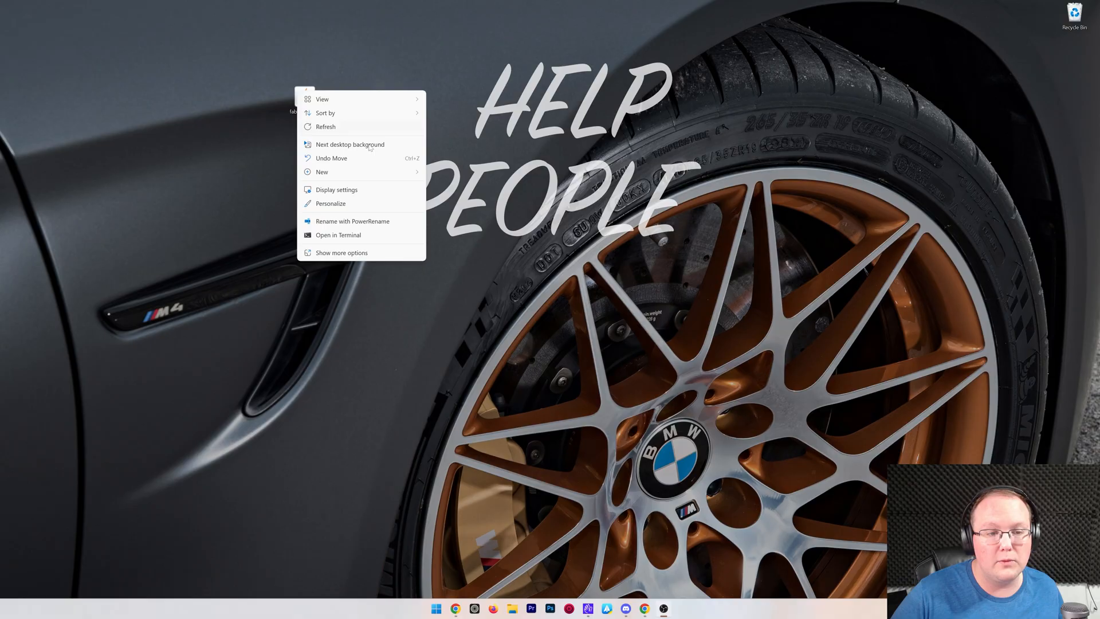
right_click(302, 96)
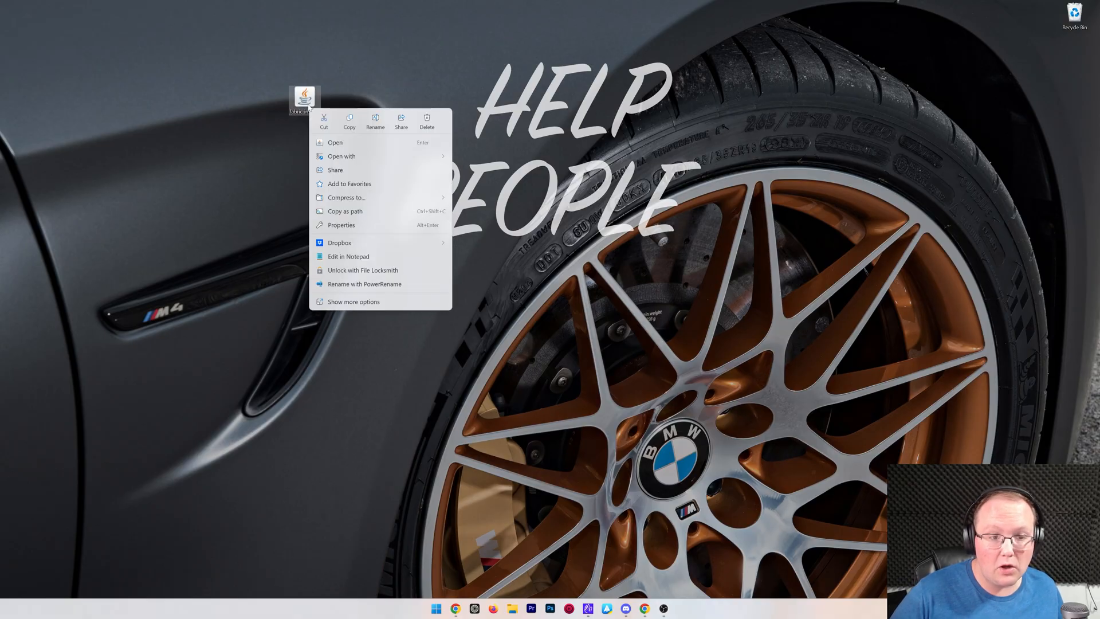
click(341, 156)
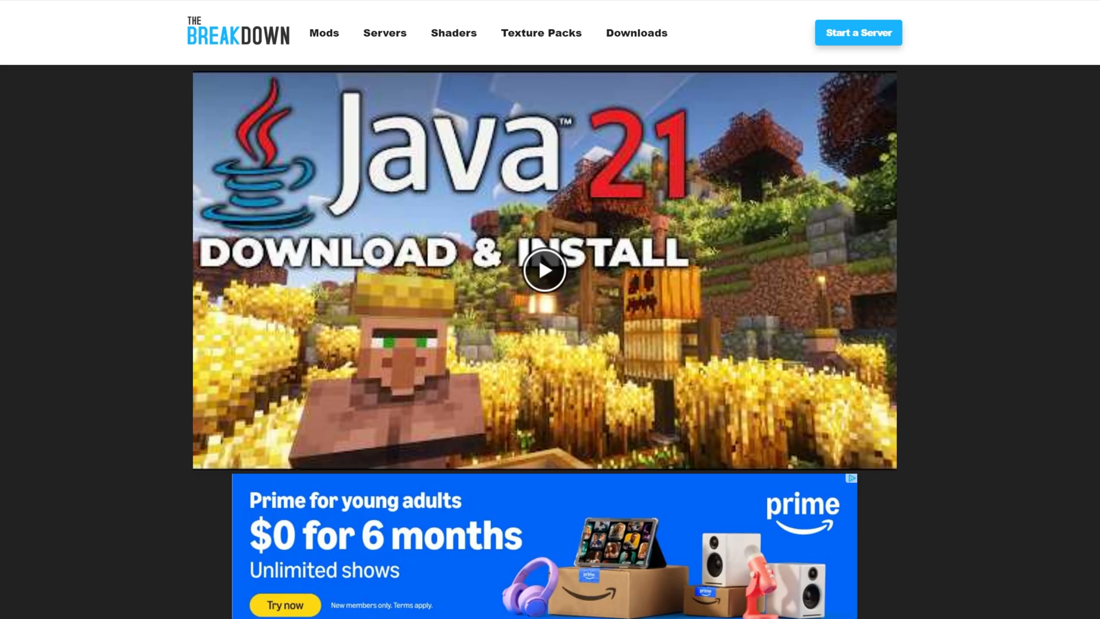
Scroll through the Java 21 download guide and the Fix Your Java article
scroll(down, 3)
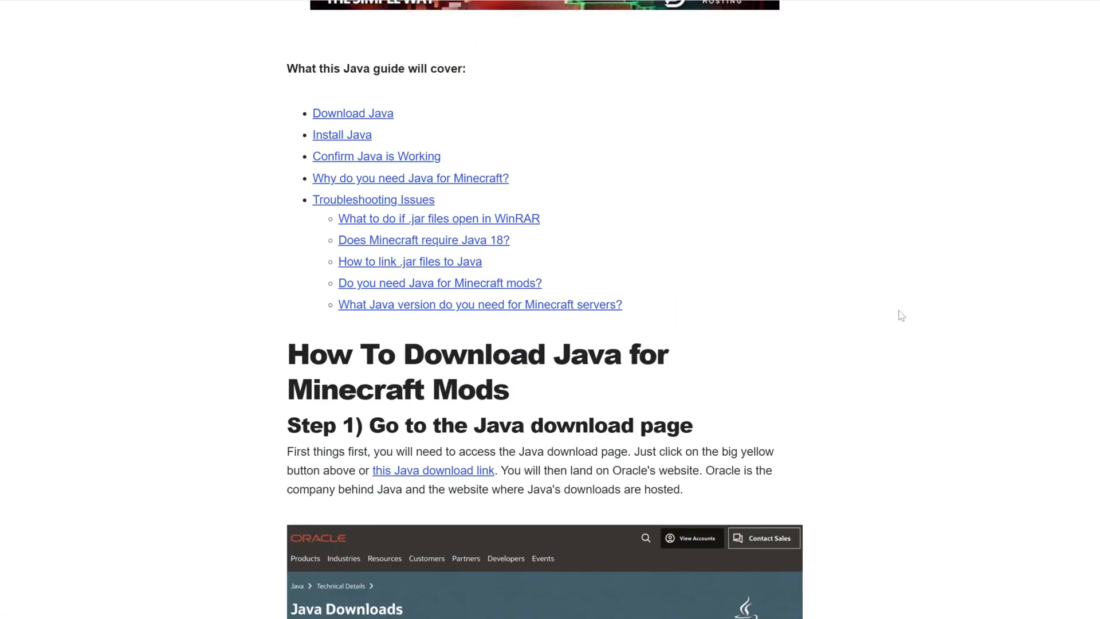
scroll(up, 3)
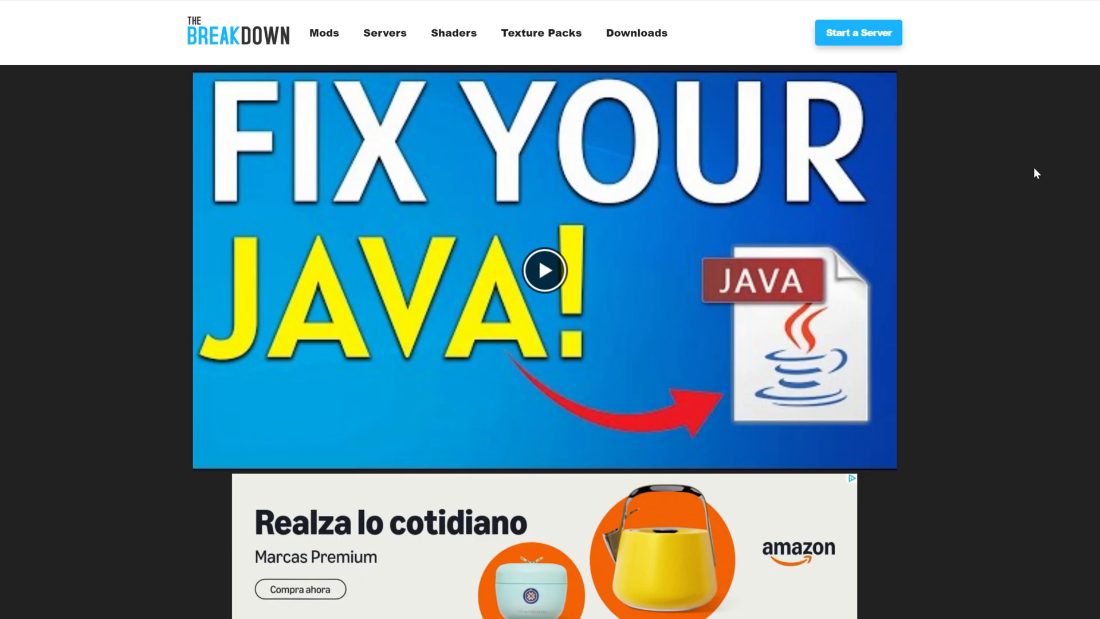
scroll(down, 3)
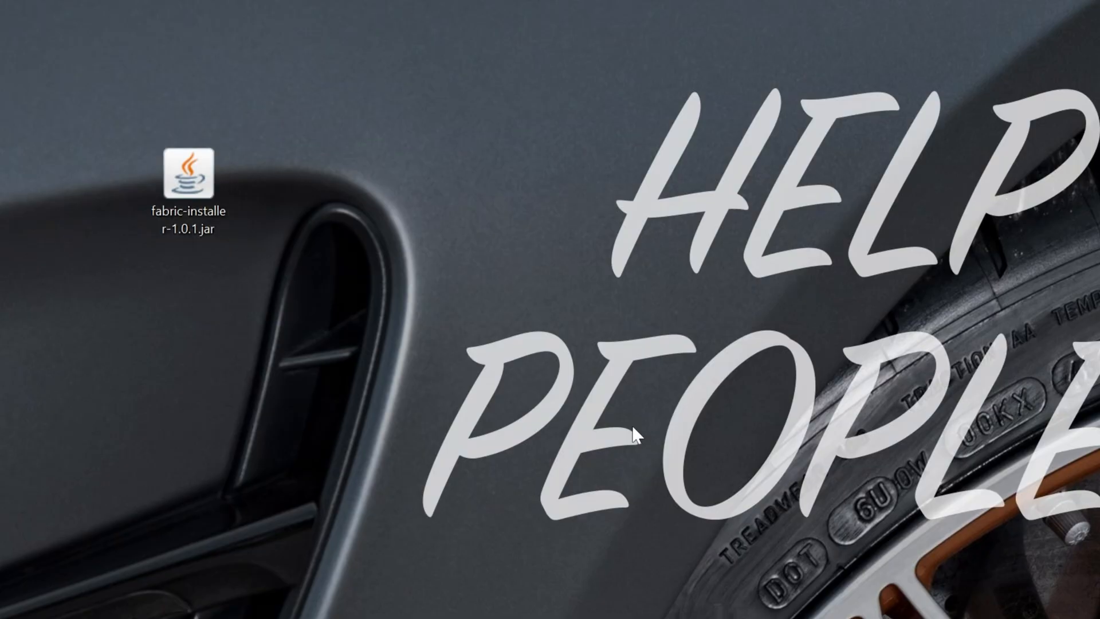
Run the installer jar and install Fabric Loader 0.16.10 for Minecraft 1.21.4 as Client
right_click(189, 178)
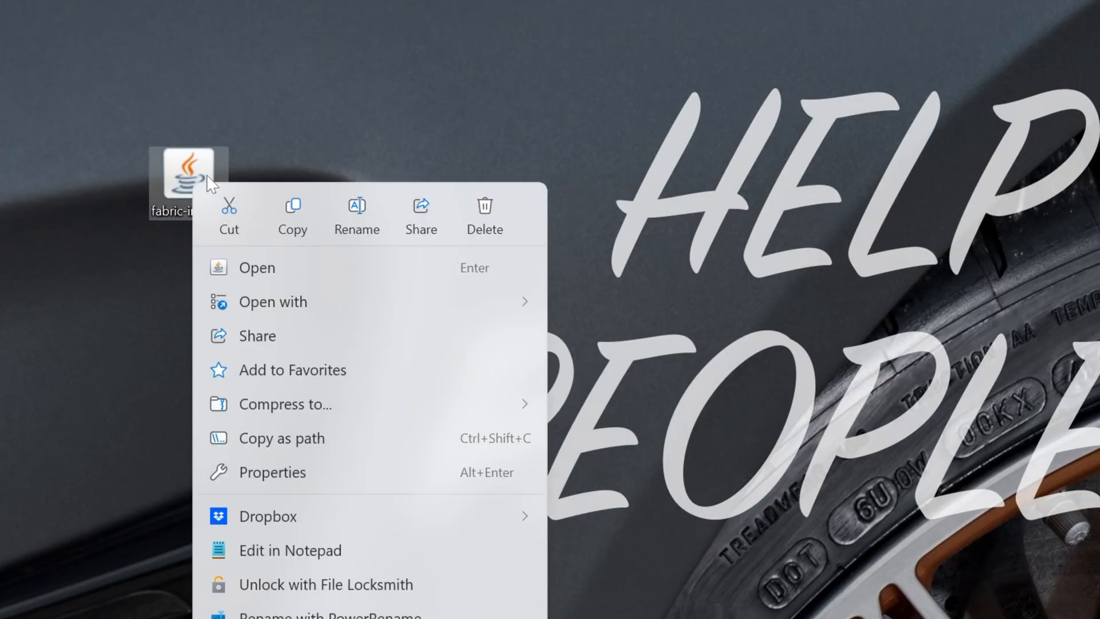
click(272, 303)
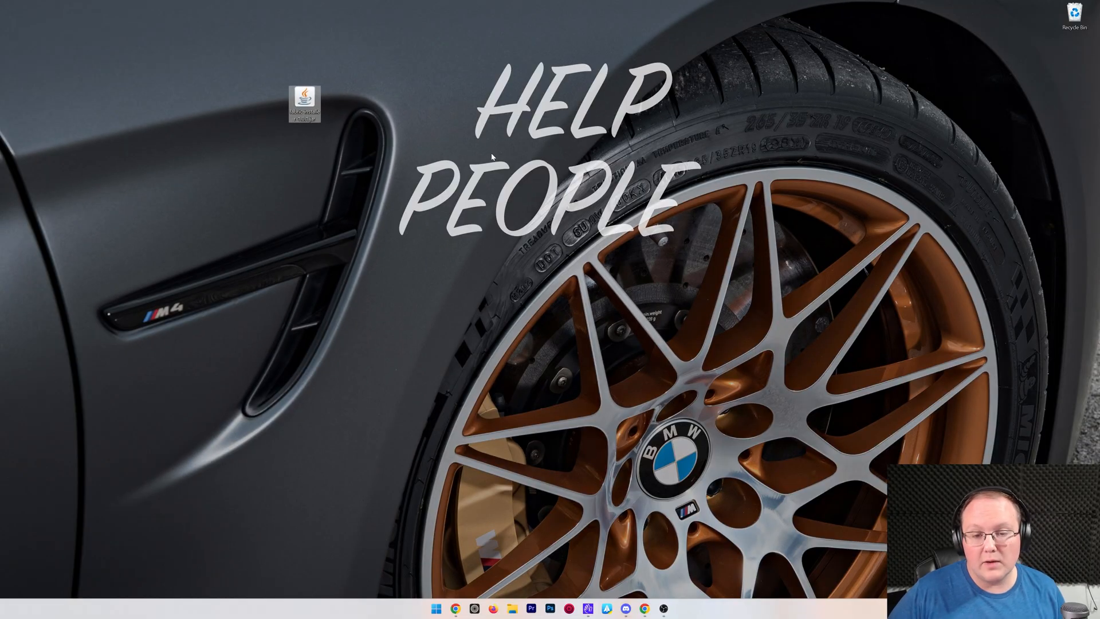
double_click(309, 103)
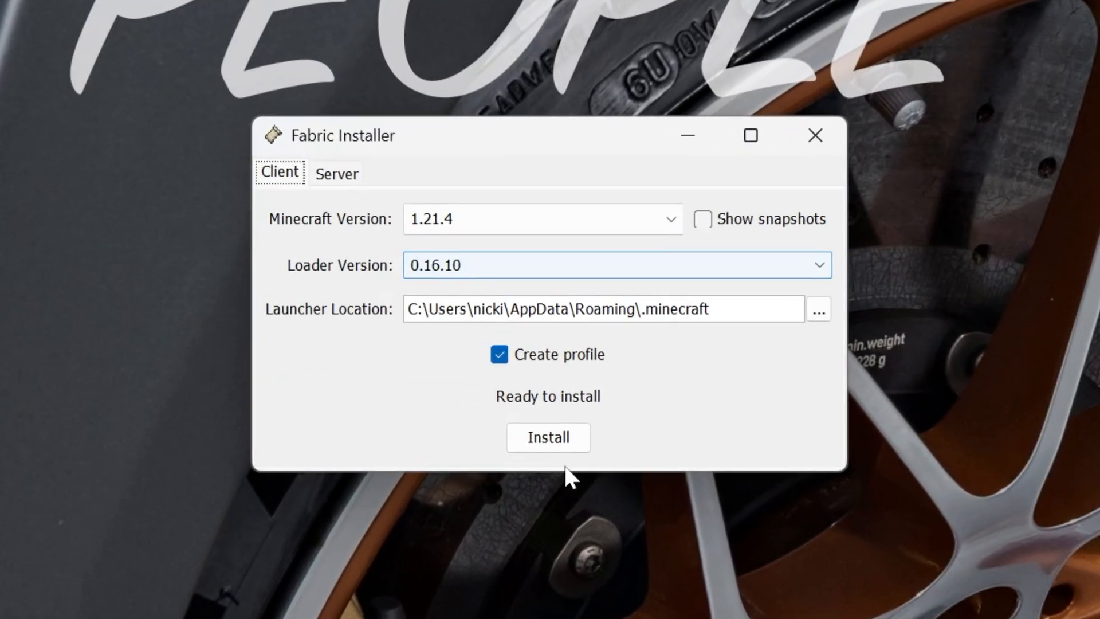
click(547, 437)
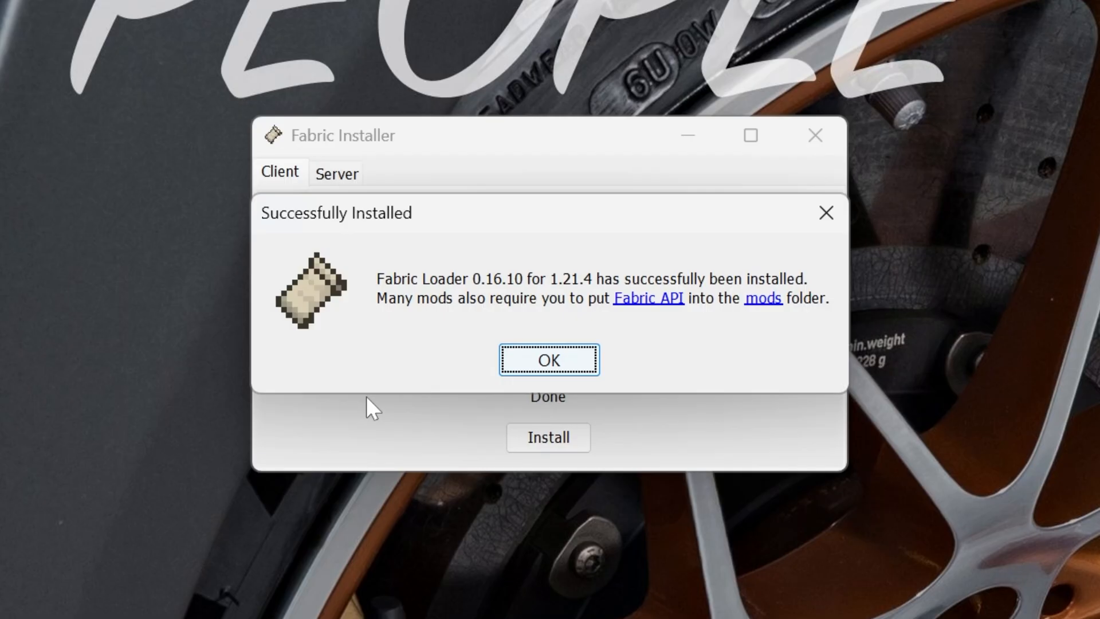
mouse_move(449, 516)
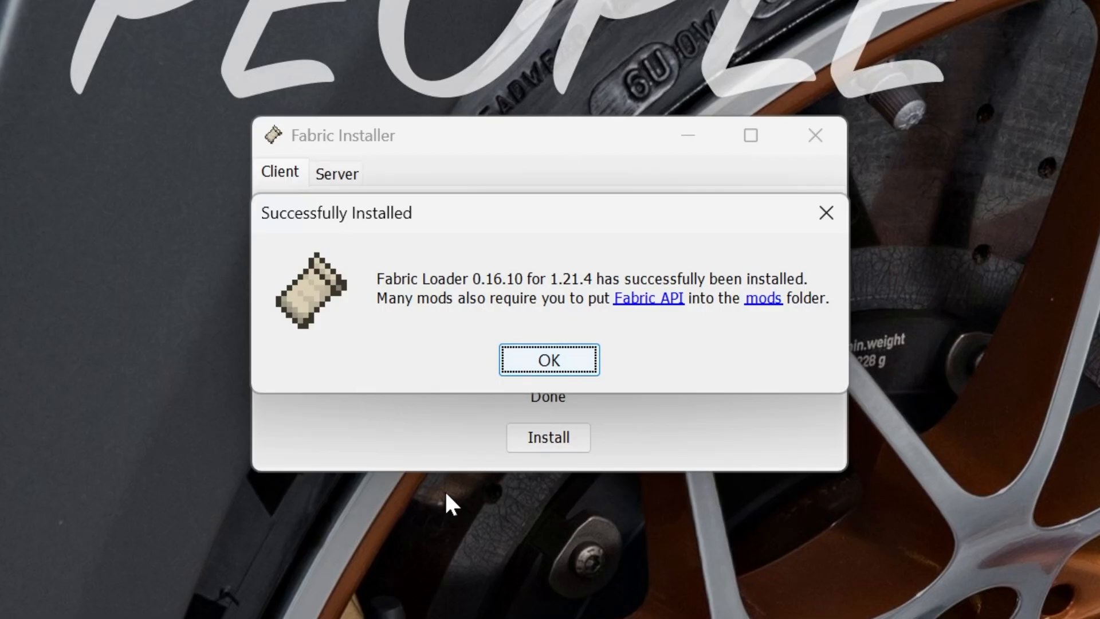
click(549, 359)
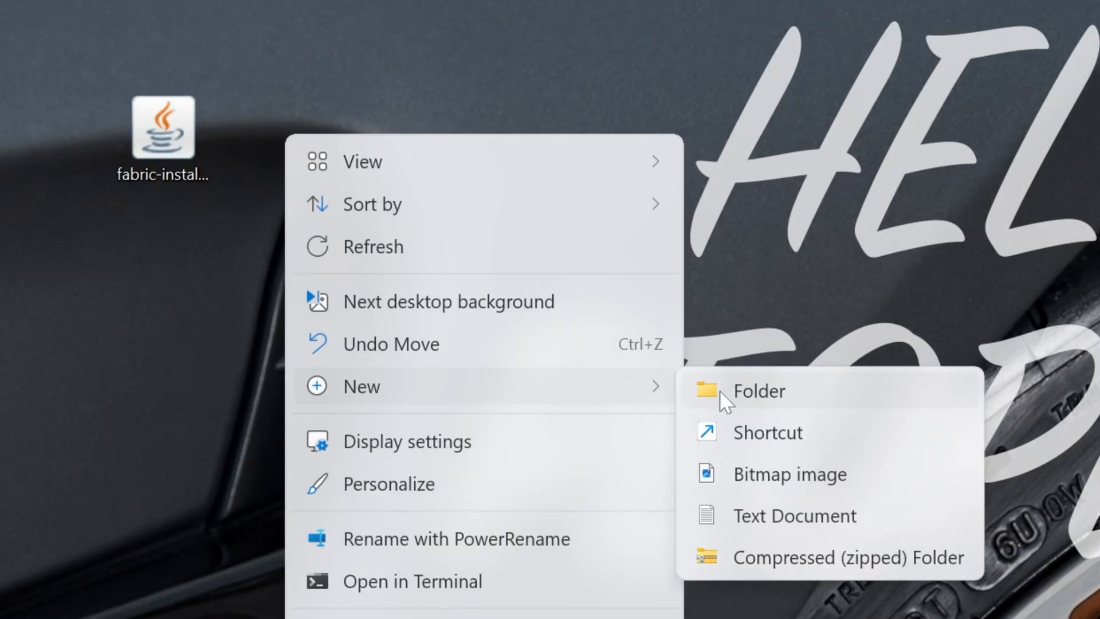
Create a desktop folder named Fabric Server 2025 and relaunch the installer in Server mode
click(758, 390)
text(Fabric Server 2025)
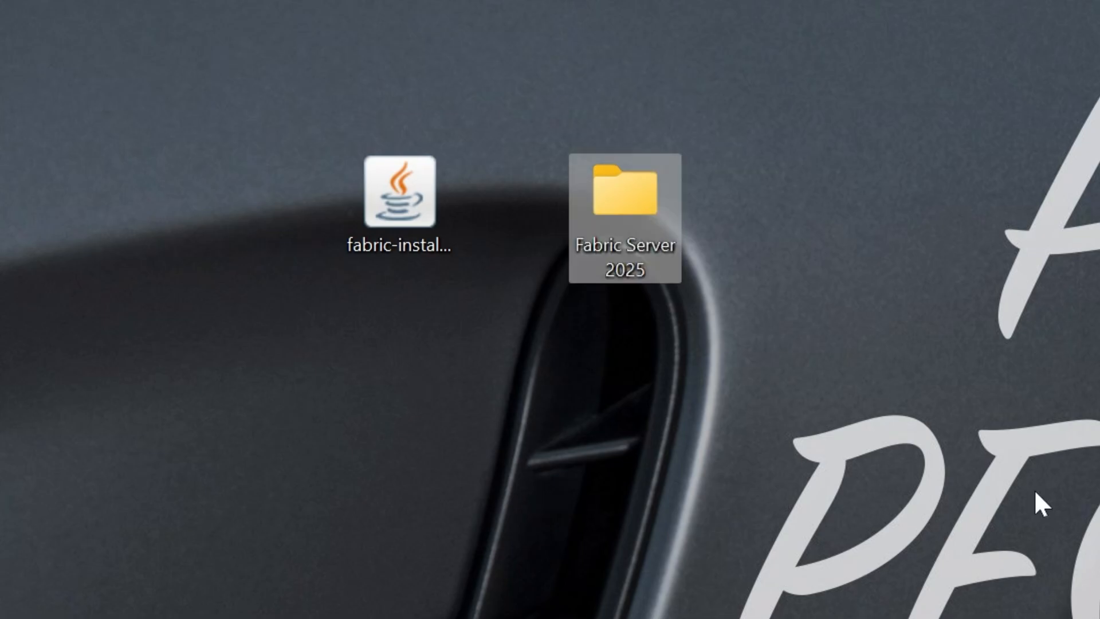
click(398, 195)
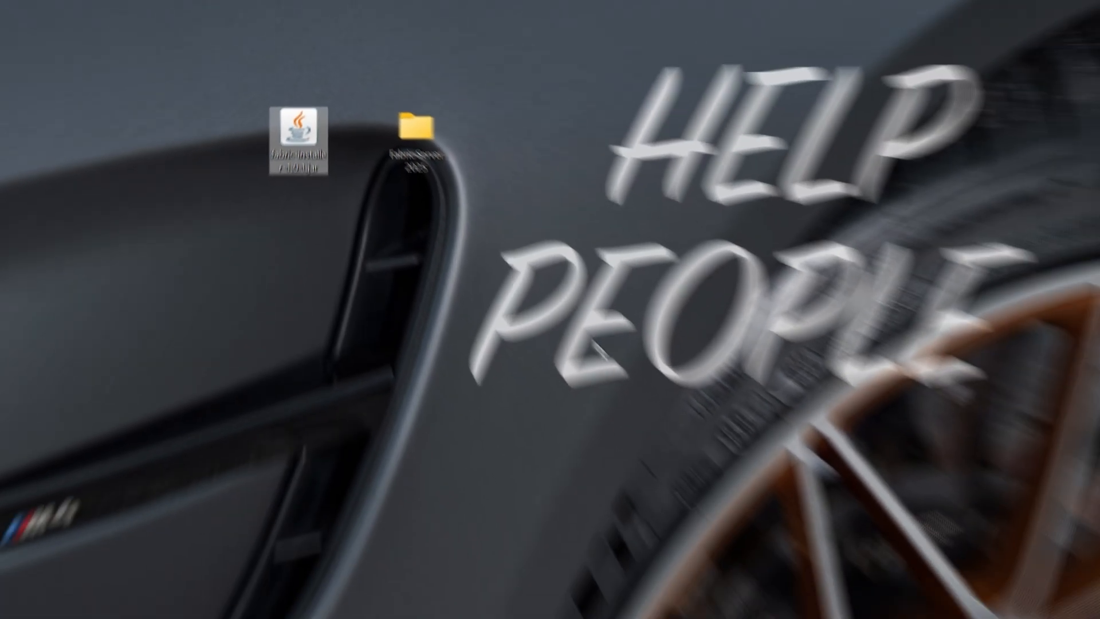
double_click(300, 127)
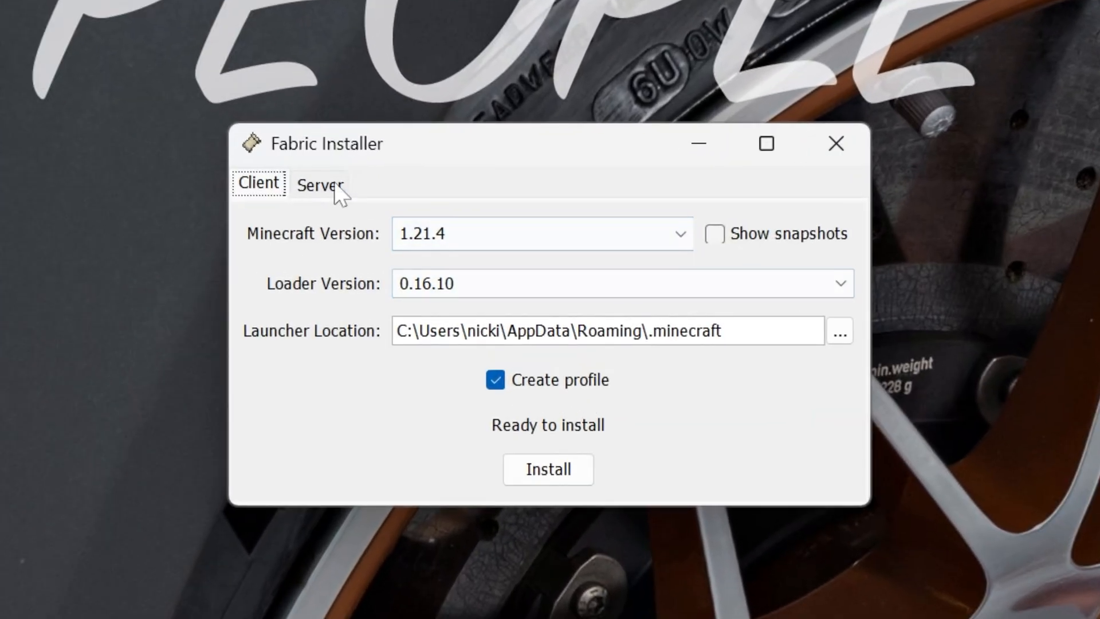
click(319, 184)
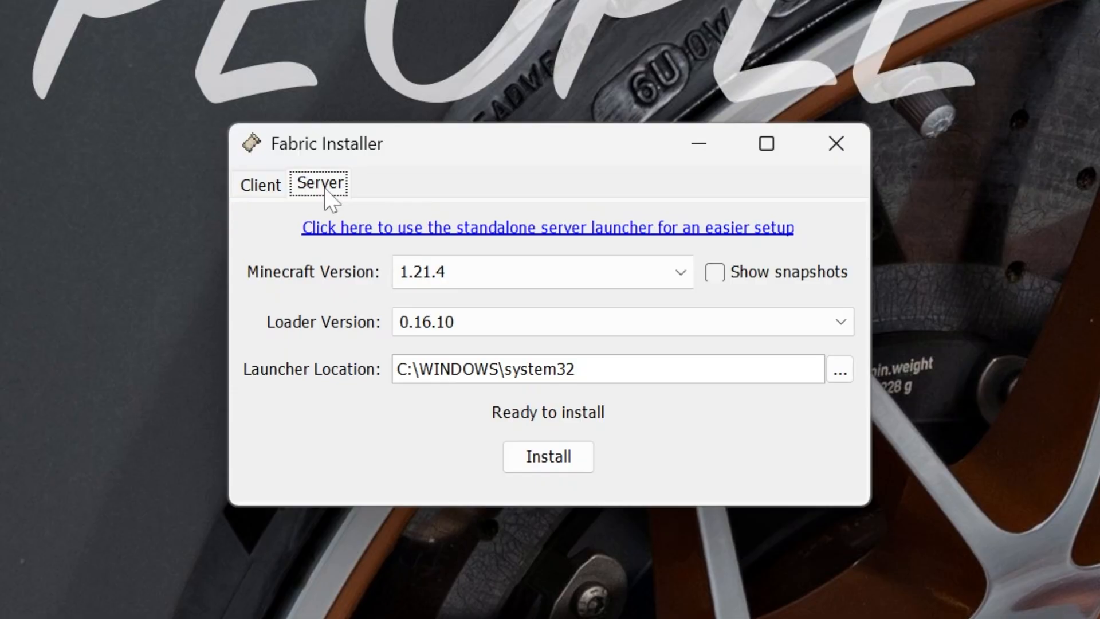
Set the server install location to Desktop\Fabric Server 2025
click(649, 368)
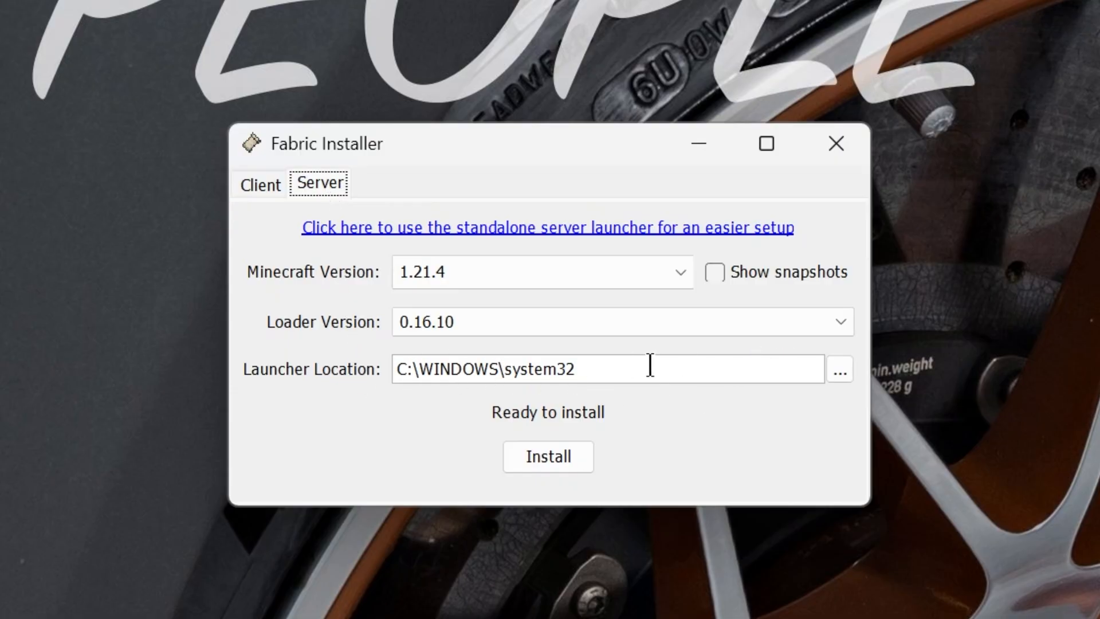
click(840, 369)
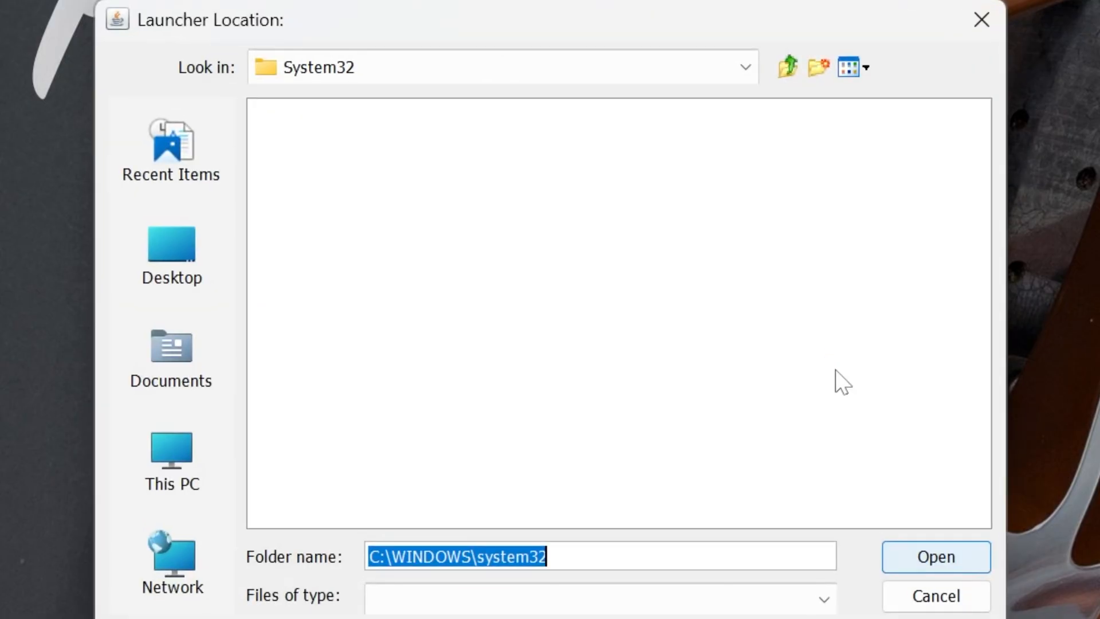
click(170, 252)
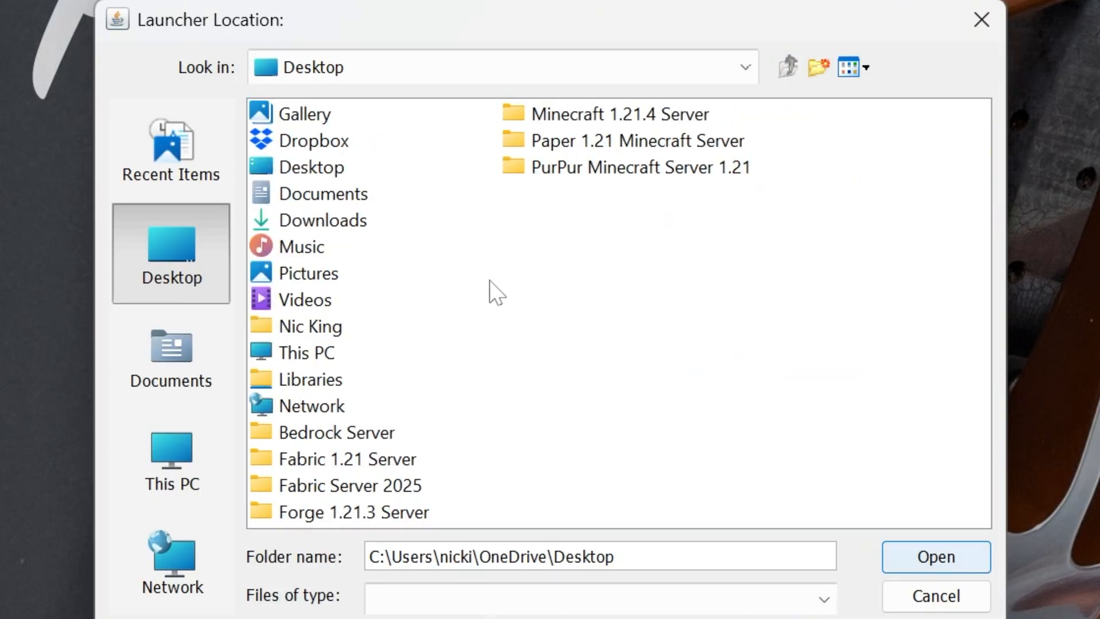
click(935, 573)
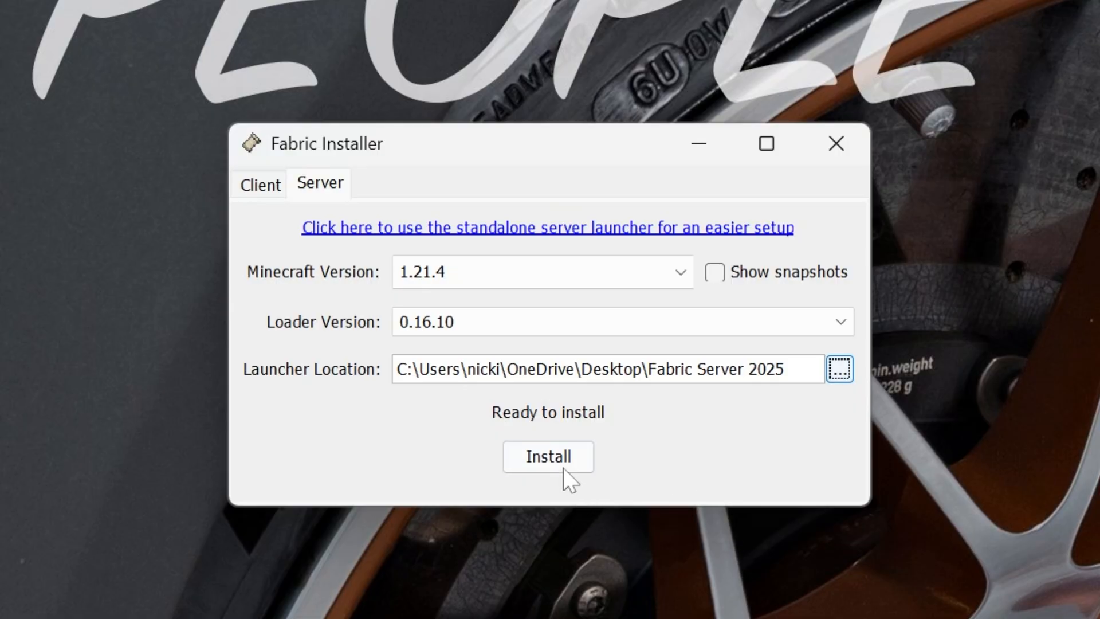
Install the 1.21.4 Fabric server, download its server jar, generate launch scripts and close the installer
click(548, 455)
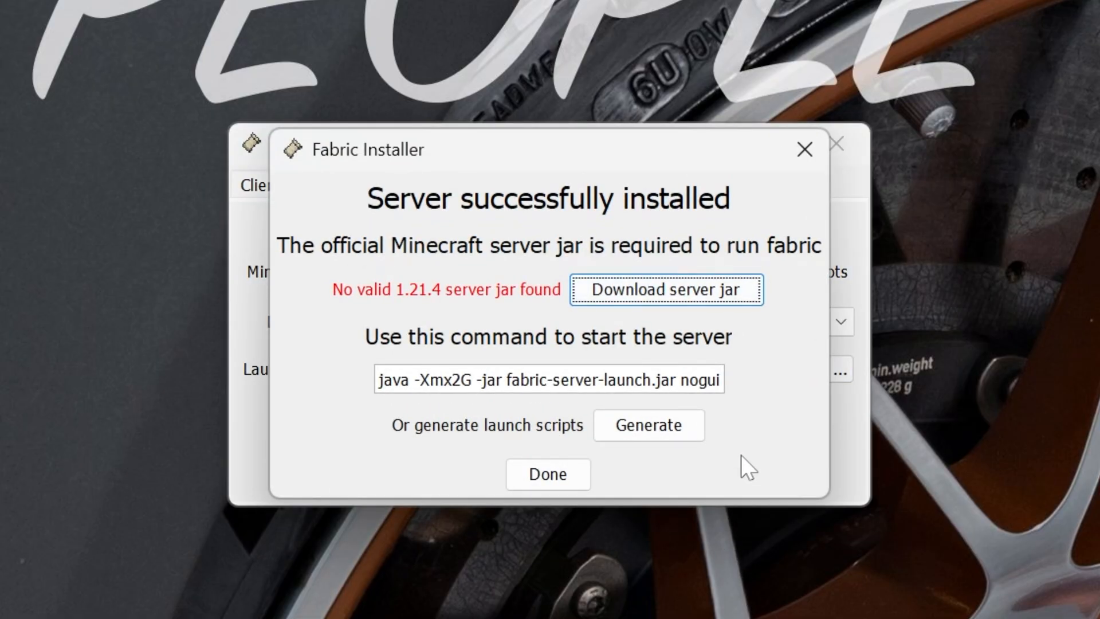
click(665, 289)
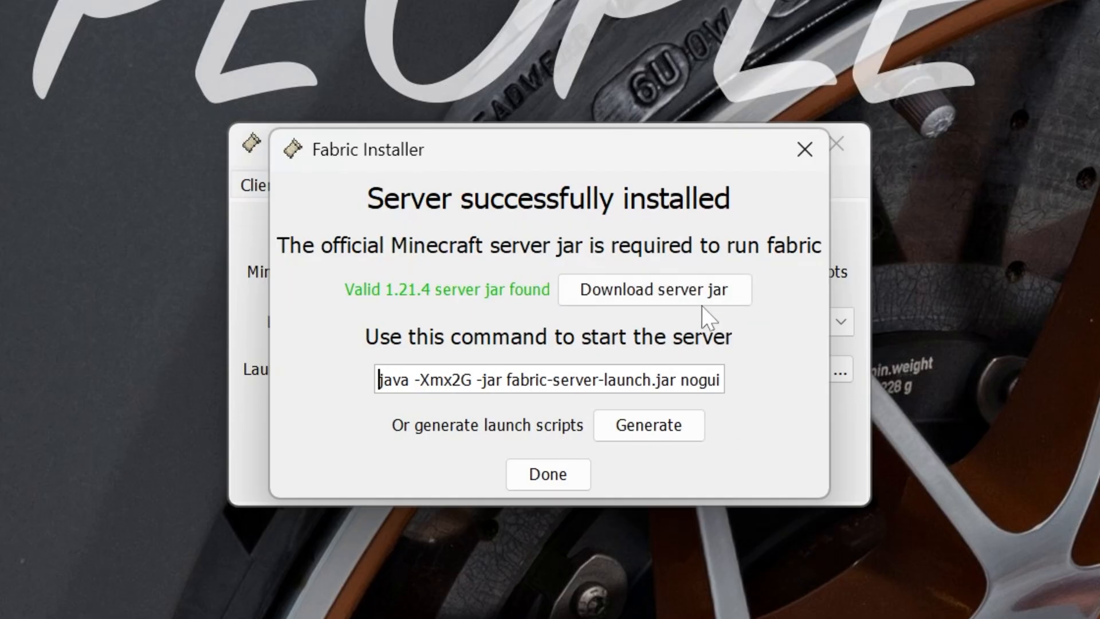
click(649, 424)
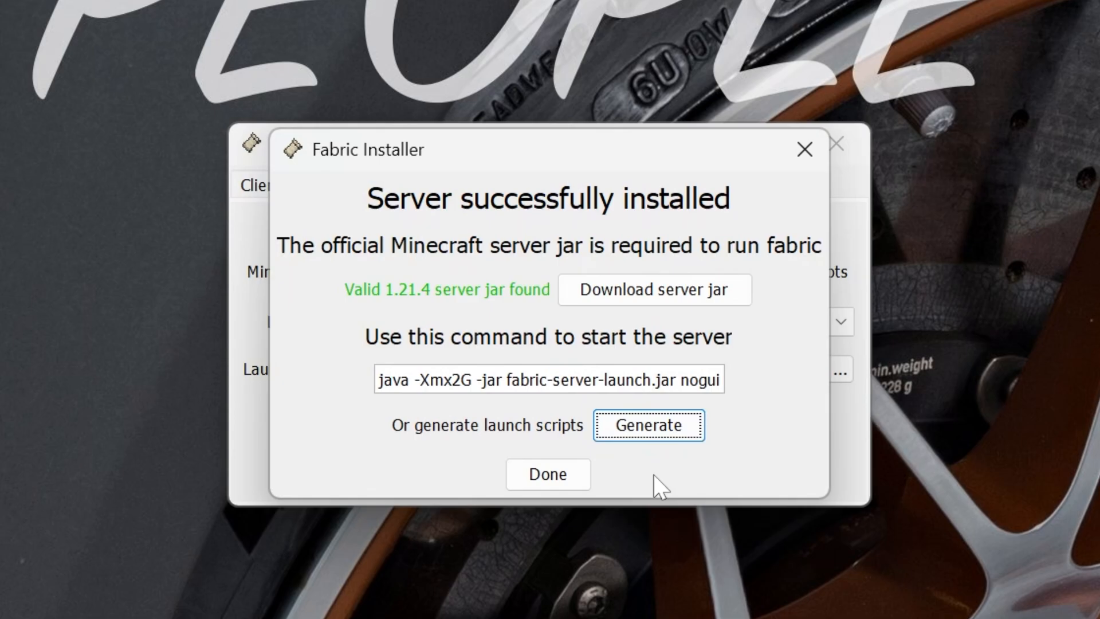
mouse_move(548, 474)
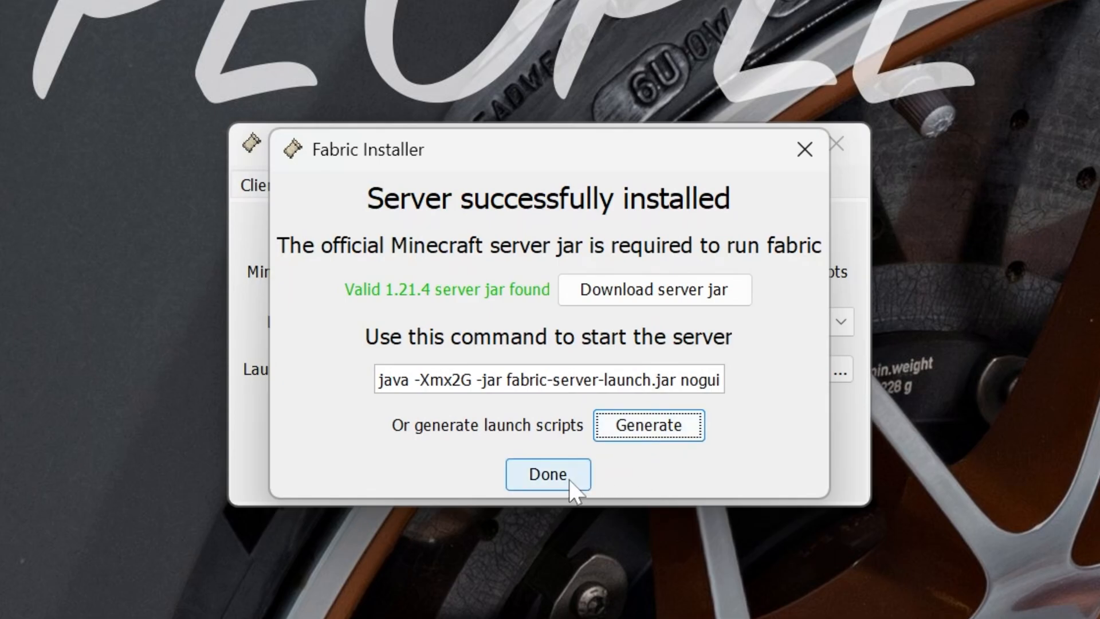
click(548, 474)
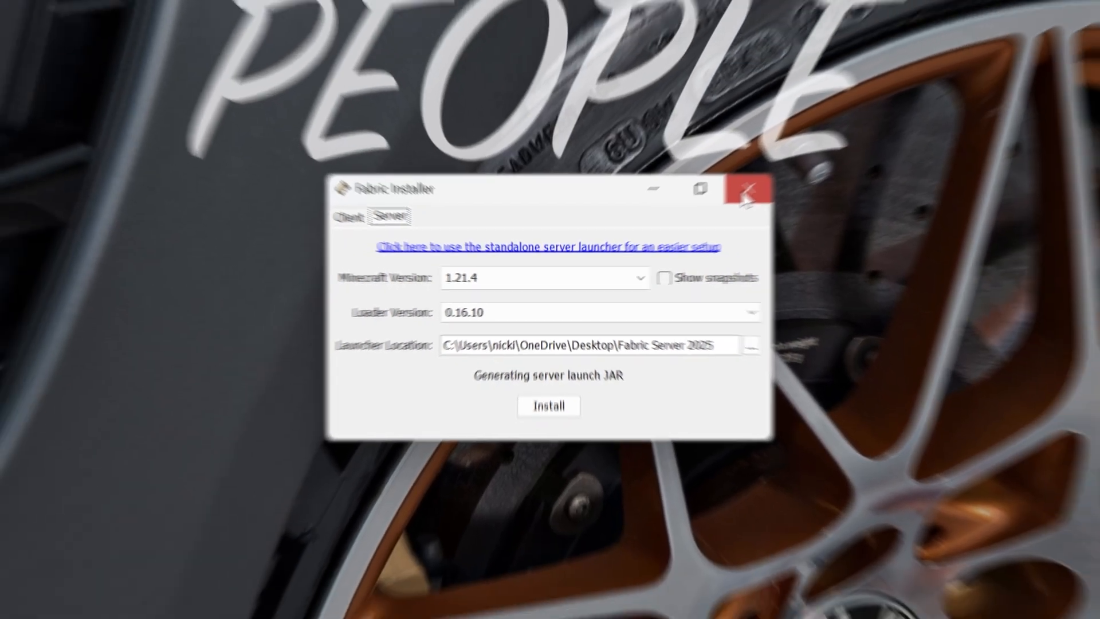
click(745, 191)
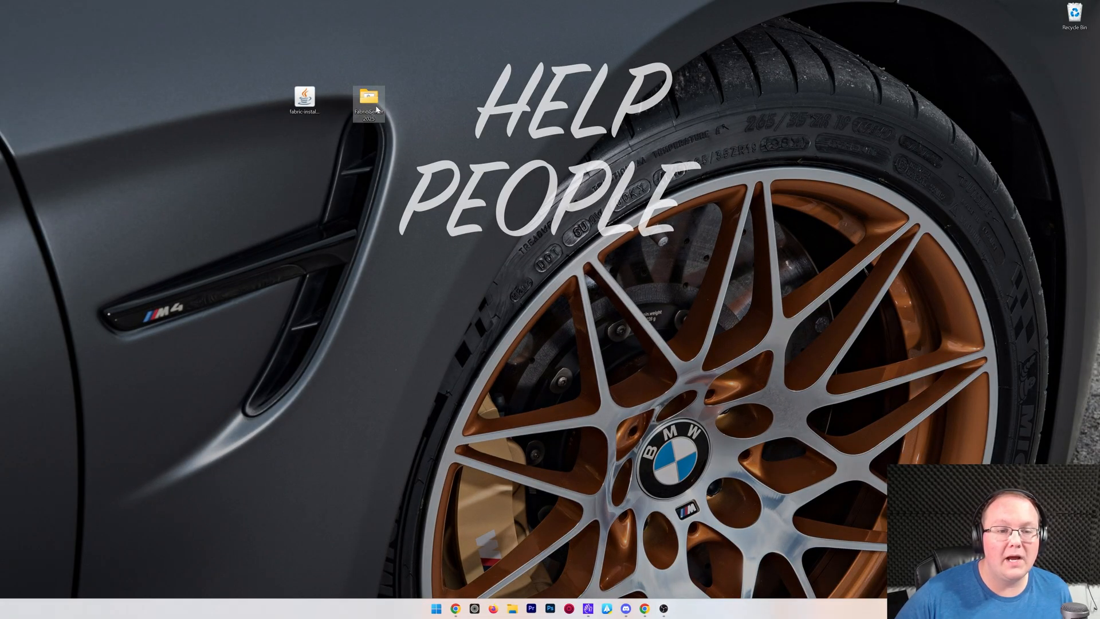
Run start.bat inside the Fabric Server 2025 folder for the first time
double_click(370, 96)
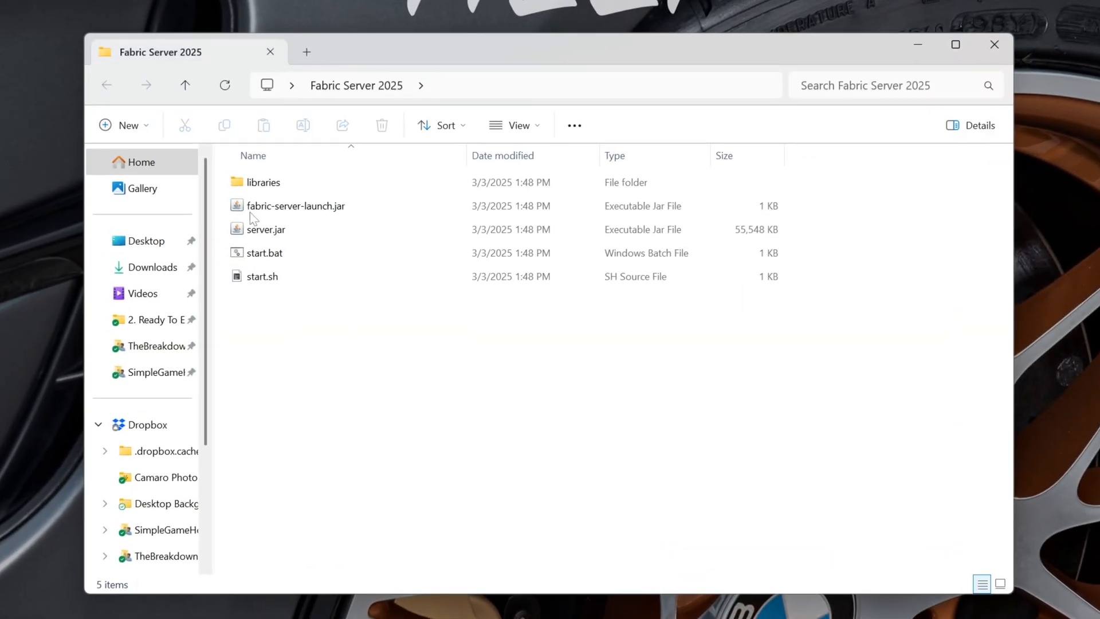
mouse_move(630, 319)
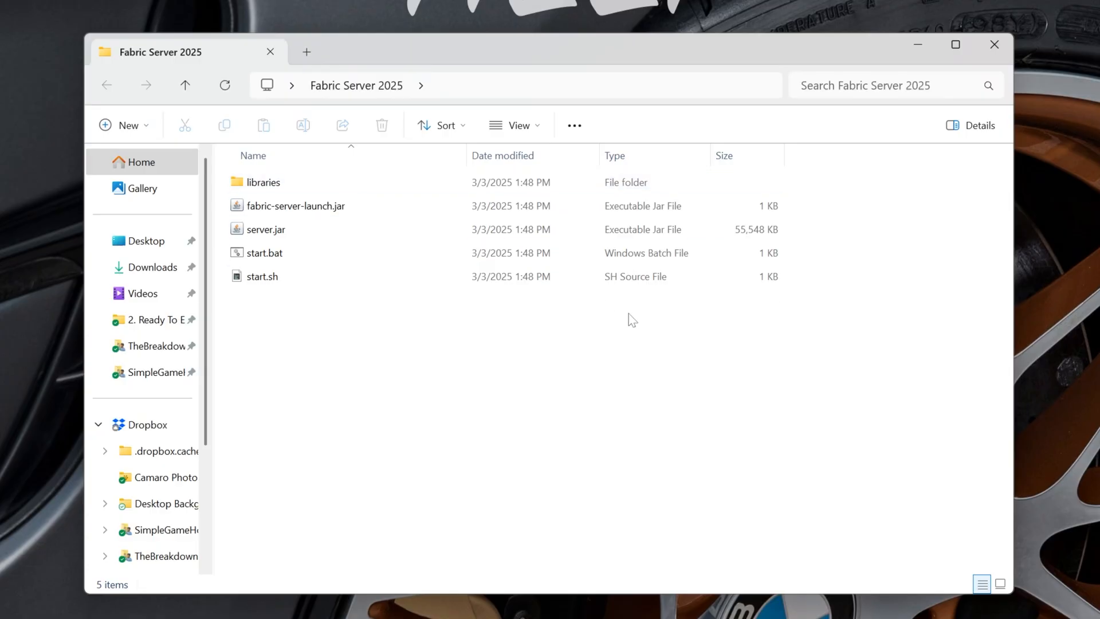
mouse_move(536, 318)
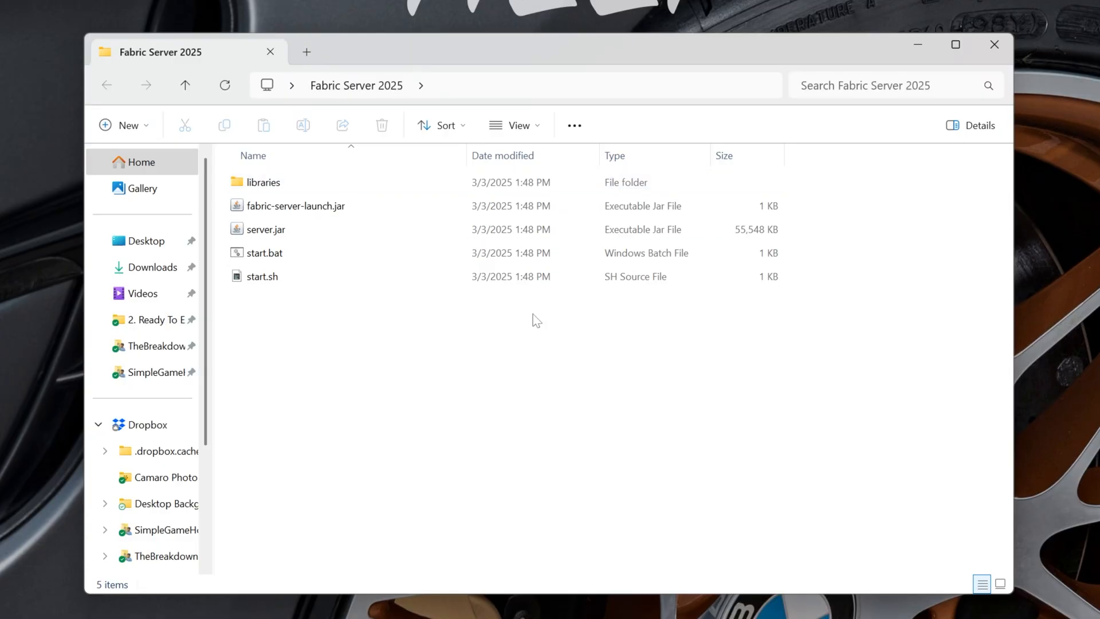
click(264, 252)
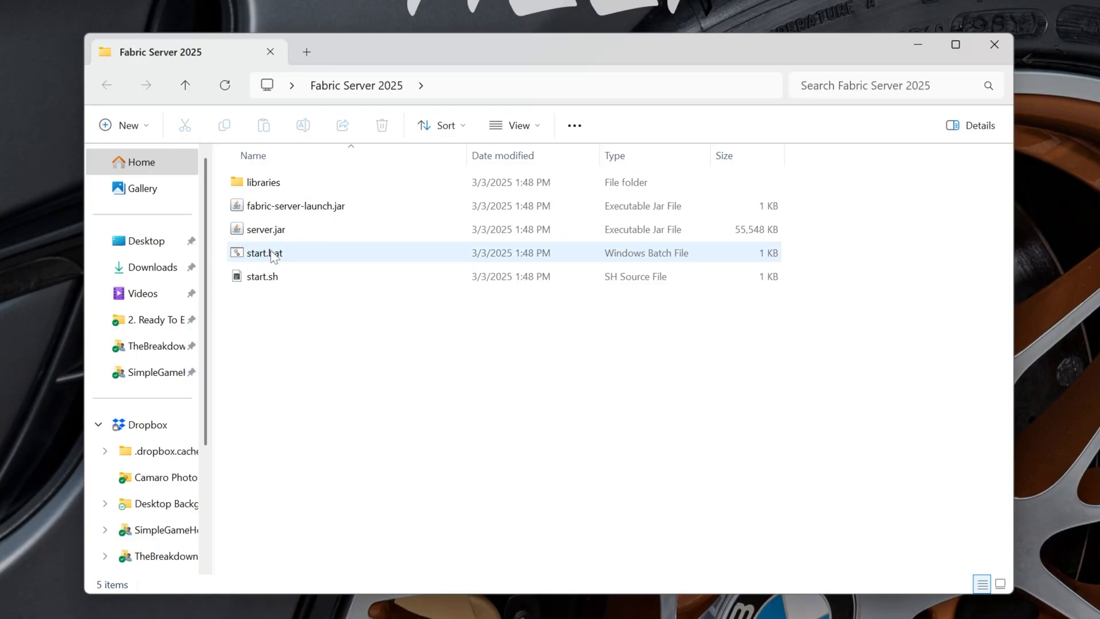
mouse_move(668, 257)
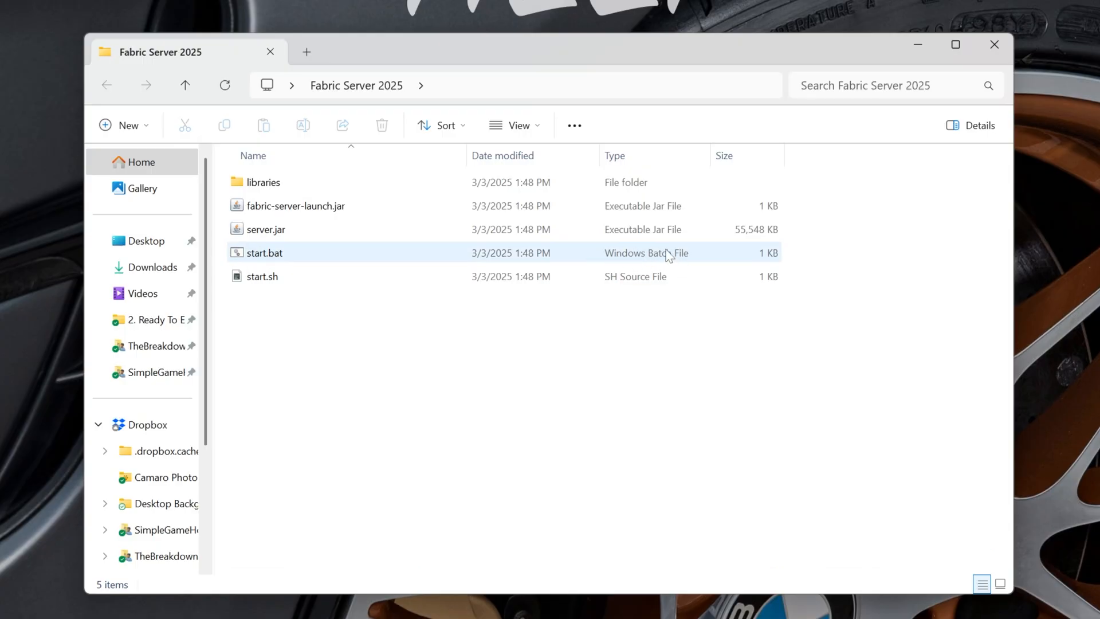
click(264, 252)
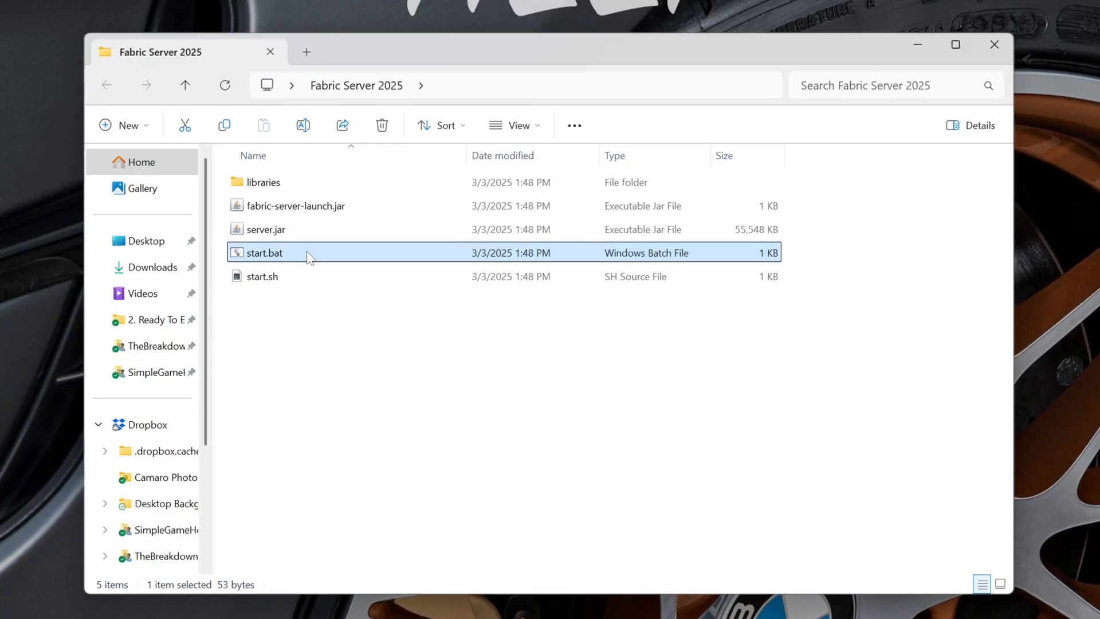
double_click(263, 252)
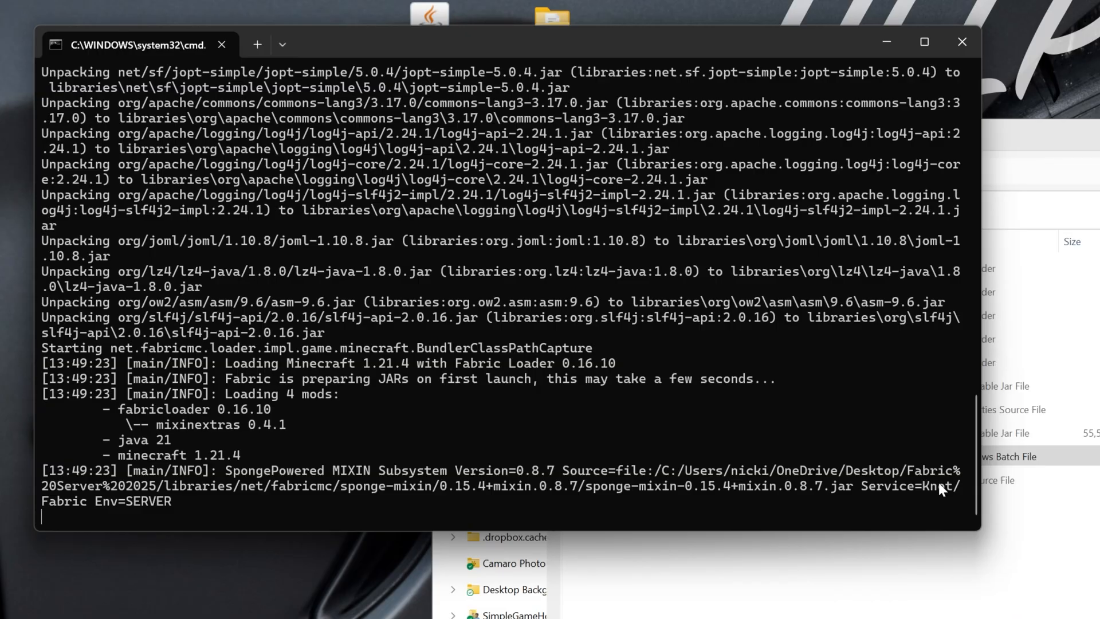
mouse_move(489, 447)
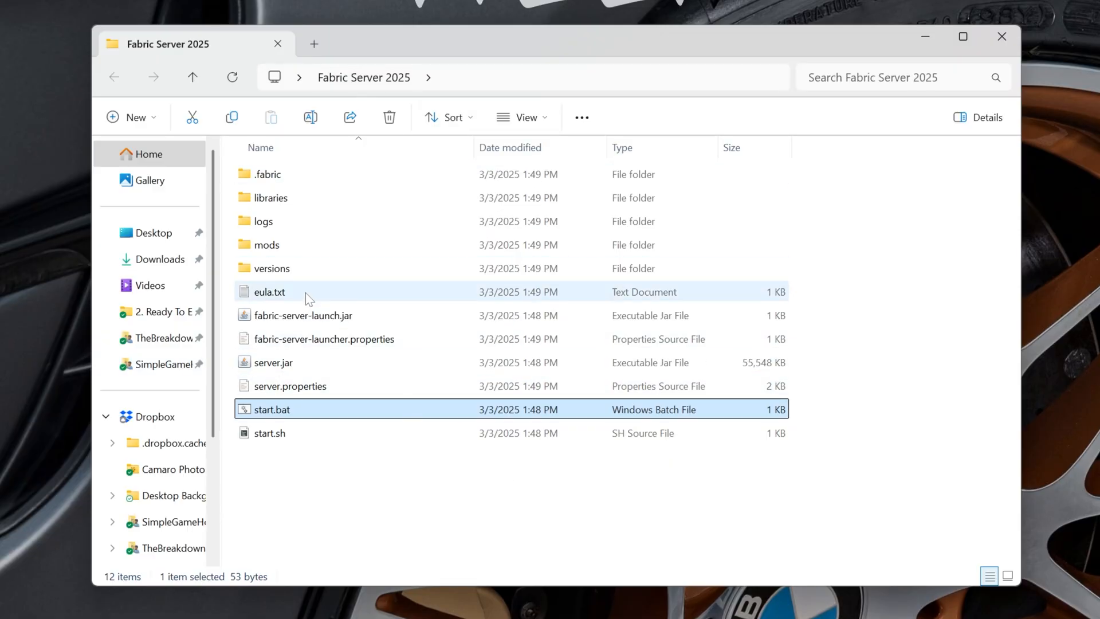
Edit eula.txt so it reads eula=true and save it
double_click(268, 292)
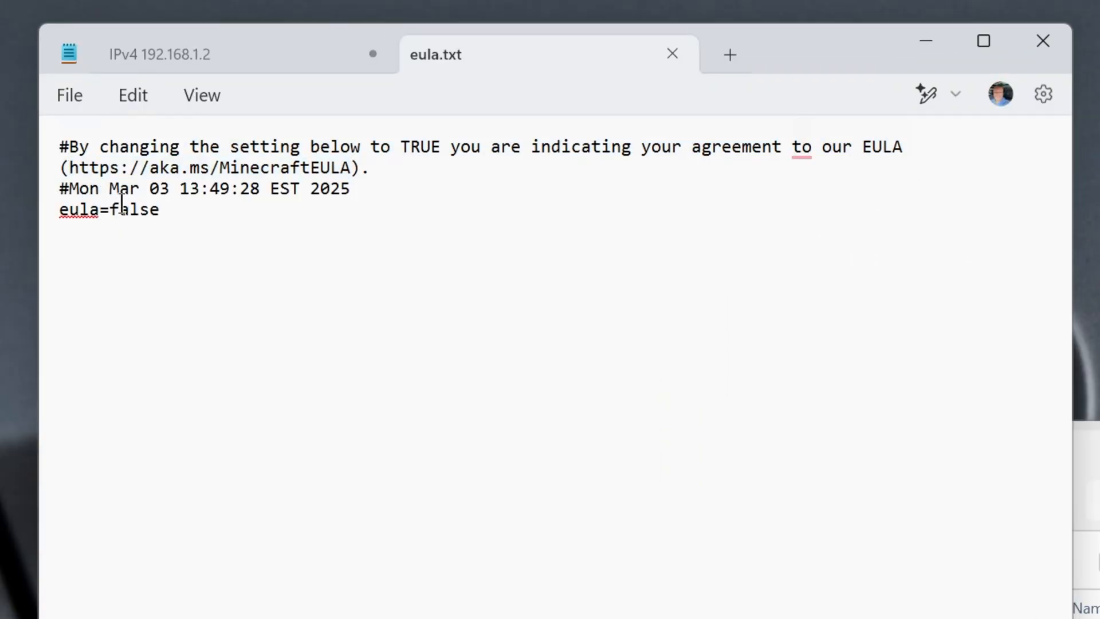
text(tr)
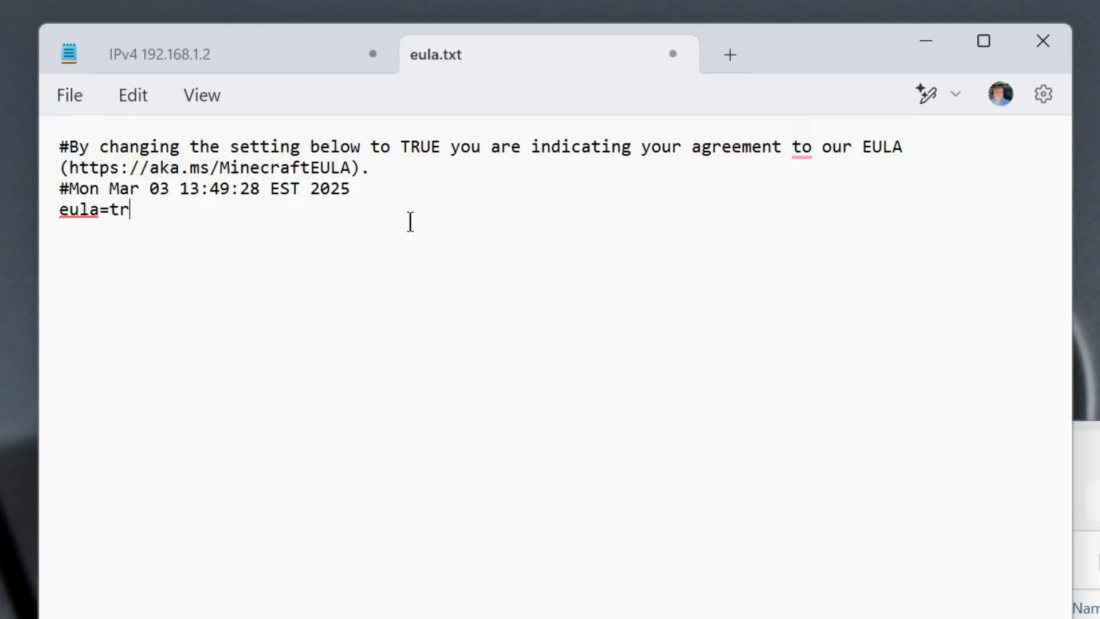
click(69, 95)
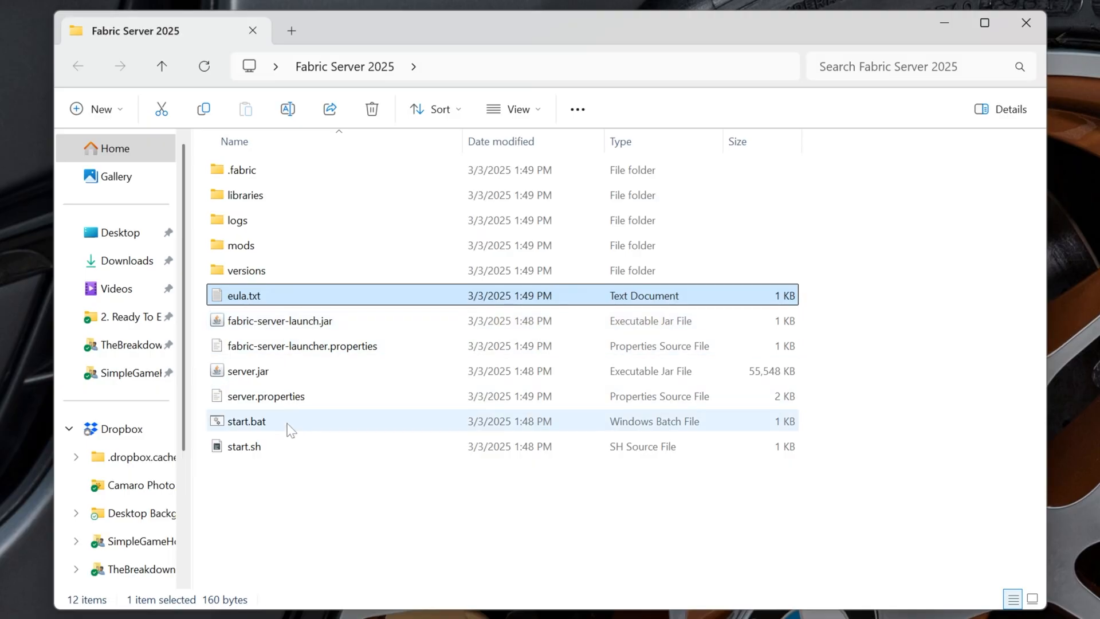
Start the Fabric server again with start.bat and launch the Minecraft Launcher from Start
double_click(245, 421)
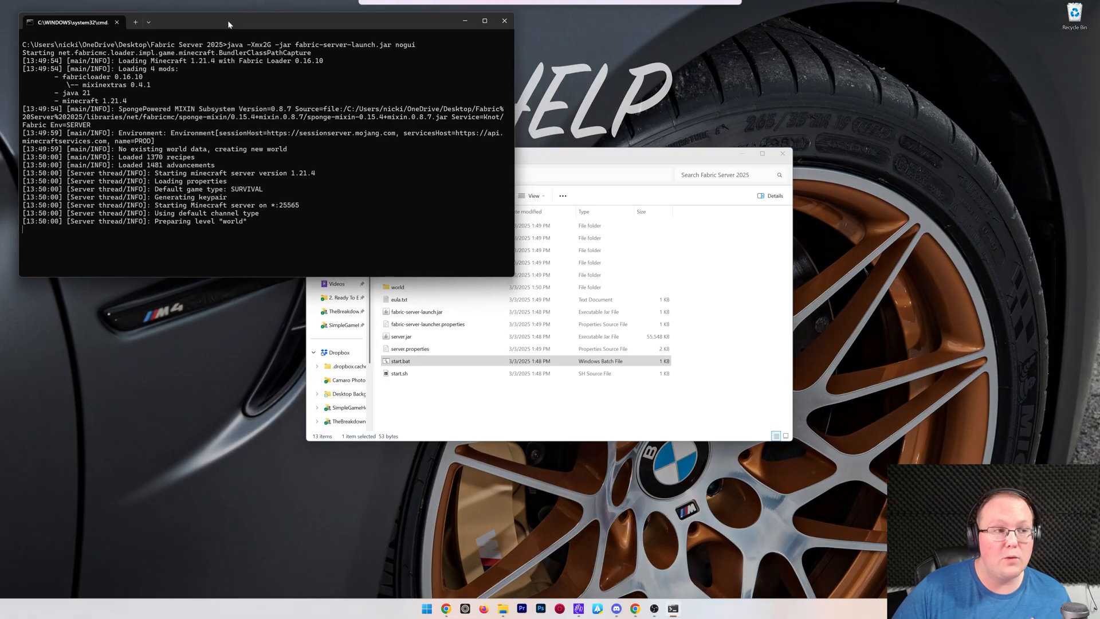
click(426, 608)
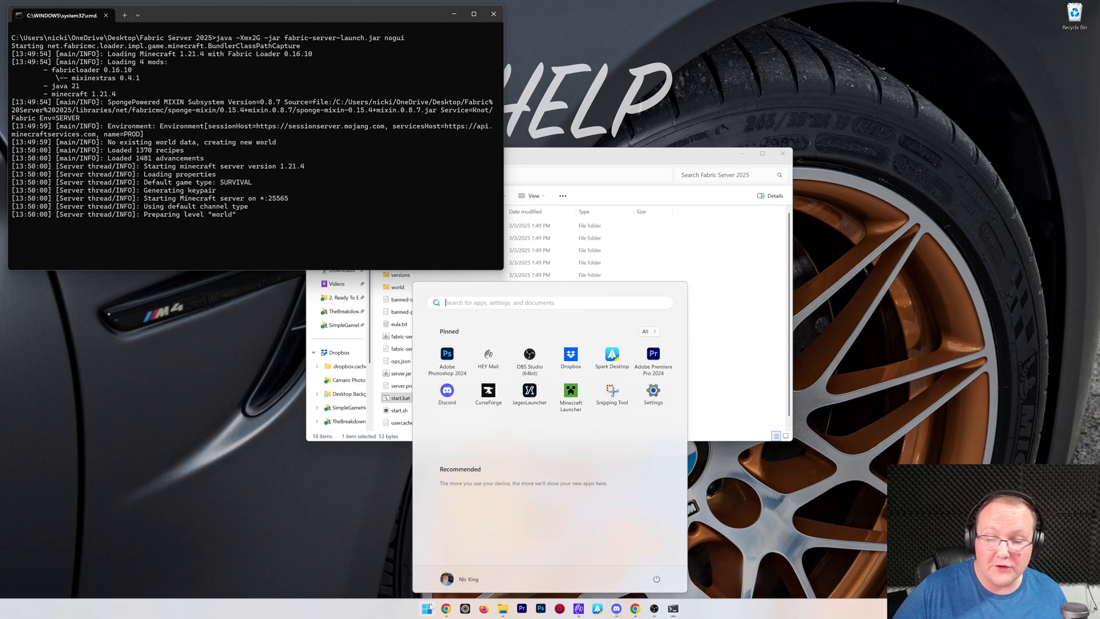
click(571, 390)
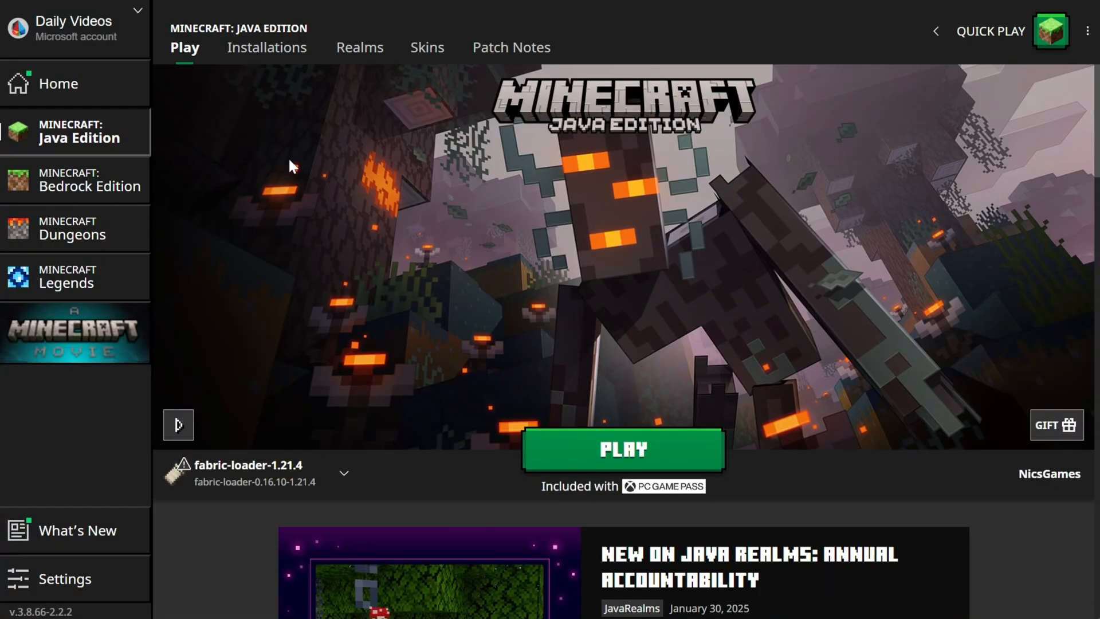
Play the fabric-loader-1.21.4 installation from Installations, confirming the modded warning
click(266, 48)
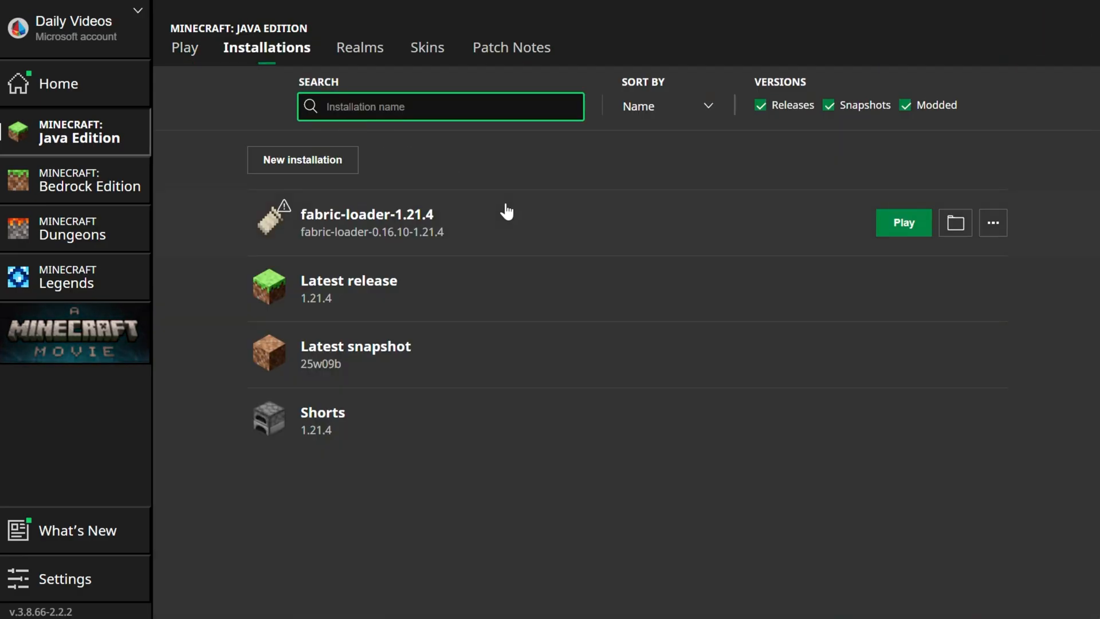
click(906, 104)
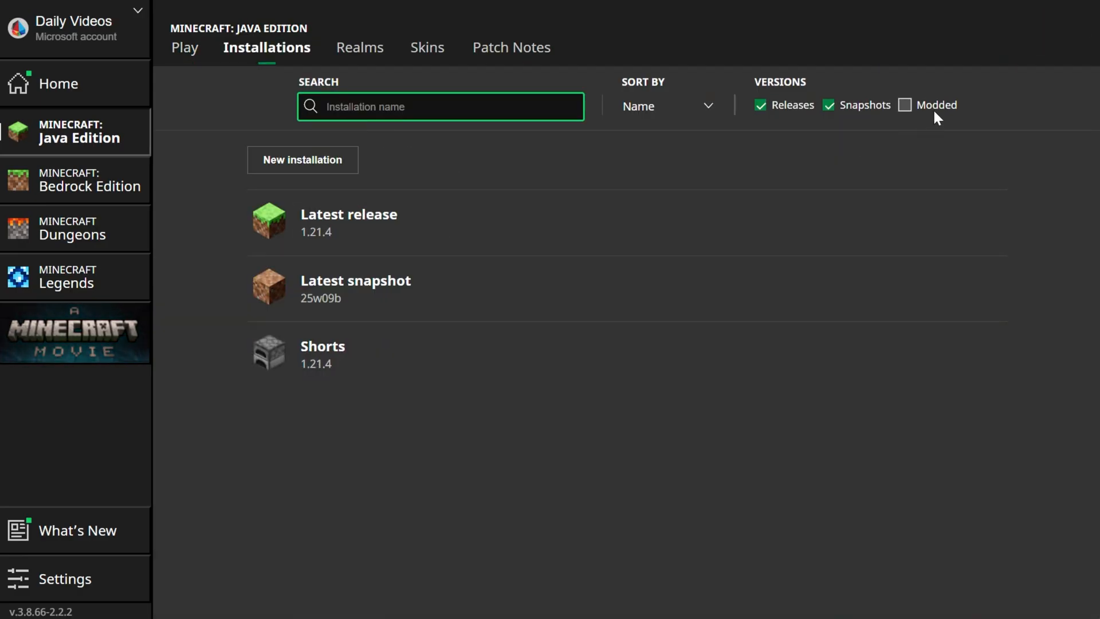
click(906, 104)
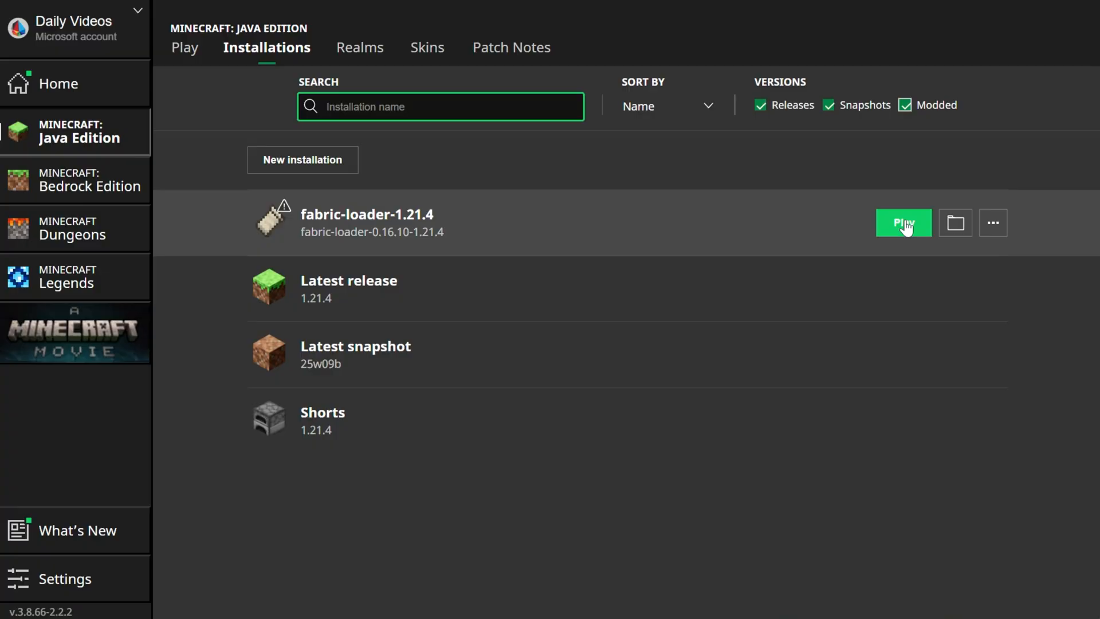
click(903, 222)
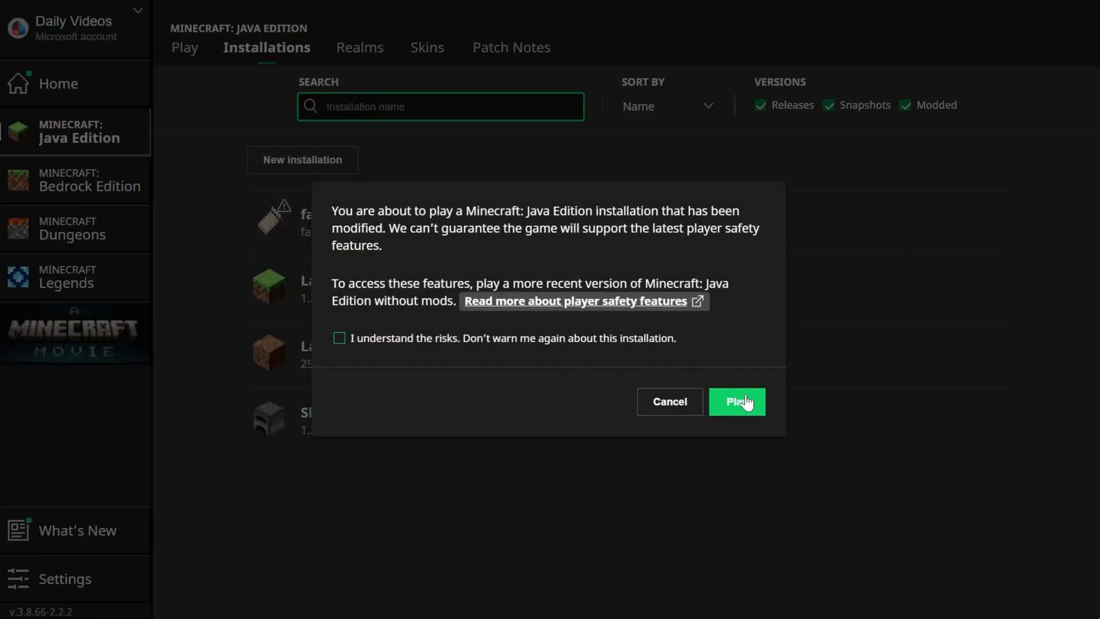
click(736, 402)
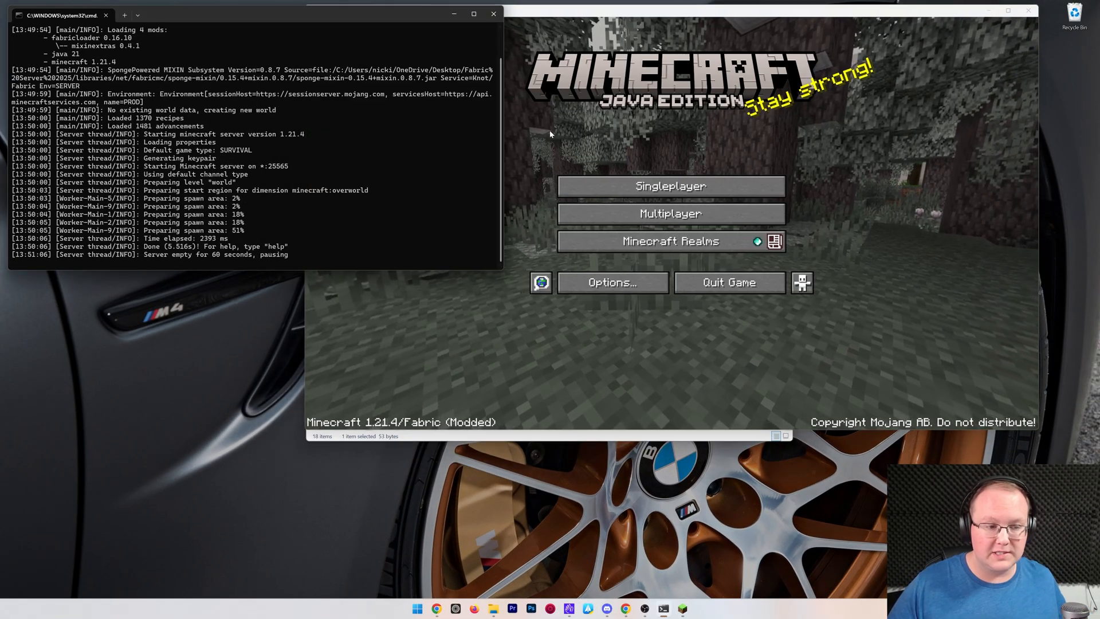
Add a multiplayer server named 'Local Connection' with address 'localhost'
click(671, 213)
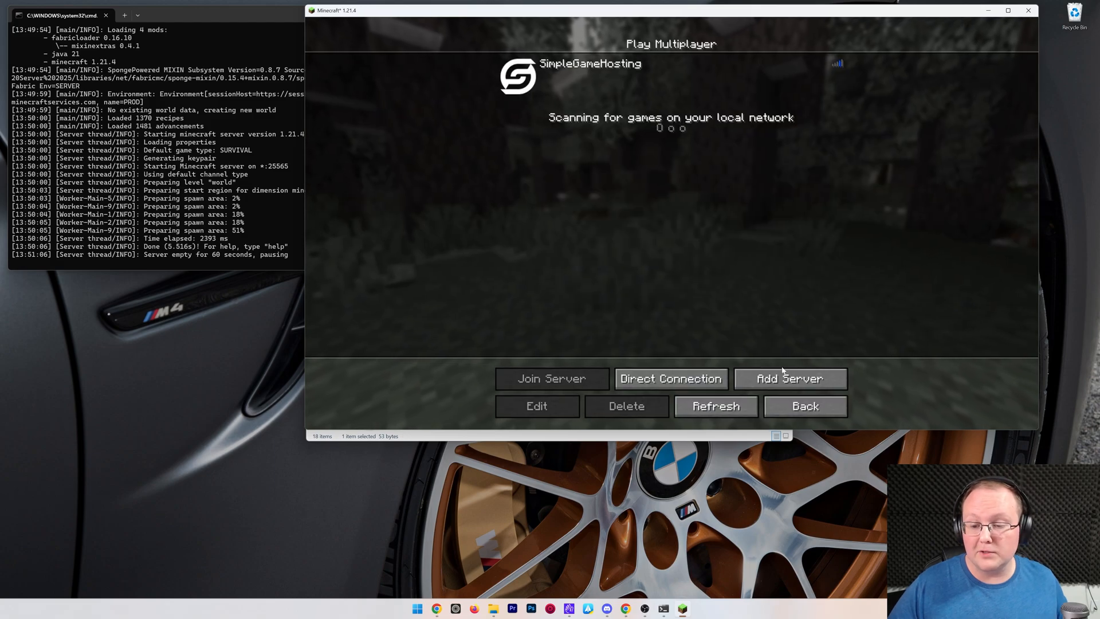
click(536, 405)
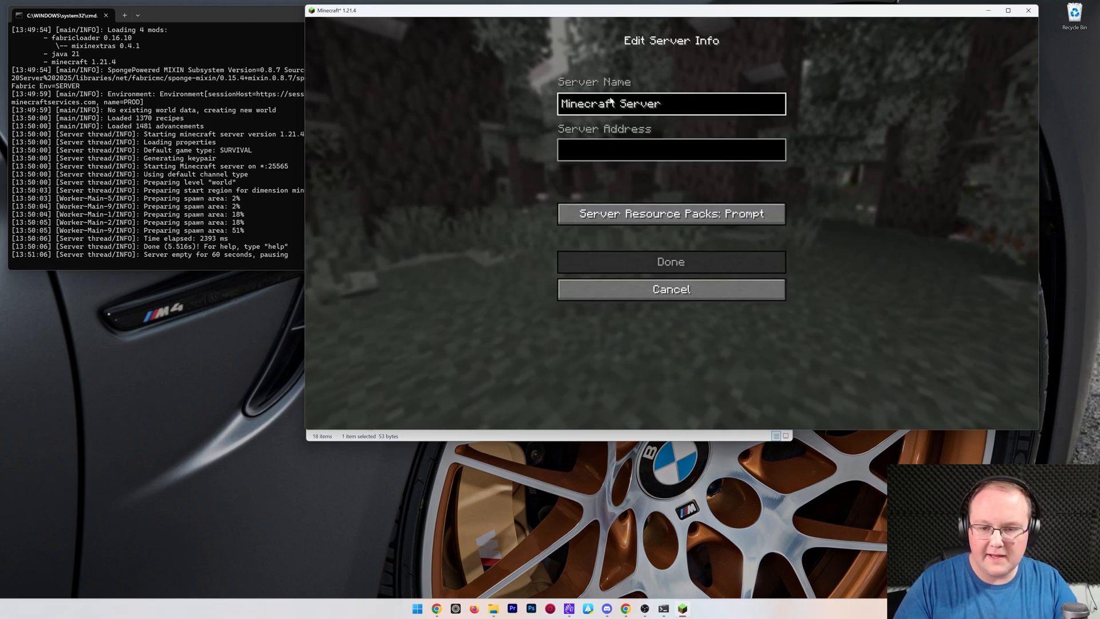
text(Local)
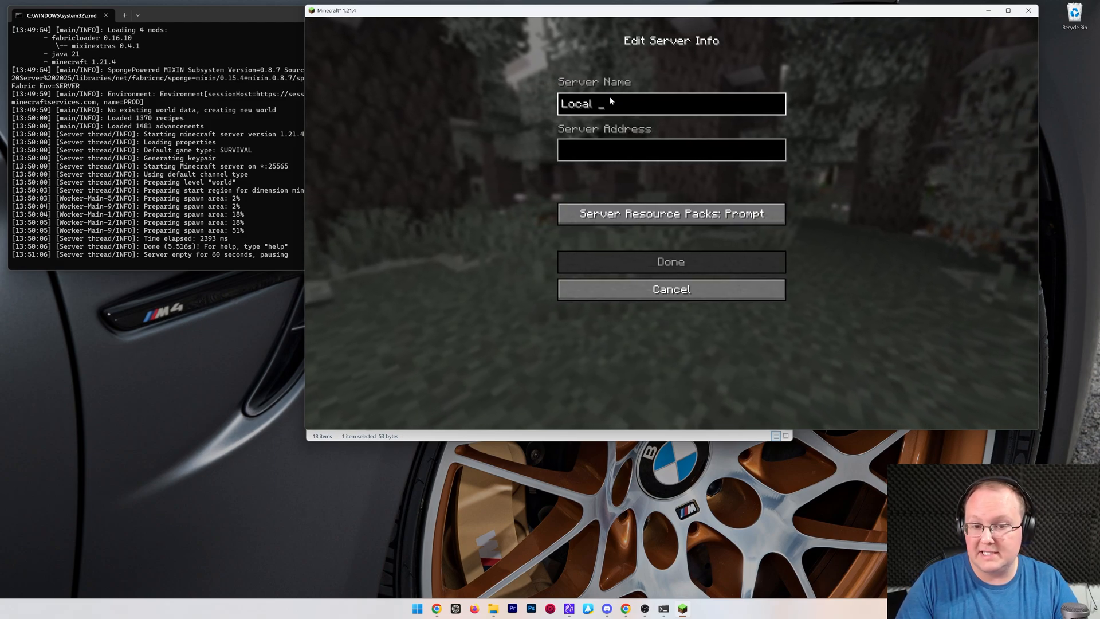
text(Connection)
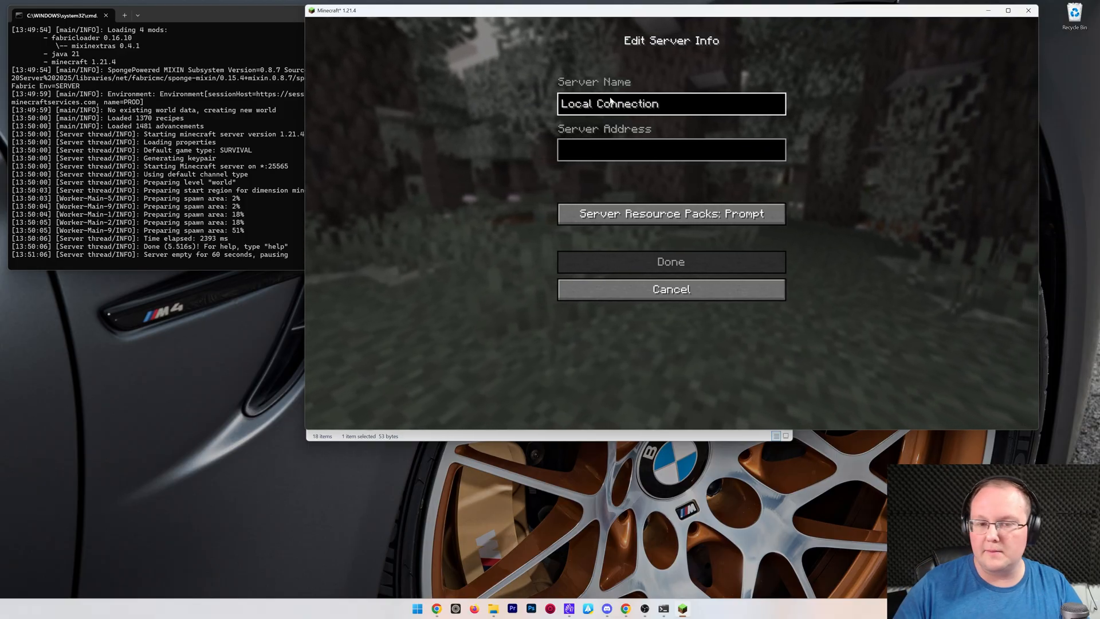
text(localhost)
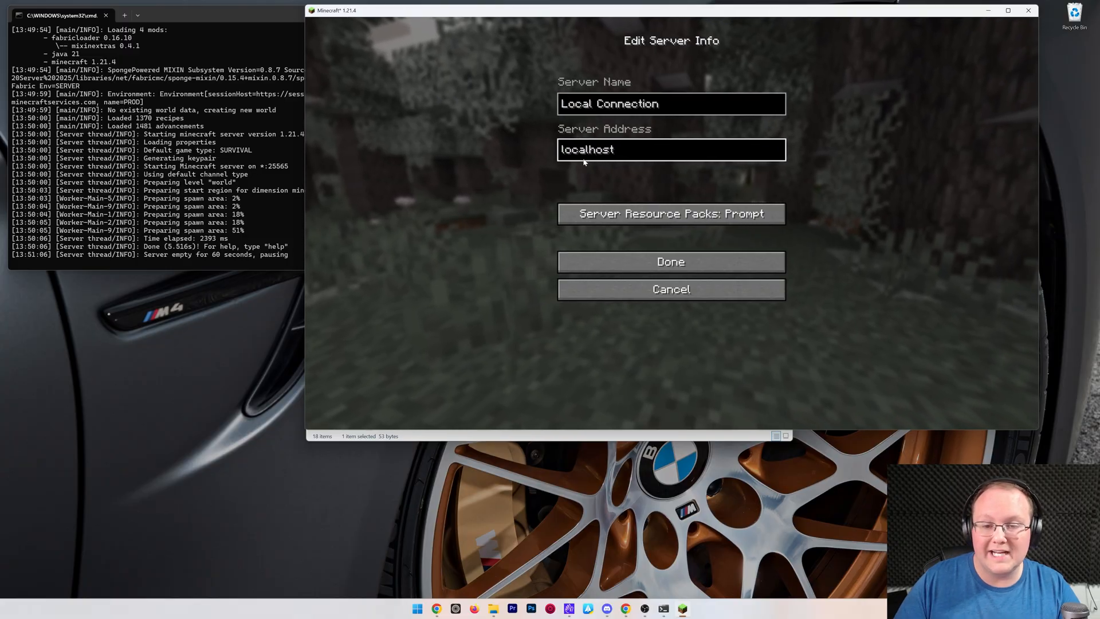
click(672, 261)
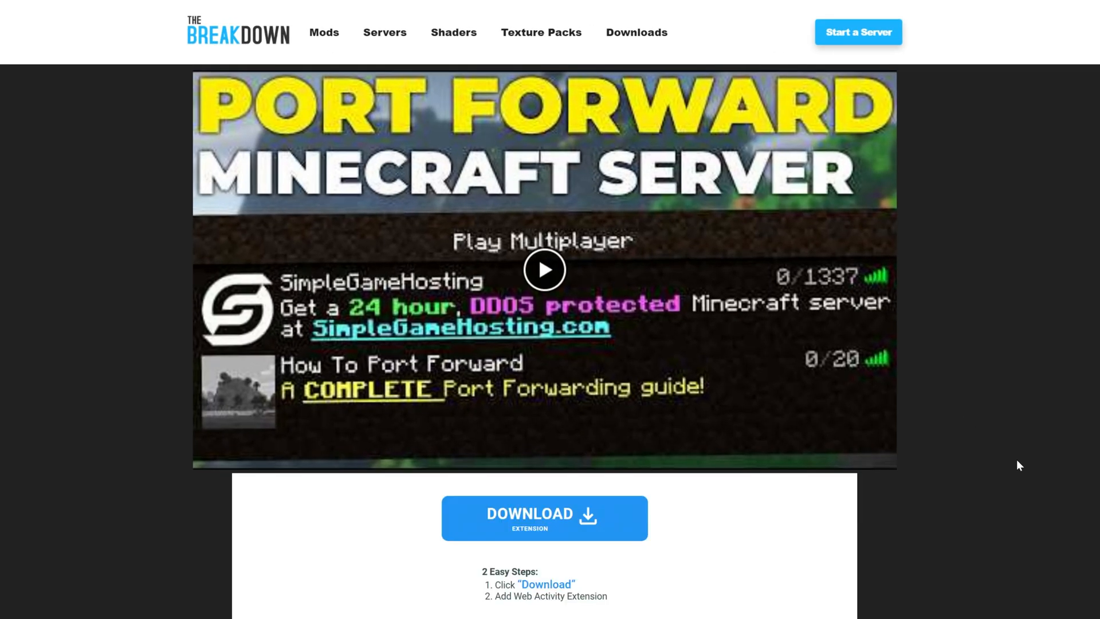
scroll(down, 3)
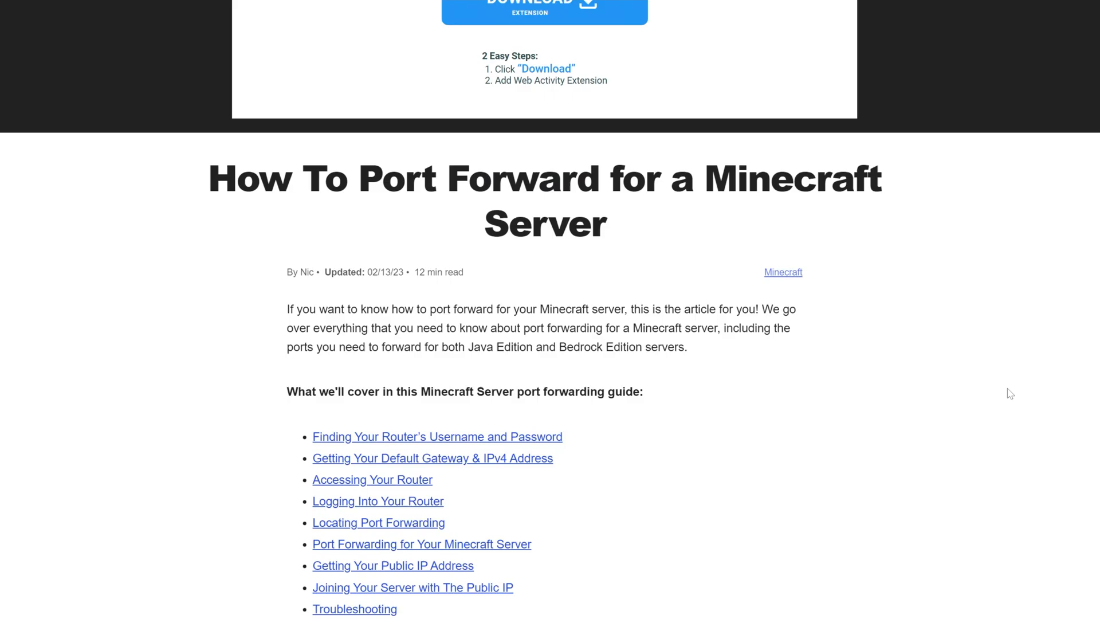
scroll(down, 3)
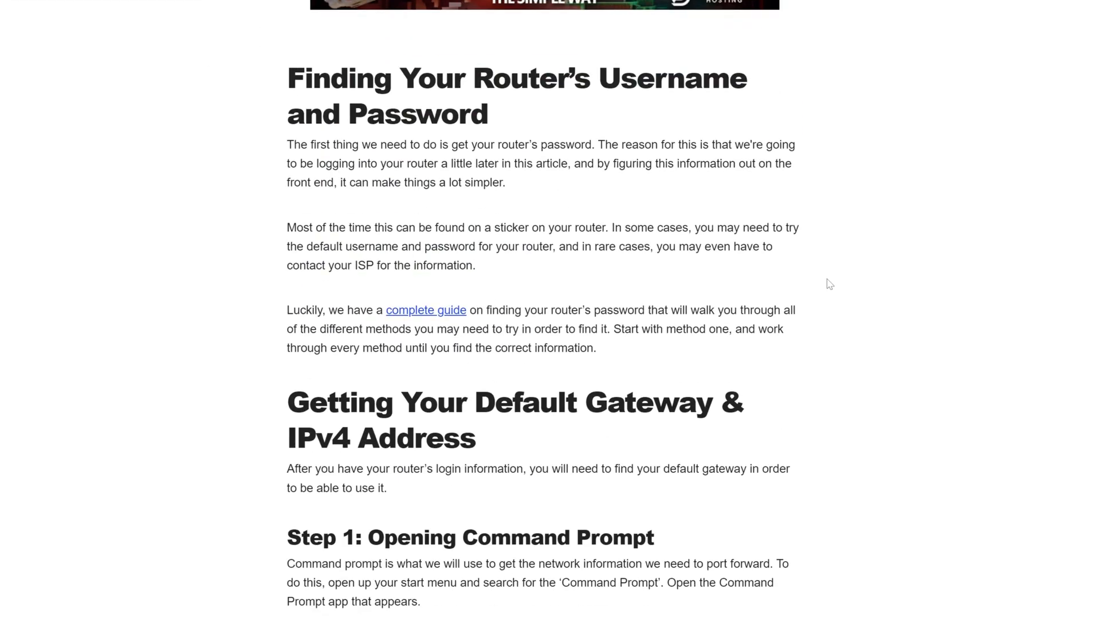
scroll(down, 3)
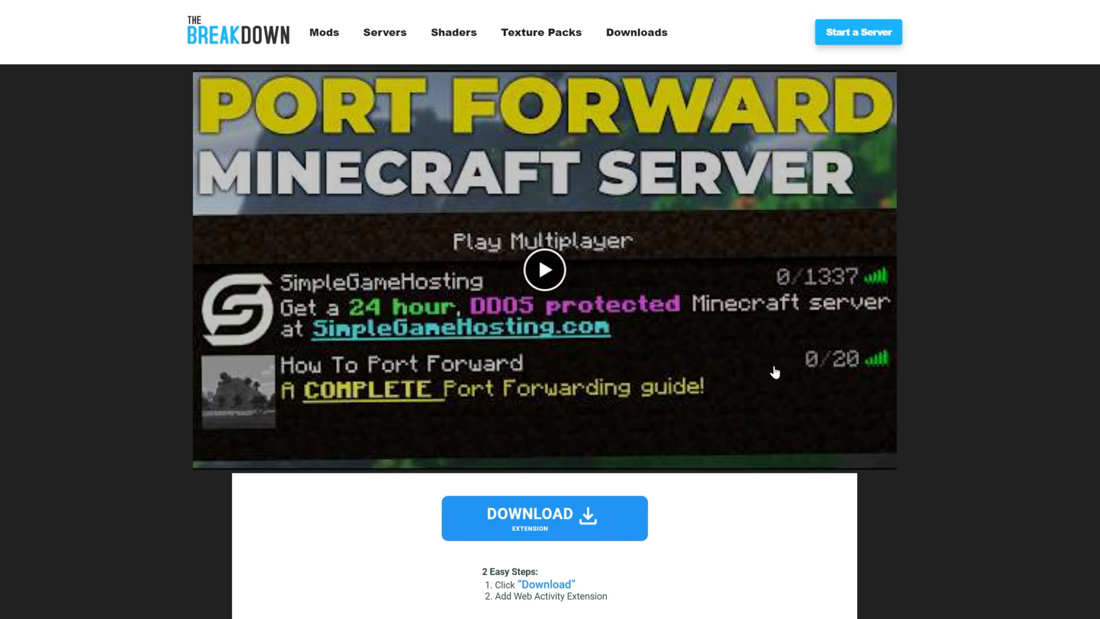
scroll(down, 3)
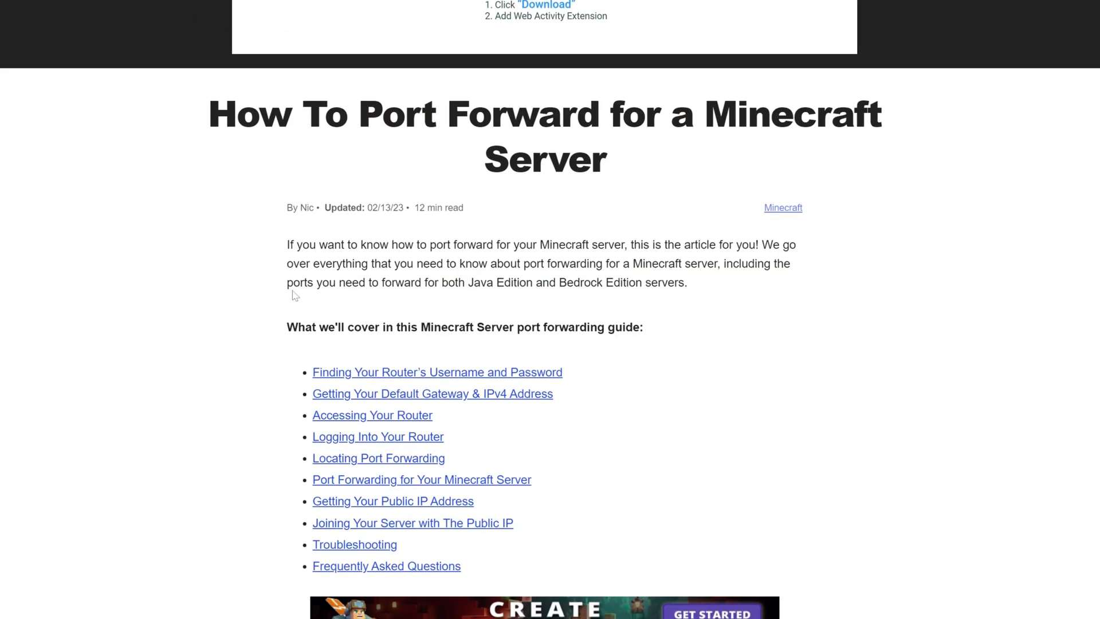
scroll(up, 3)
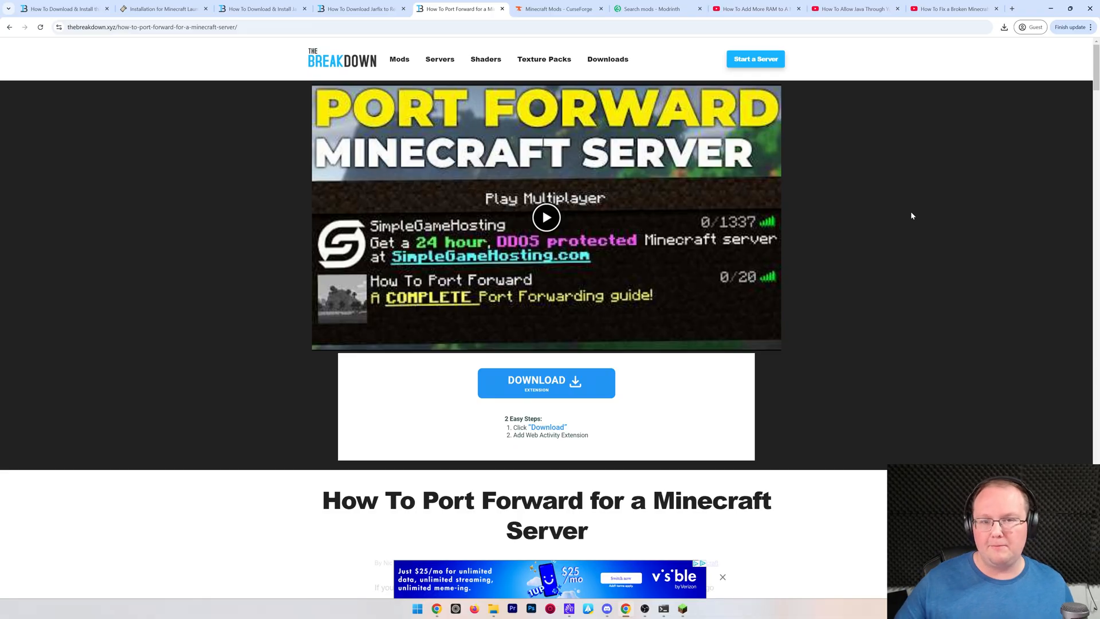
mouse_move(561, 18)
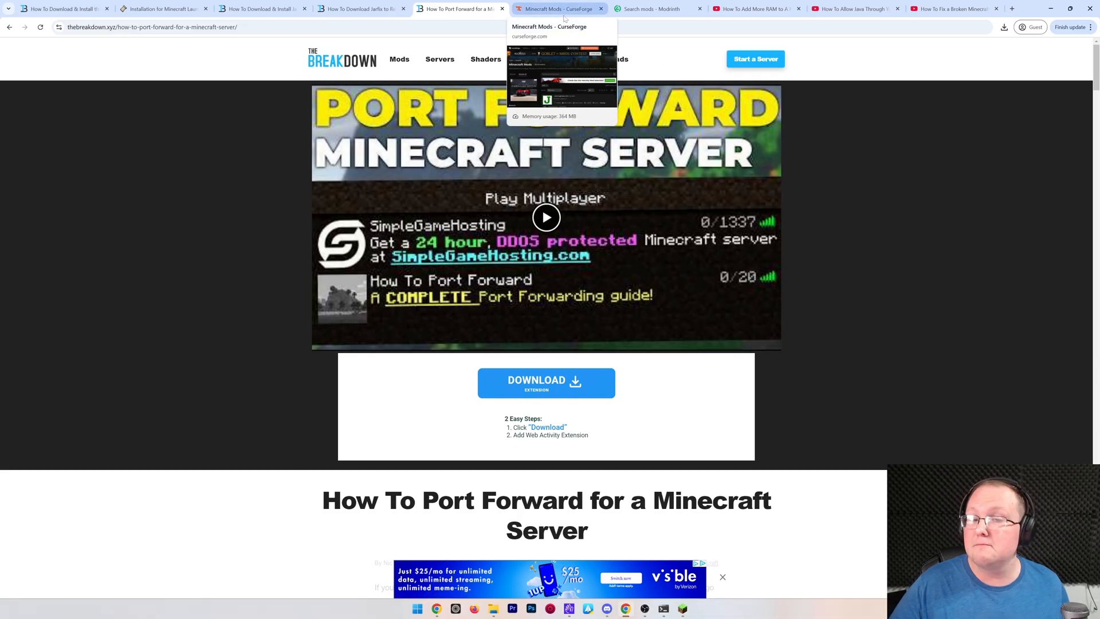
Filter CurseForge Minecraft mods to Fabric and bring up the Waystones project
click(555, 9)
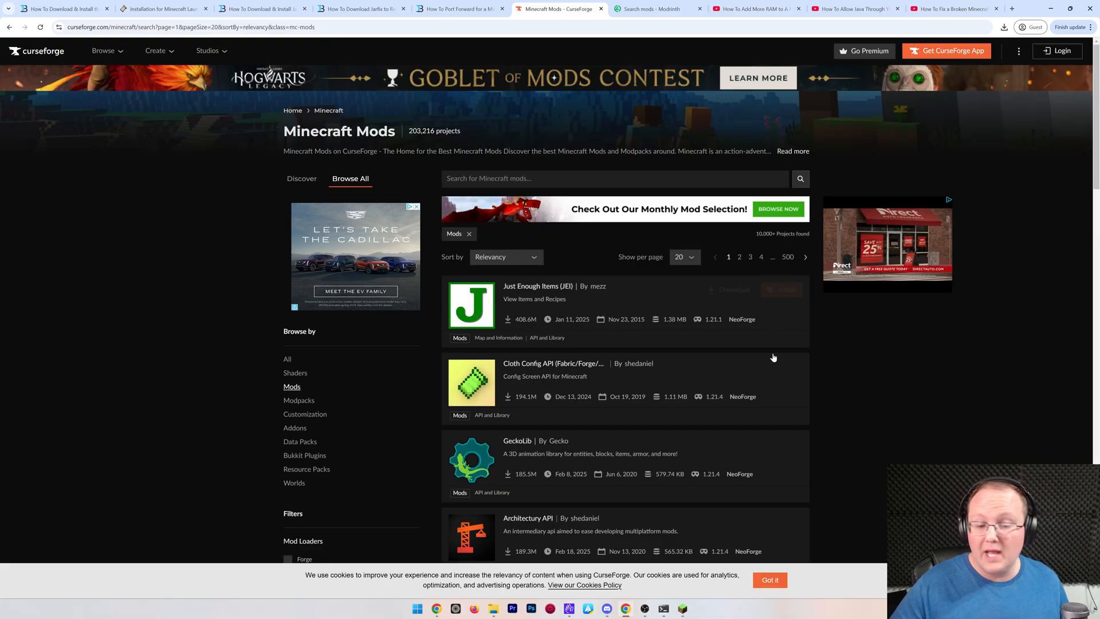
scroll(down, 3)
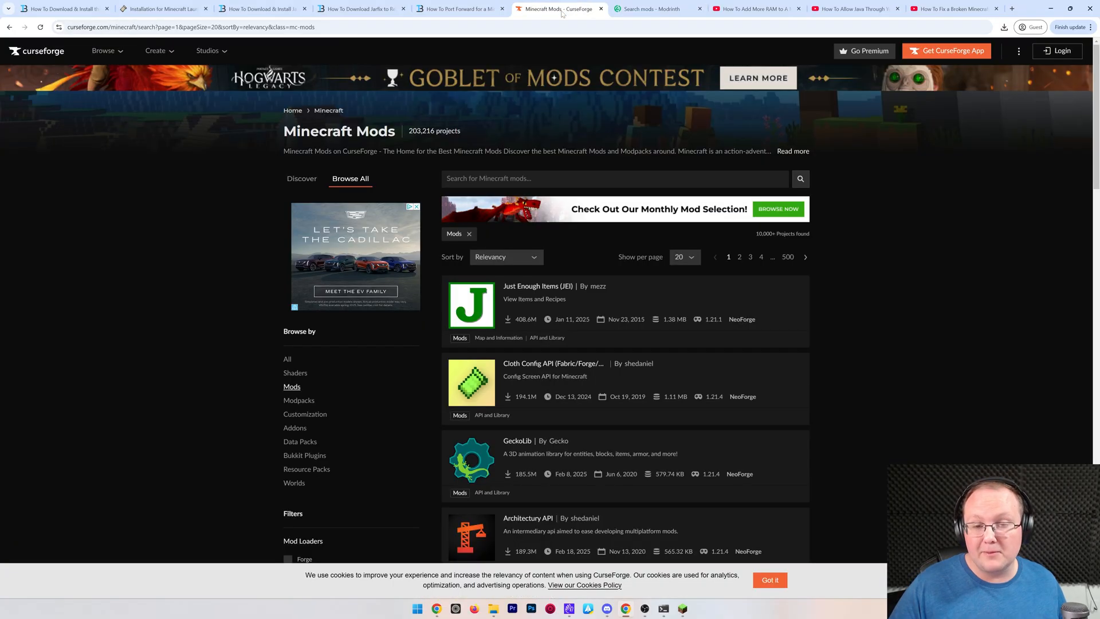
click(40, 290)
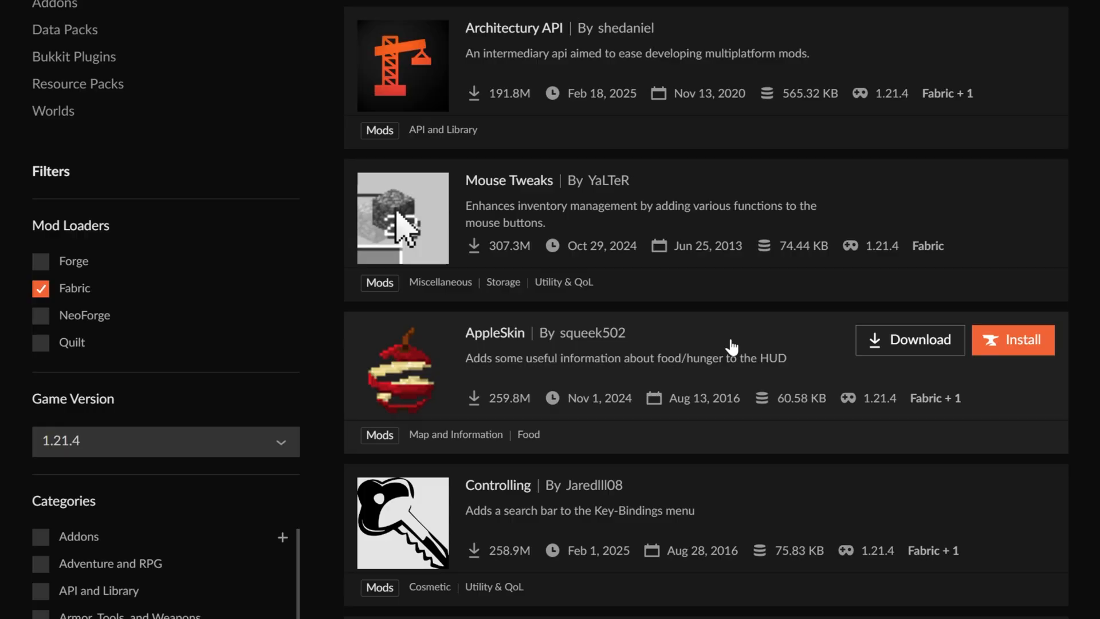
scroll(down, 3)
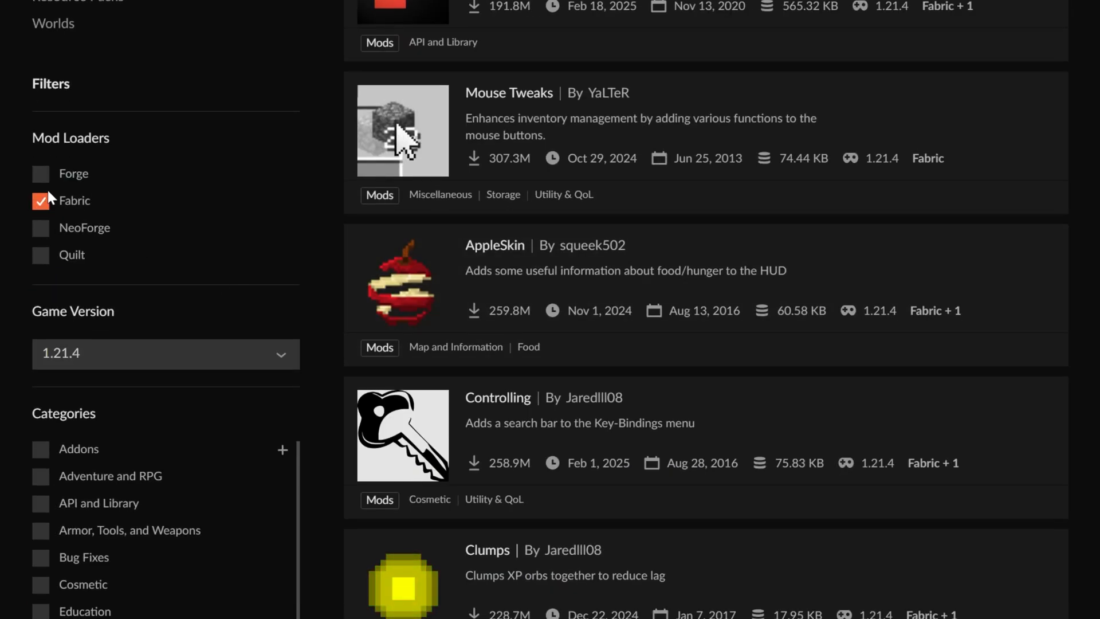
mouse_move(96, 381)
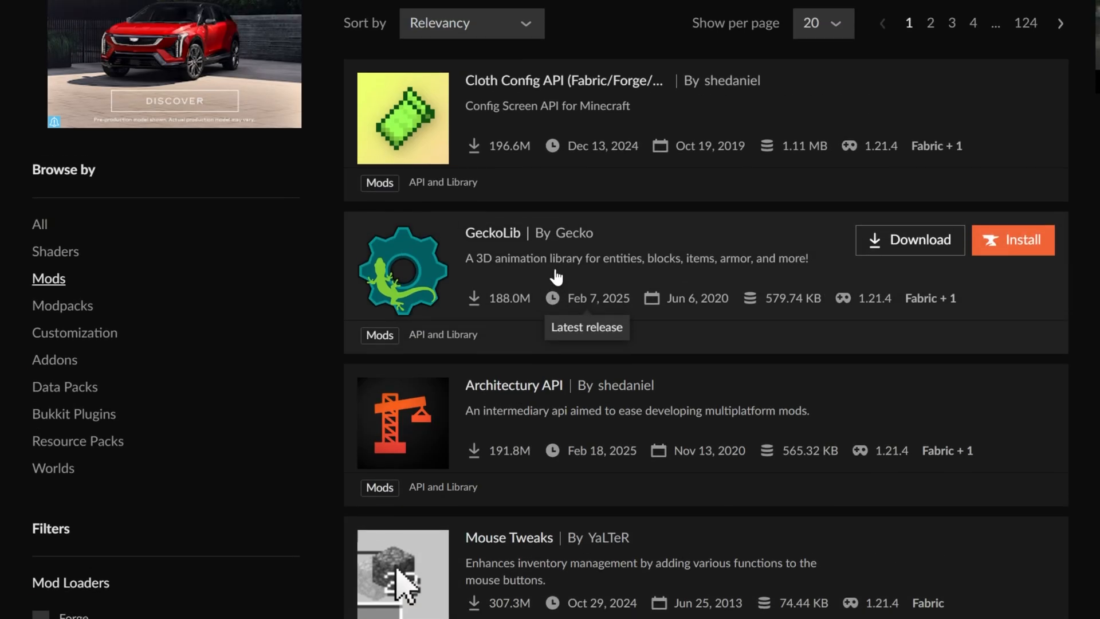
scroll(down, 3)
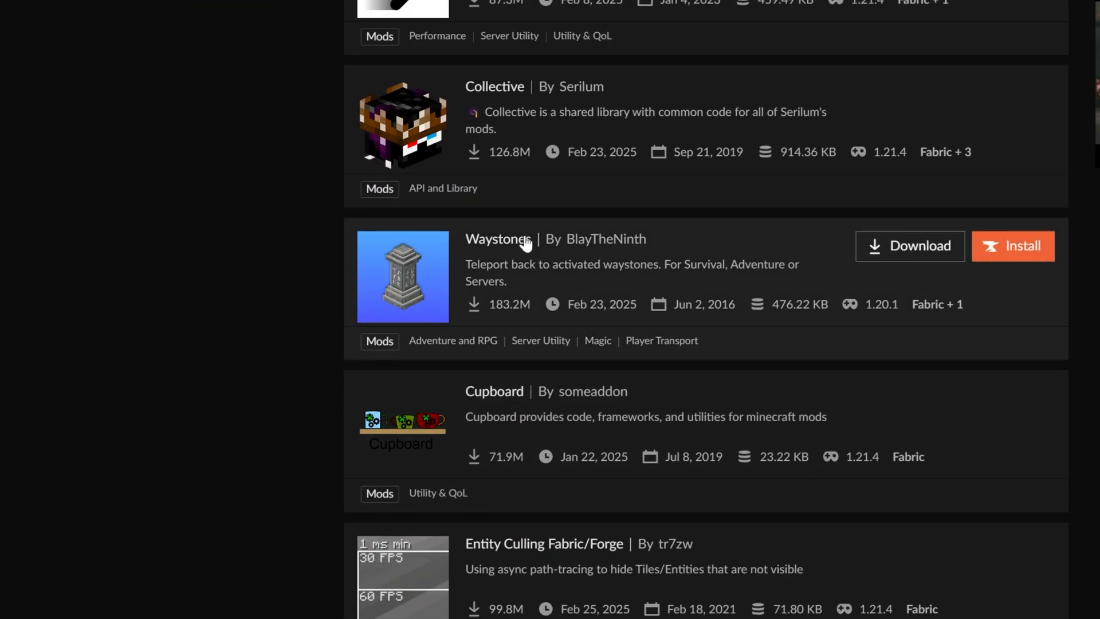
mouse_move(513, 248)
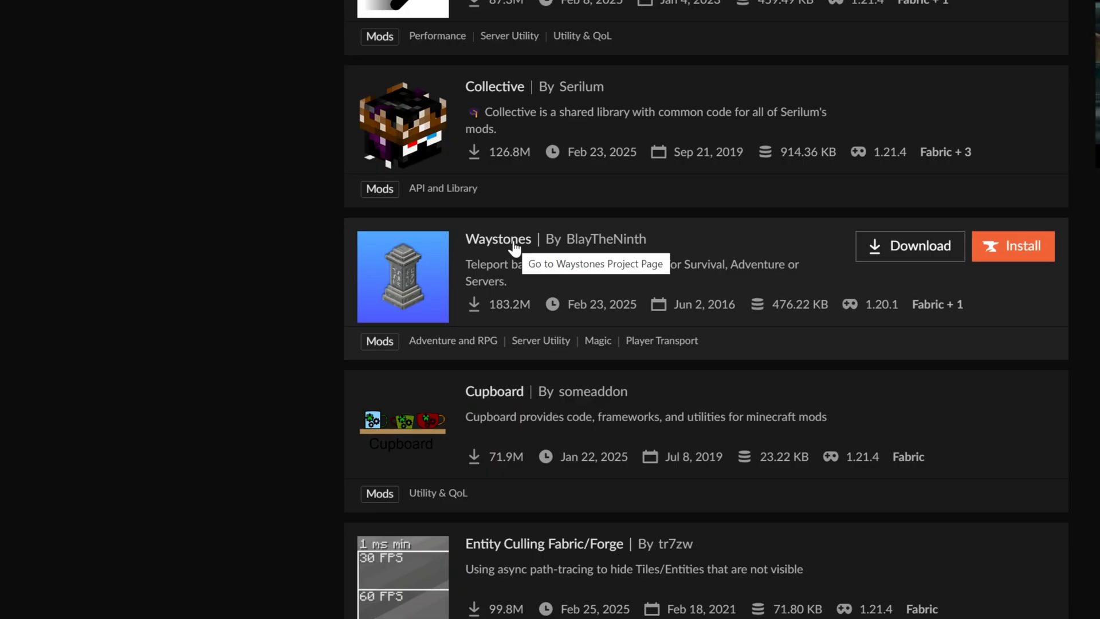
click(497, 238)
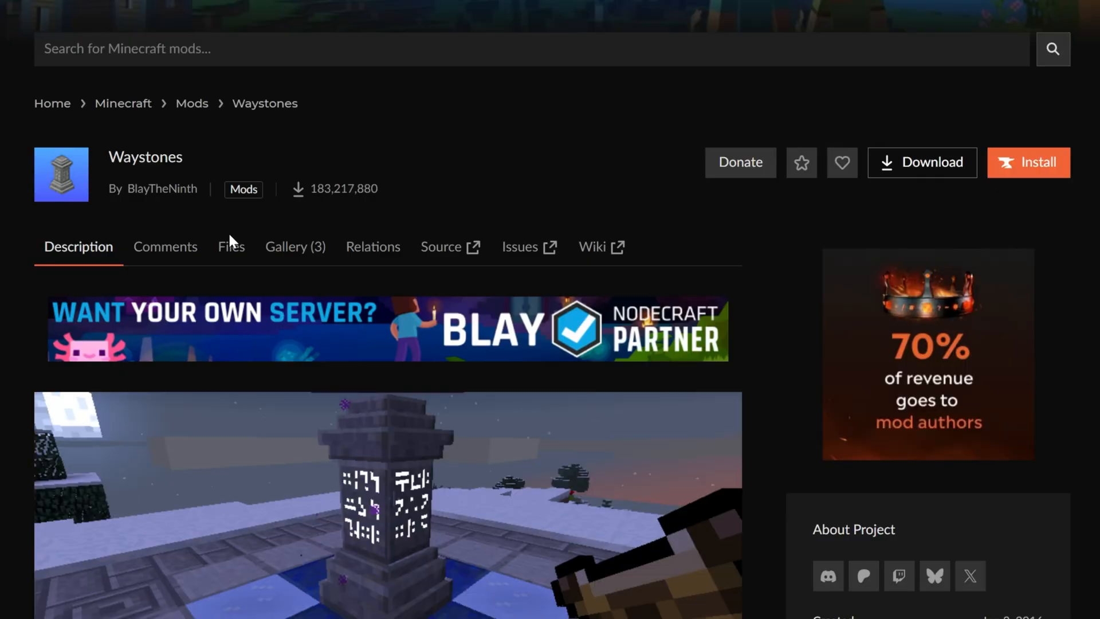
Download the newest Fabric 1.21.4 Waystones file after checking its Balm and Fabric API dependencies
click(231, 246)
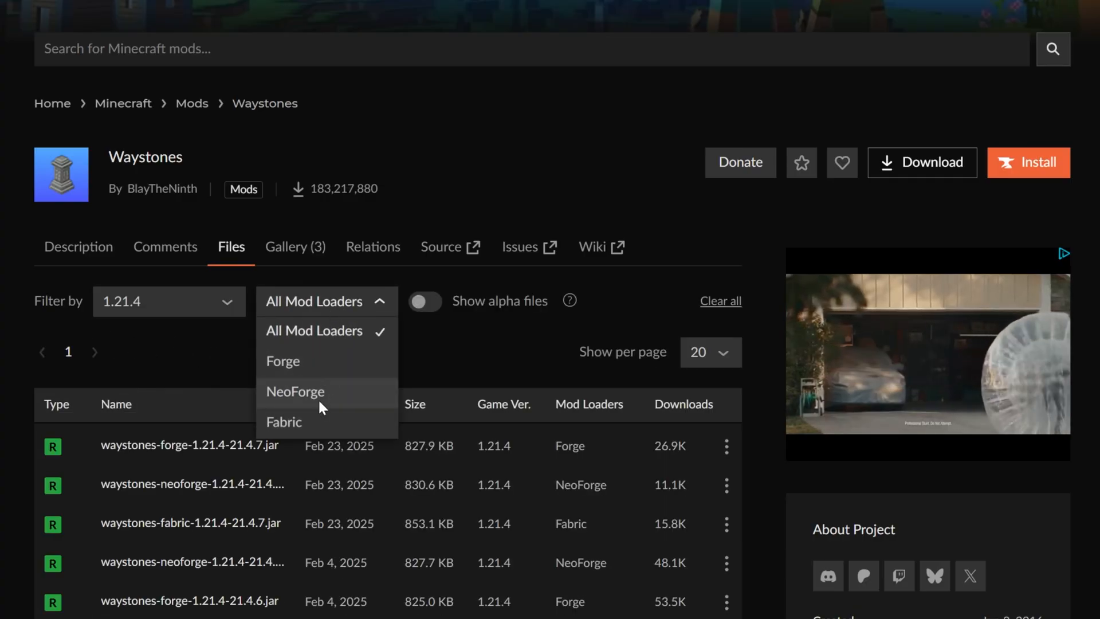
click(284, 421)
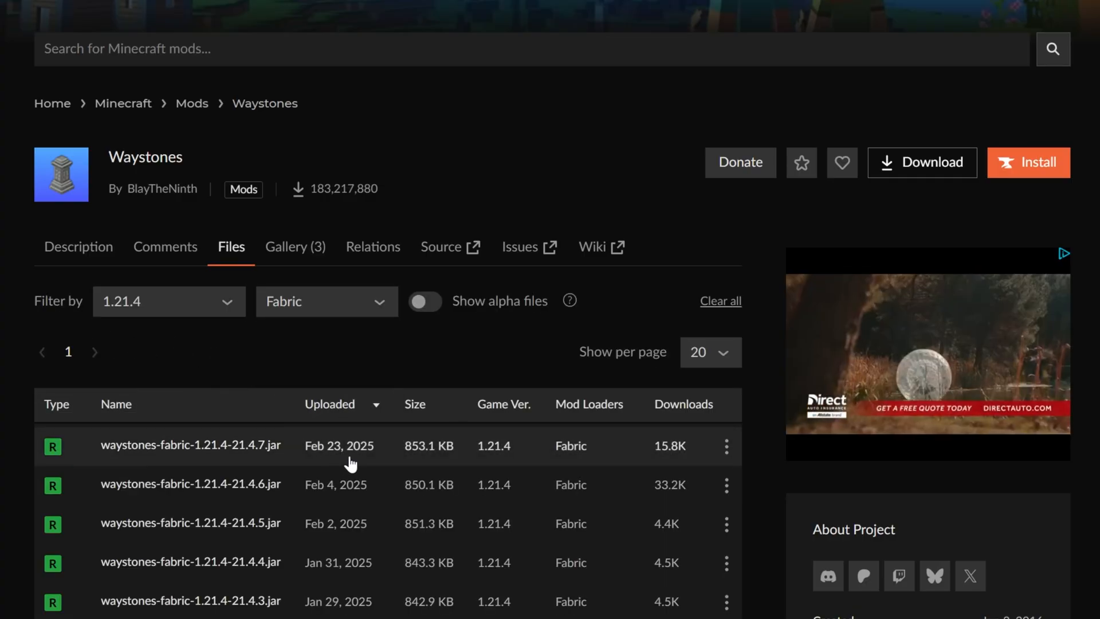
click(190, 444)
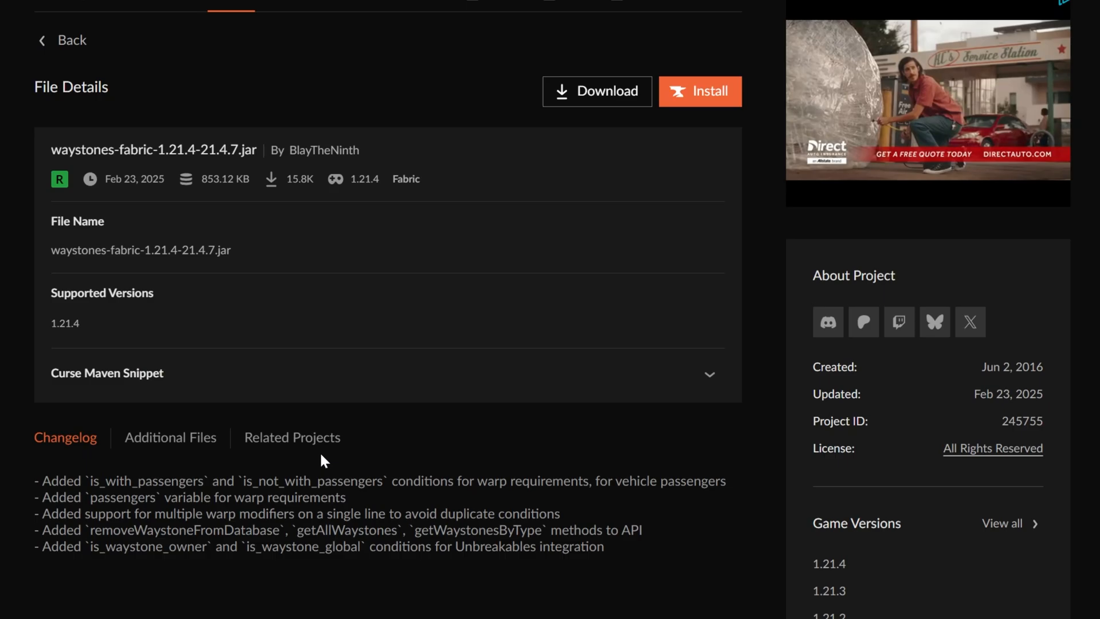
click(292, 437)
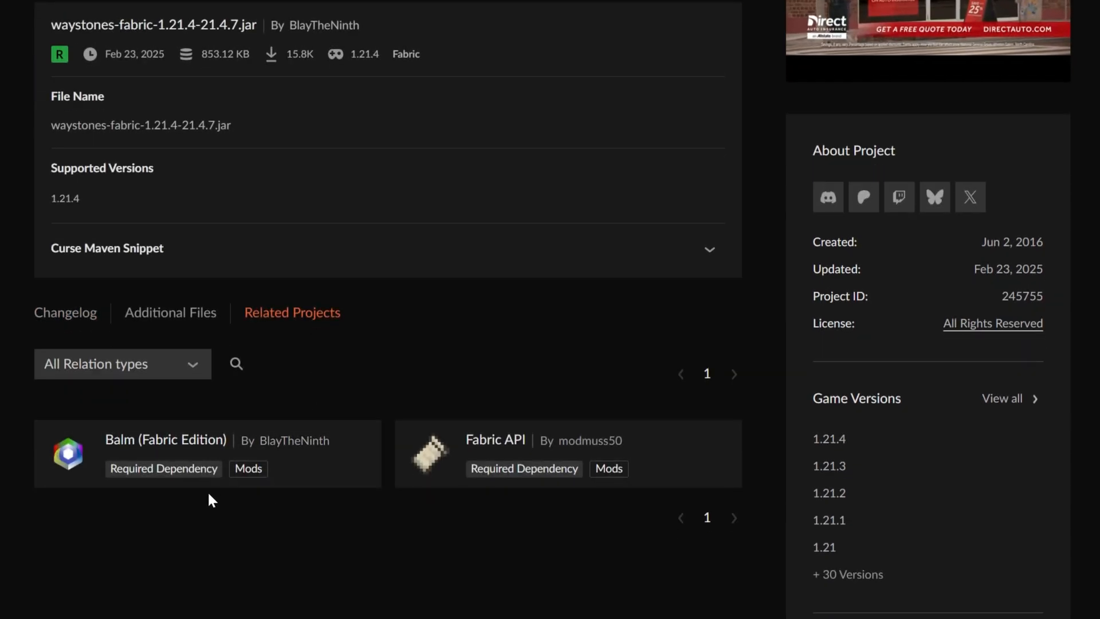
mouse_move(616, 519)
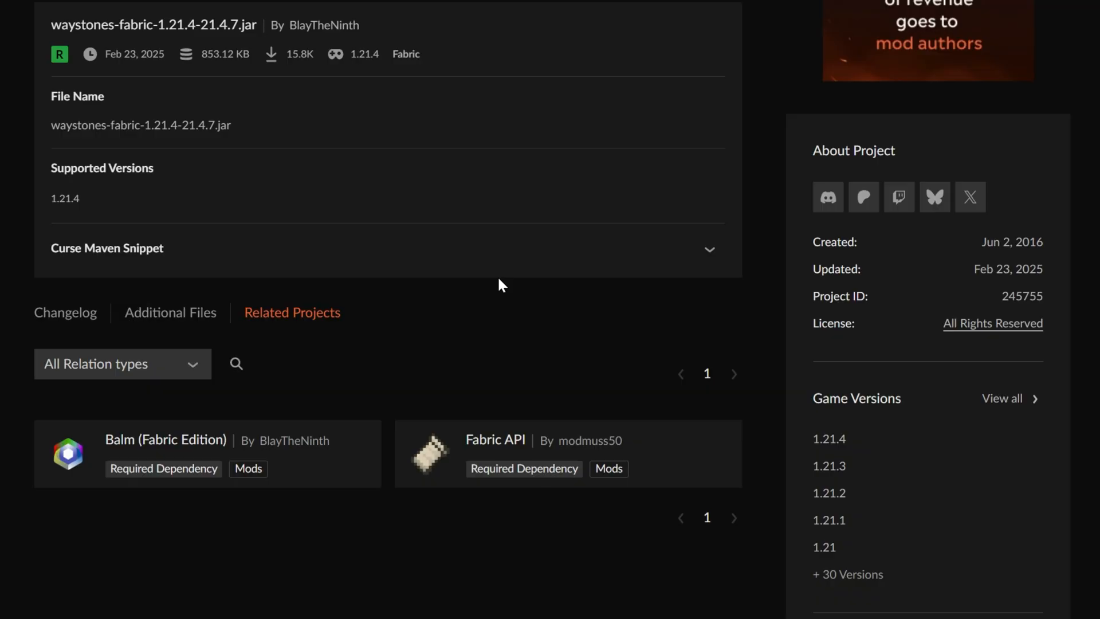
scroll(up, 3)
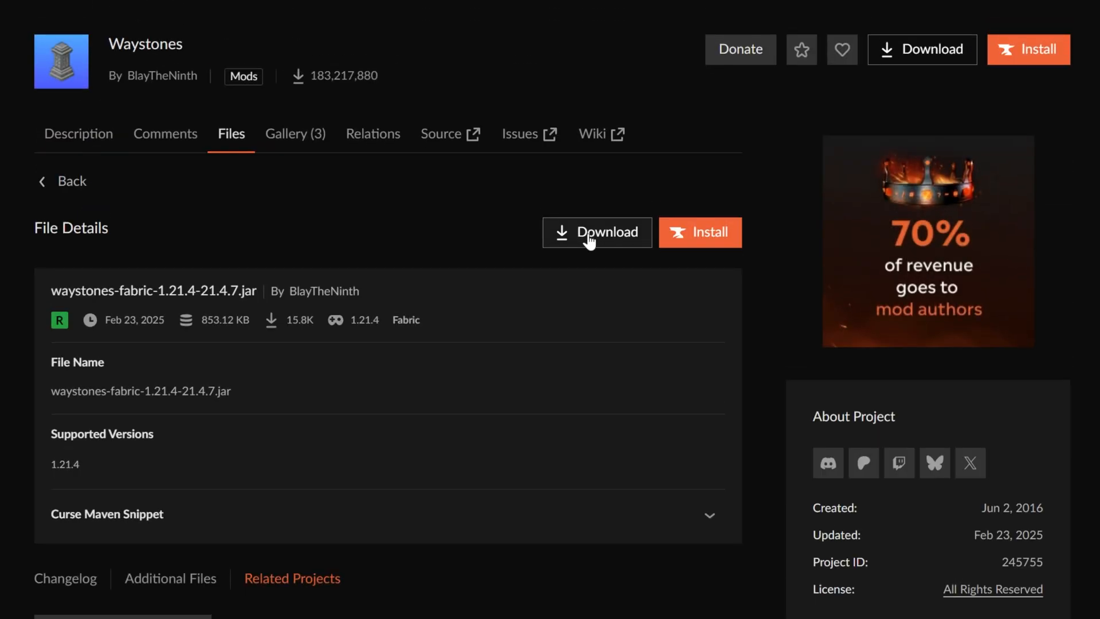
click(597, 231)
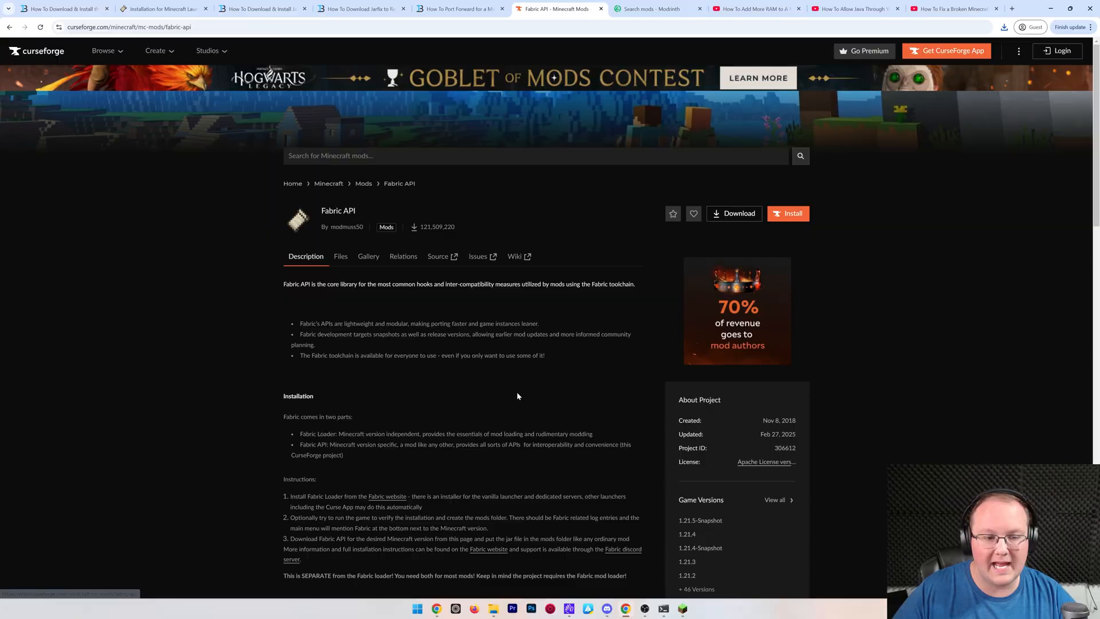
Download the Fabric API 0.118.0 jar for 1.21.4, then move to Modrinth's mod search
click(340, 257)
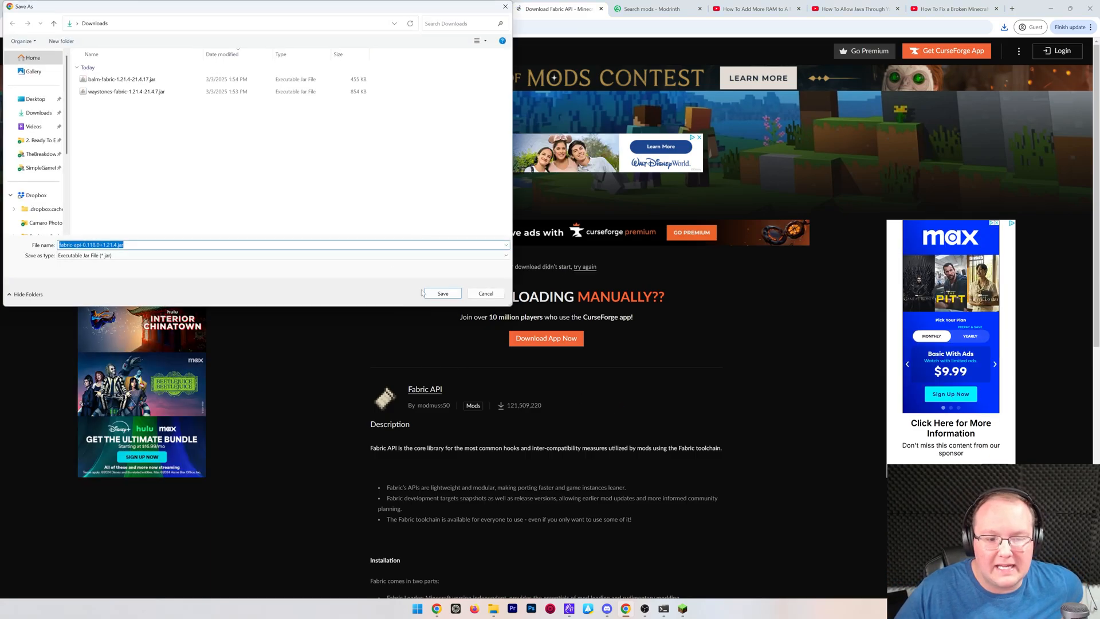
click(442, 293)
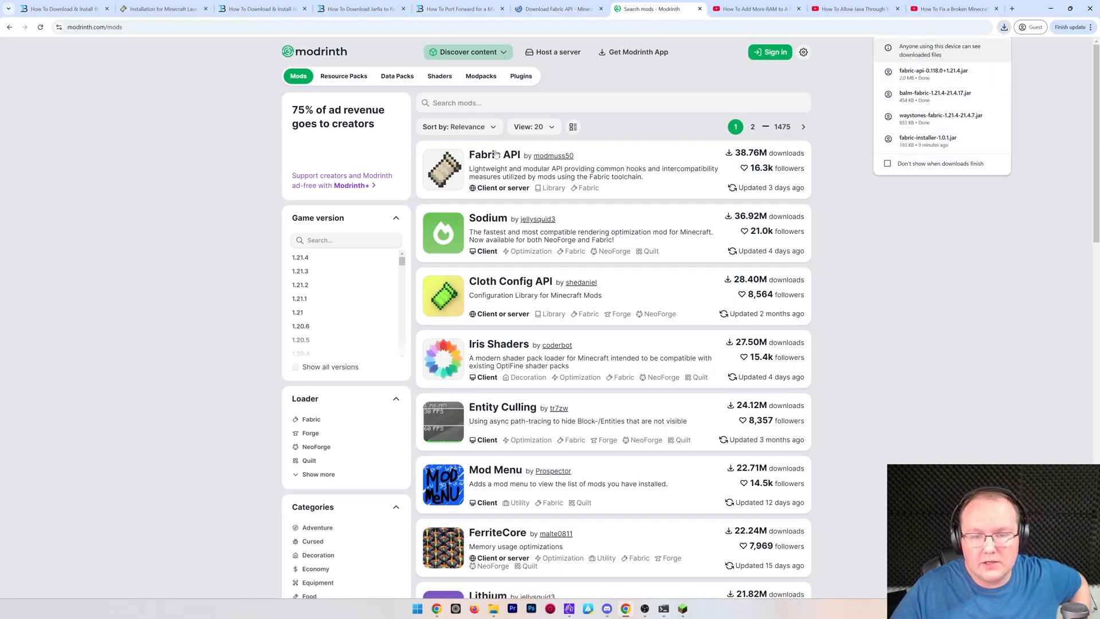
Filter Modrinth to 1.21.4 Fabric, search 'waystone' and view Waystones 21.4.7 with its Balm and Fabric API dependencies
scroll(down, 3)
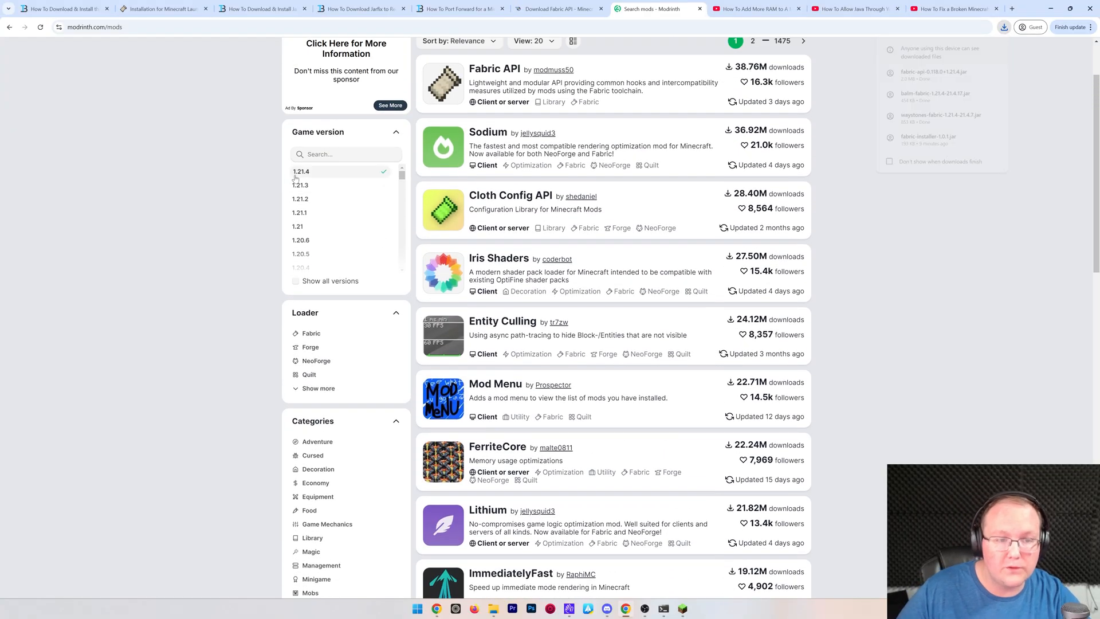
click(300, 175)
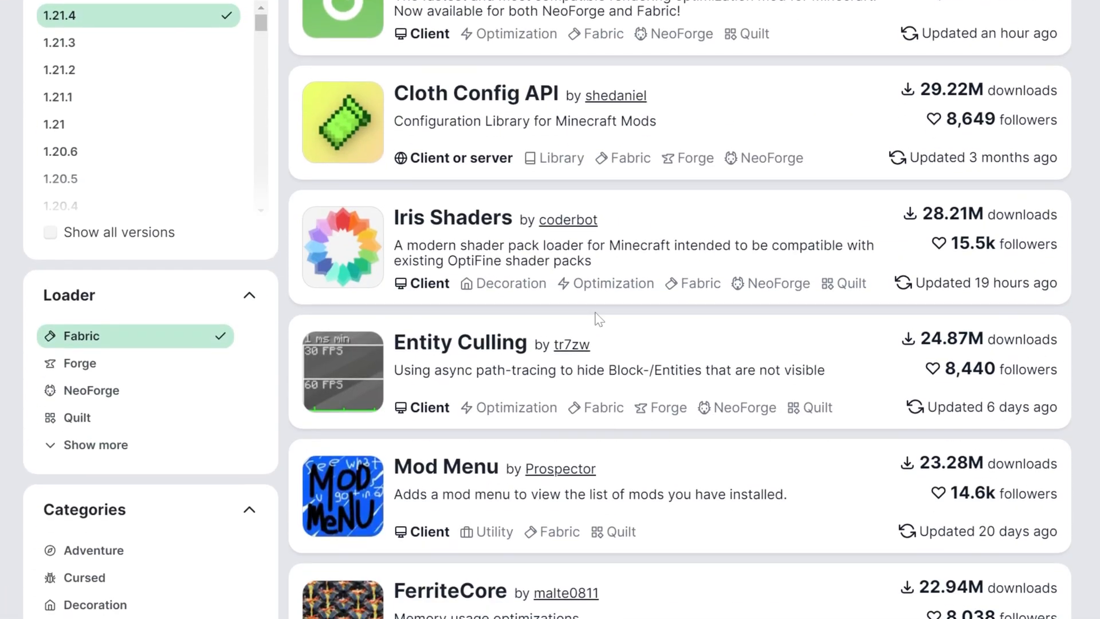
scroll(down, 3)
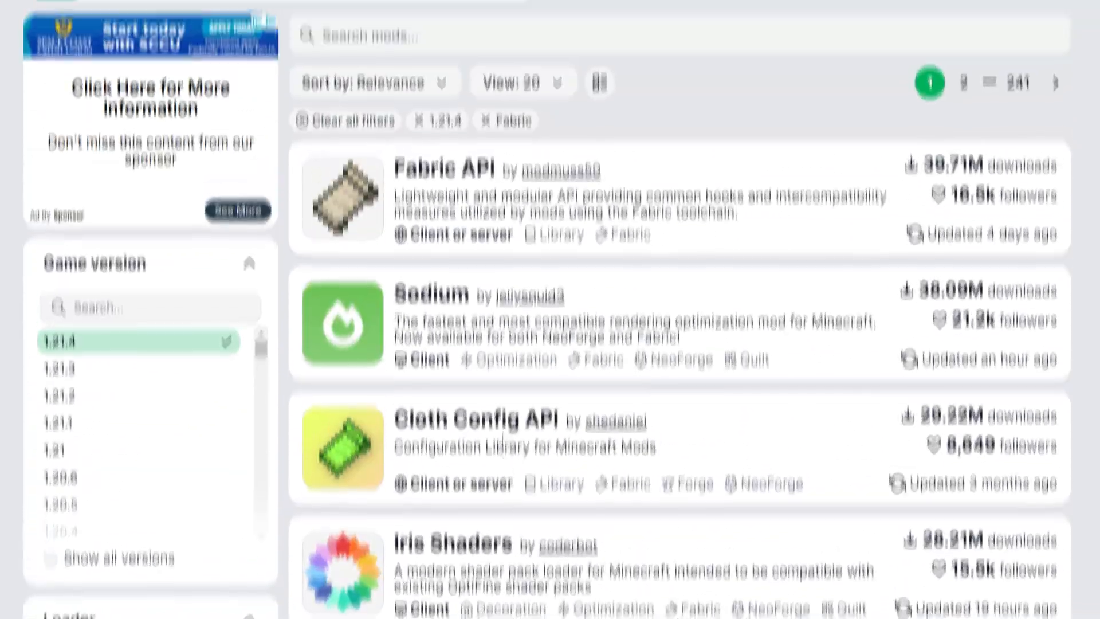
text(waystone)
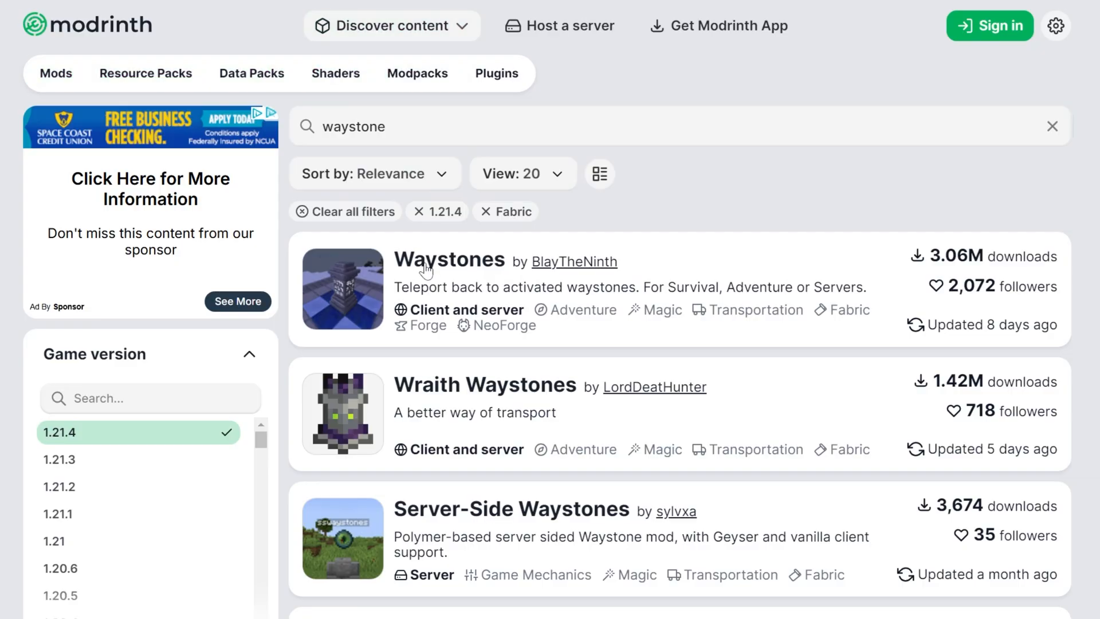
click(449, 259)
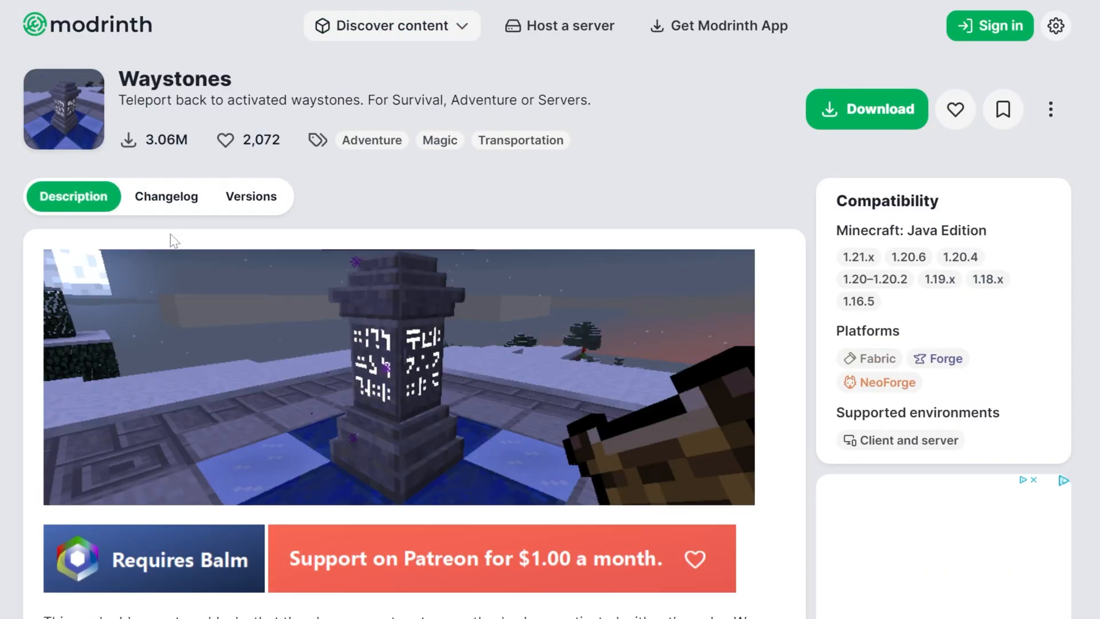
click(250, 196)
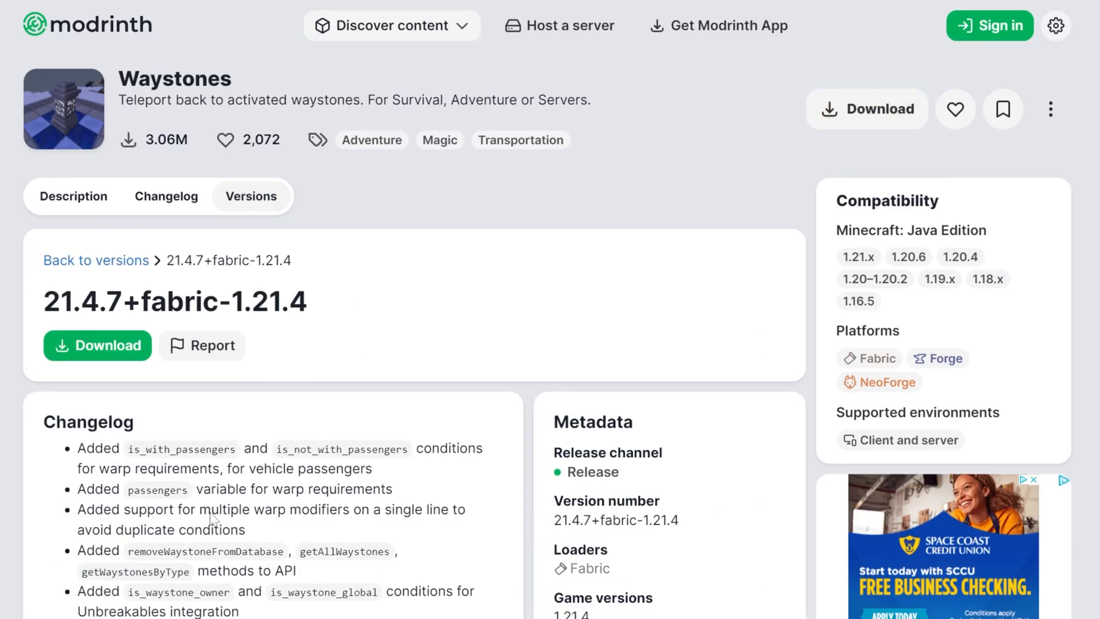
scroll(down, 3)
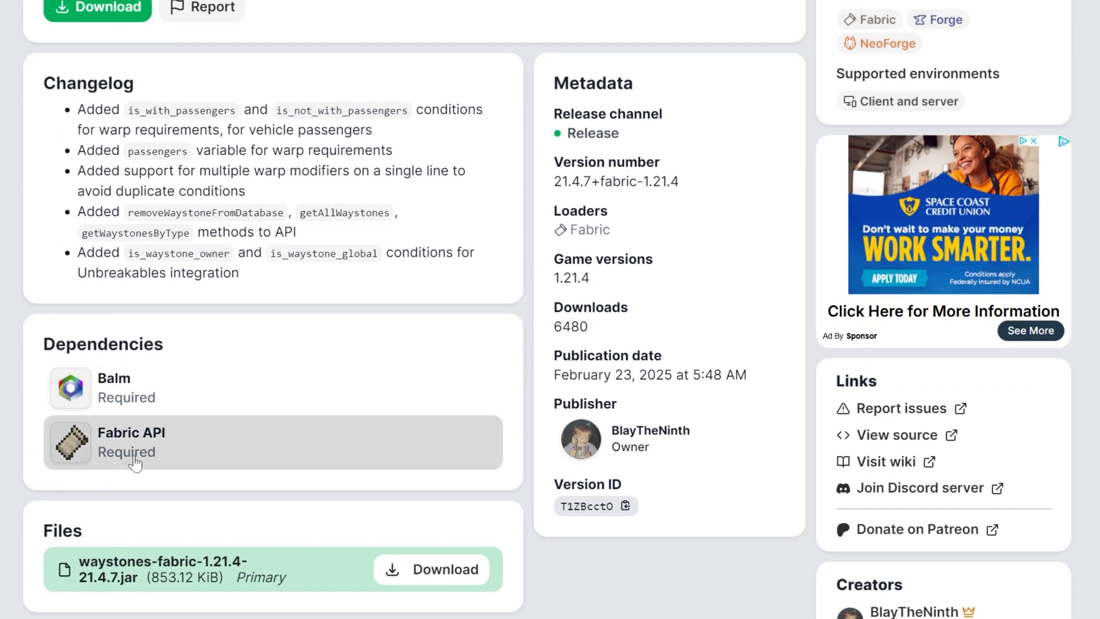
mouse_move(117, 422)
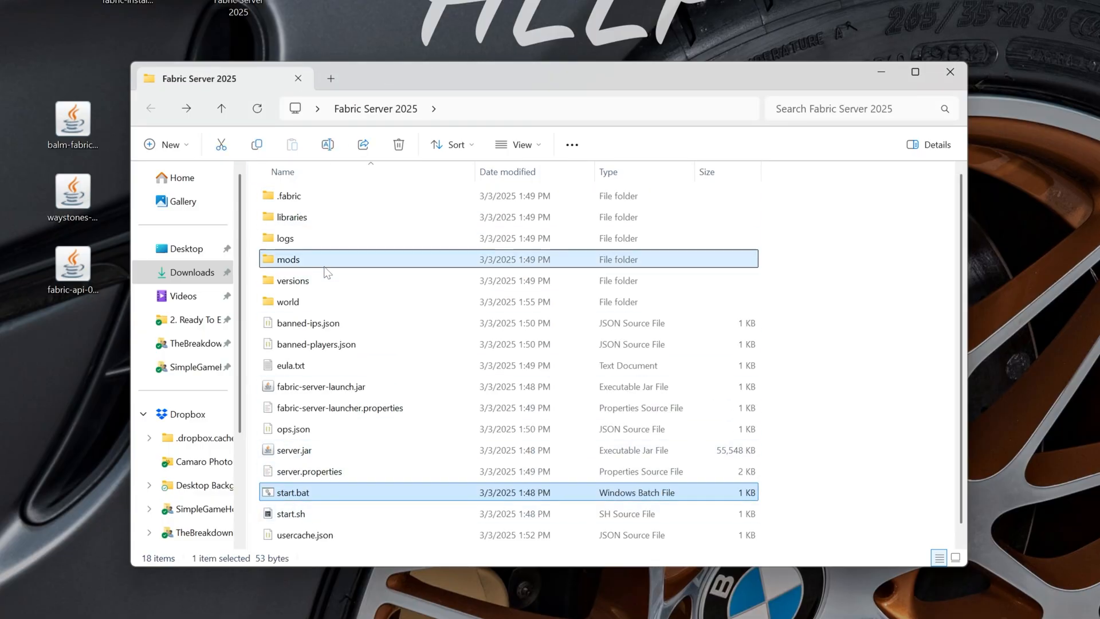
Place the Waystones, Fabric API and Balm jars in the Fabric Server 2025 mods folder
double_click(289, 259)
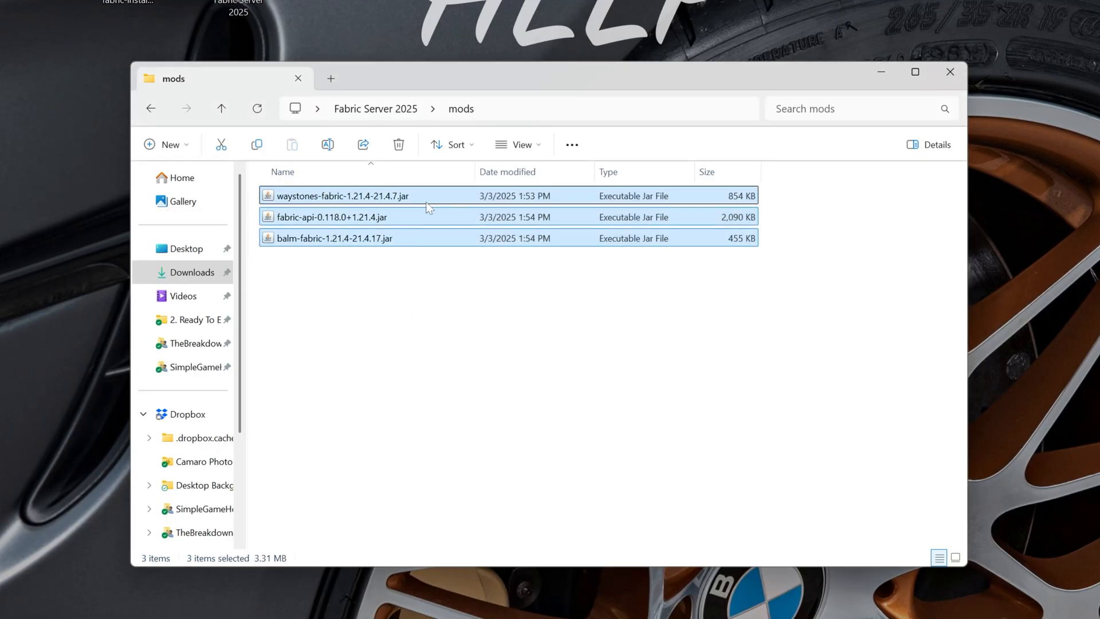
mouse_move(510, 238)
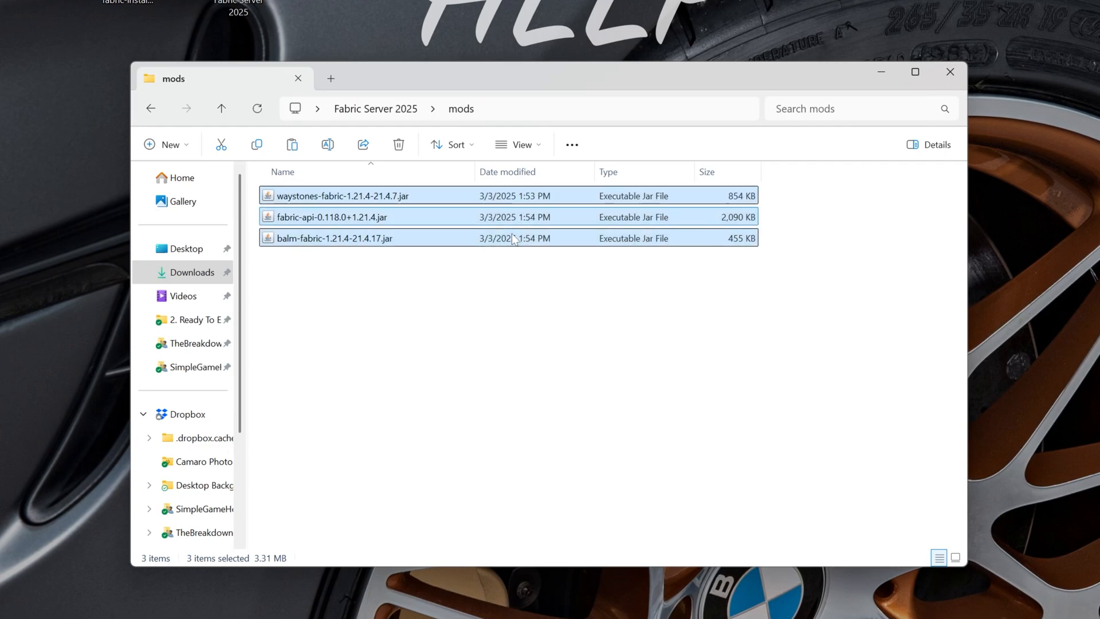
mouse_move(694, 220)
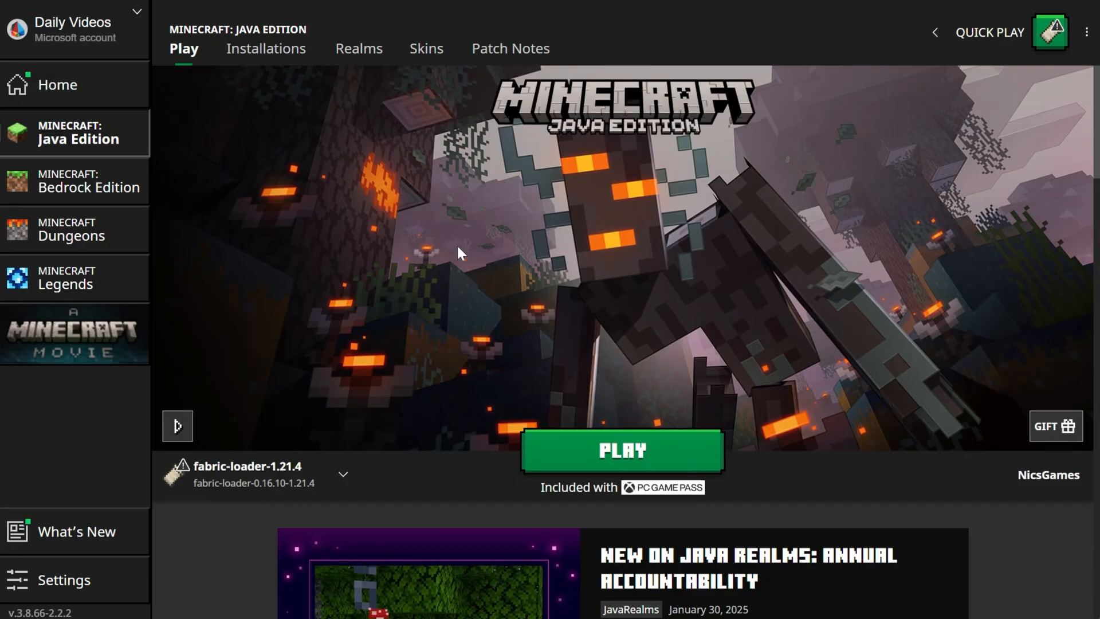
Put the Waystones, Fabric API and Balm jars into fabric-loader-1.21.4's .minecraft mods folder
click(266, 48)
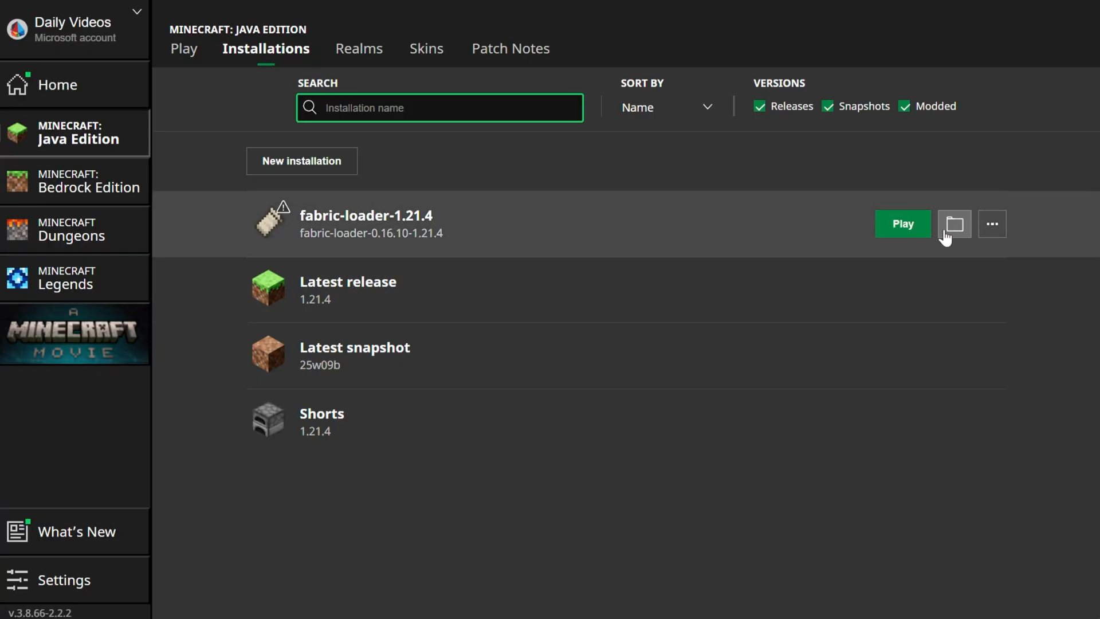
click(954, 225)
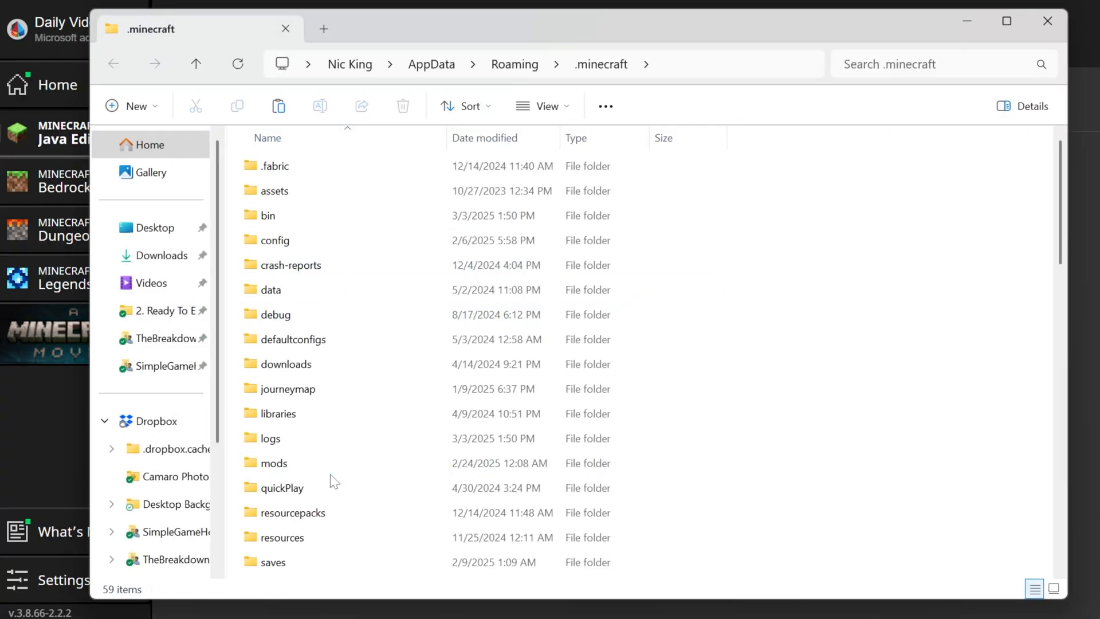
double_click(274, 463)
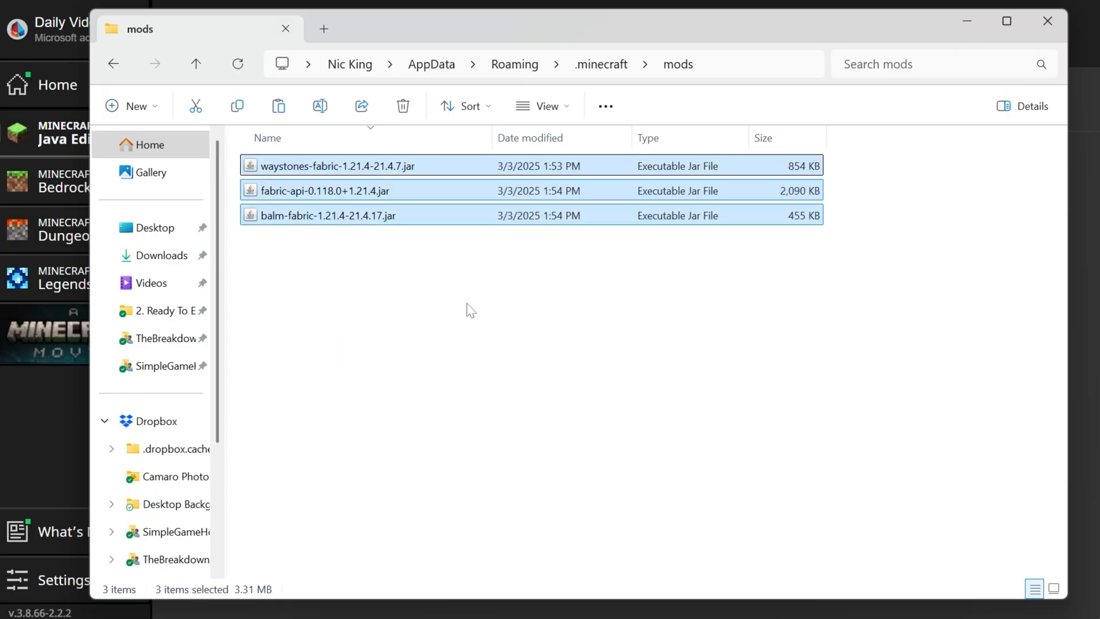
click(676, 389)
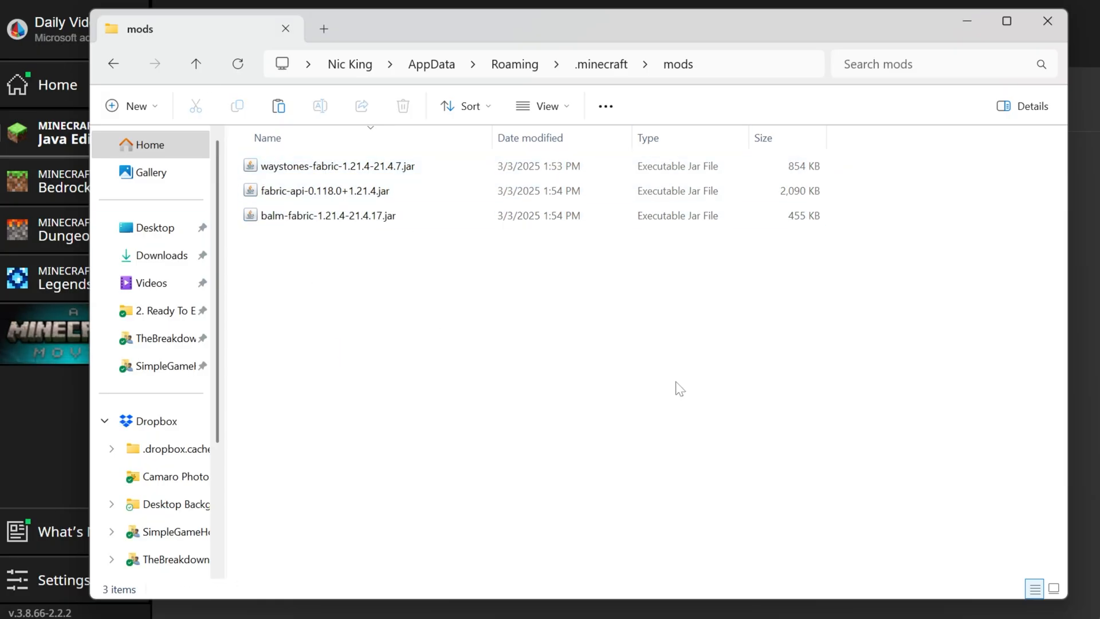
mouse_move(853, 97)
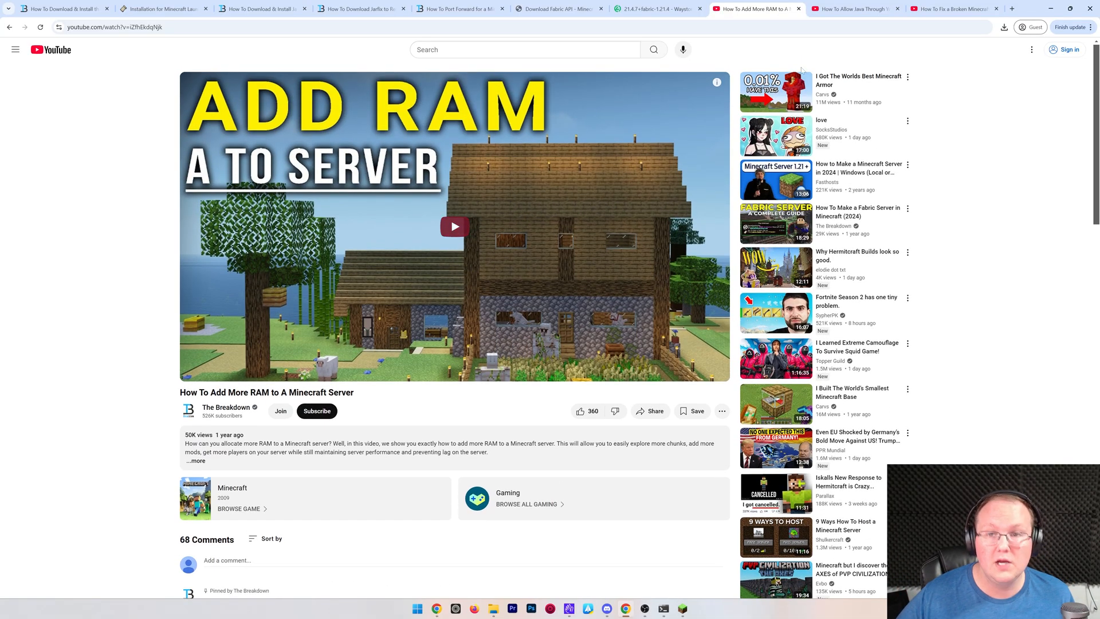
View The Breakdown's Java firewall guide, then the How To Fix a Broken Minecraft Server video
click(853, 9)
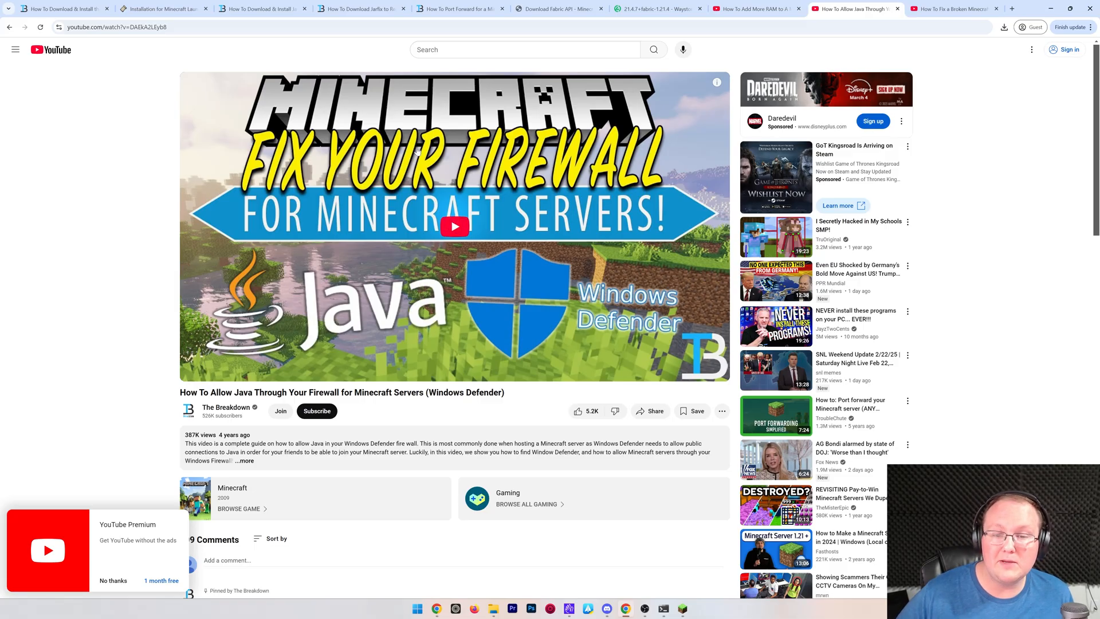
scroll(down, 3)
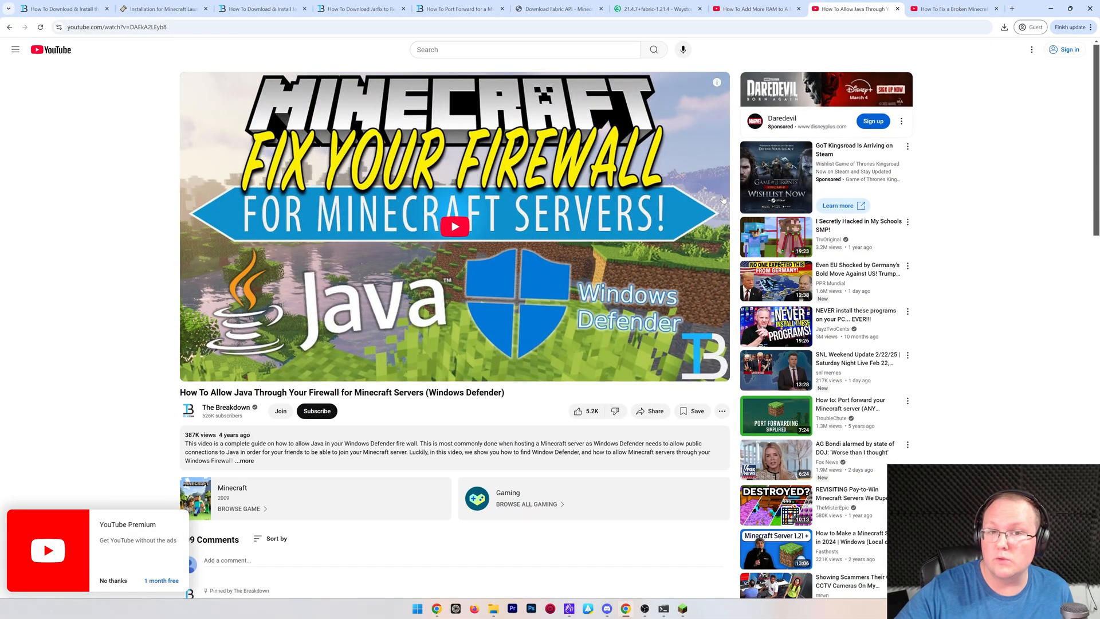
click(950, 10)
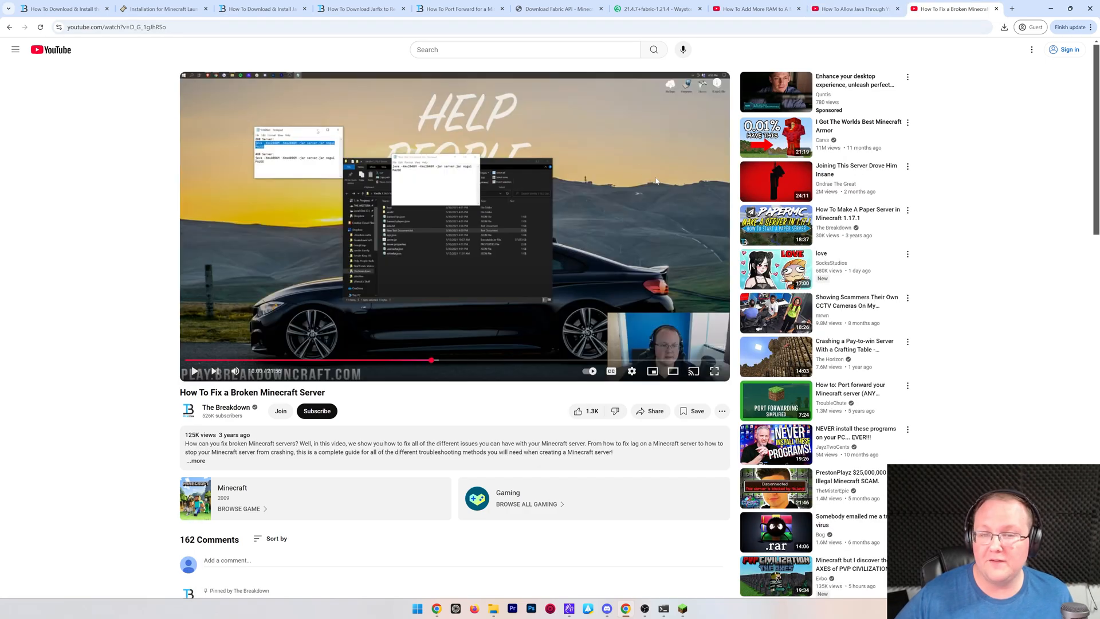
mouse_move(688, 149)
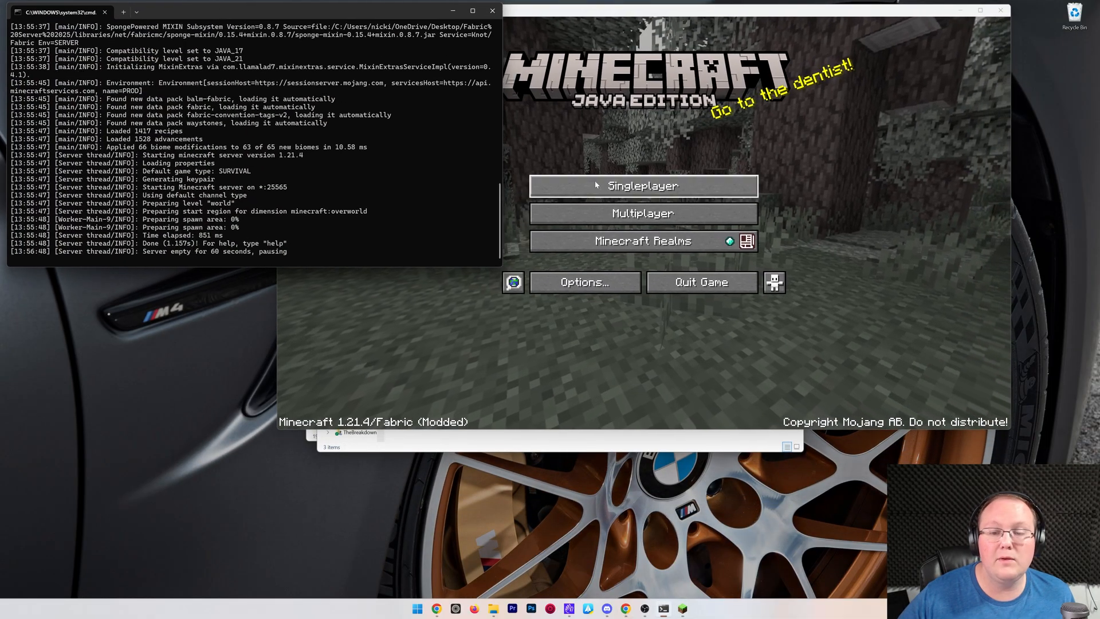
Join the local modded server, grant operator rights via the console and place a waystone
click(642, 213)
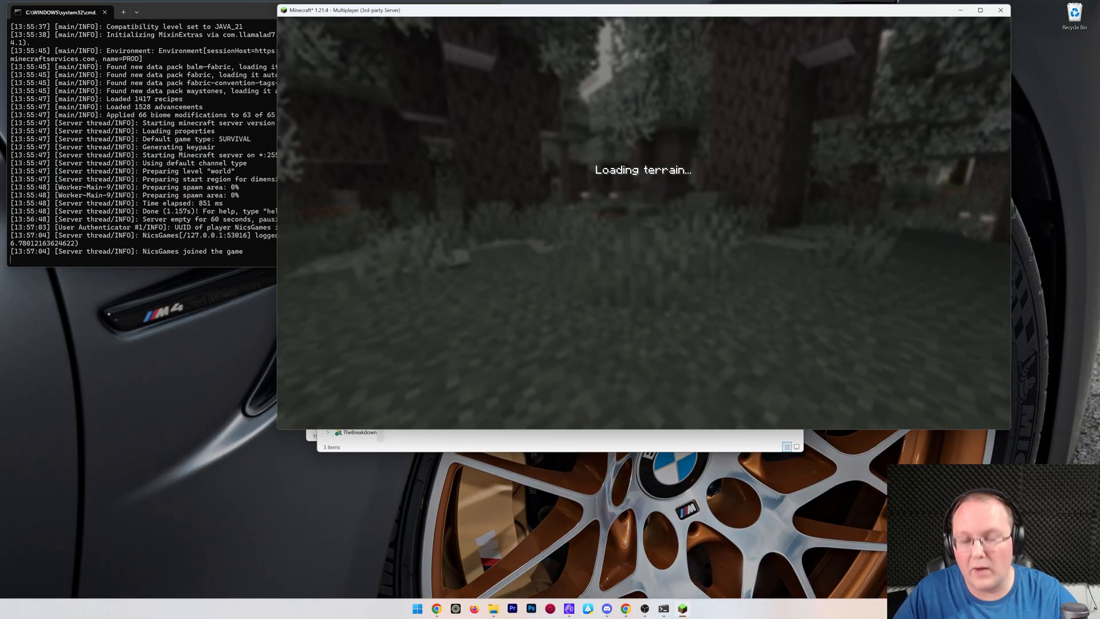
key(e)
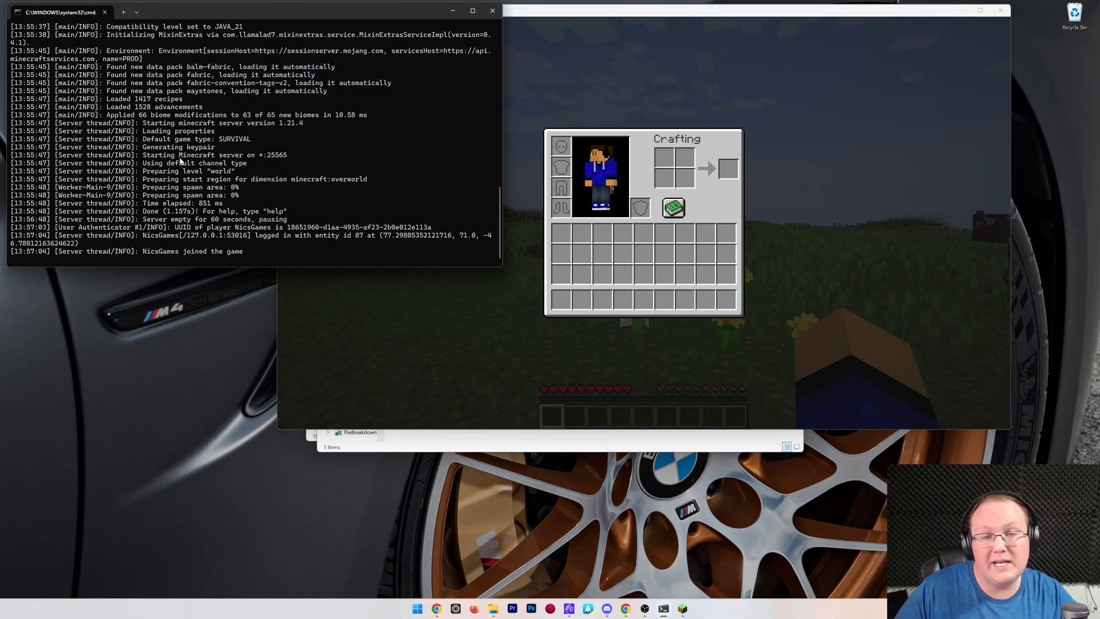
text(op no)
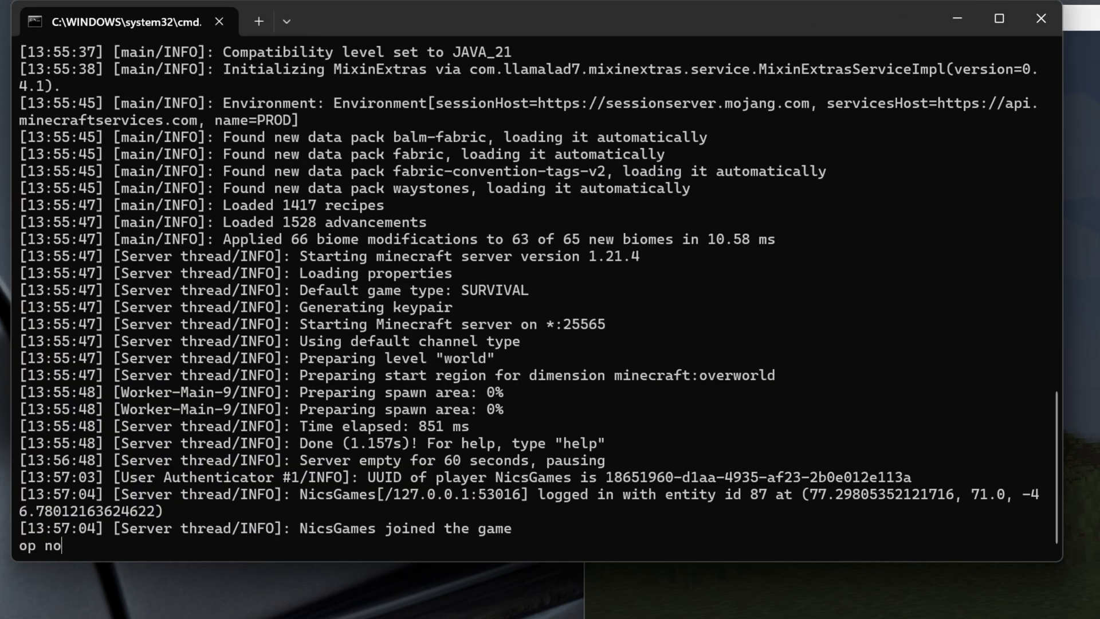
text(icsgames)
key(Enter)
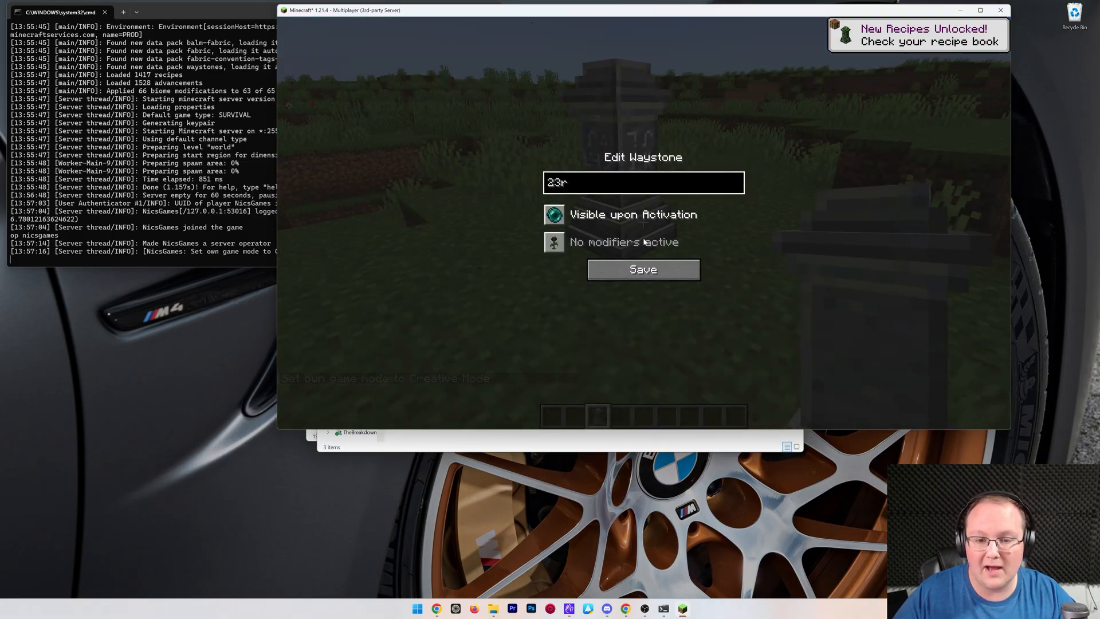
click(643, 269)
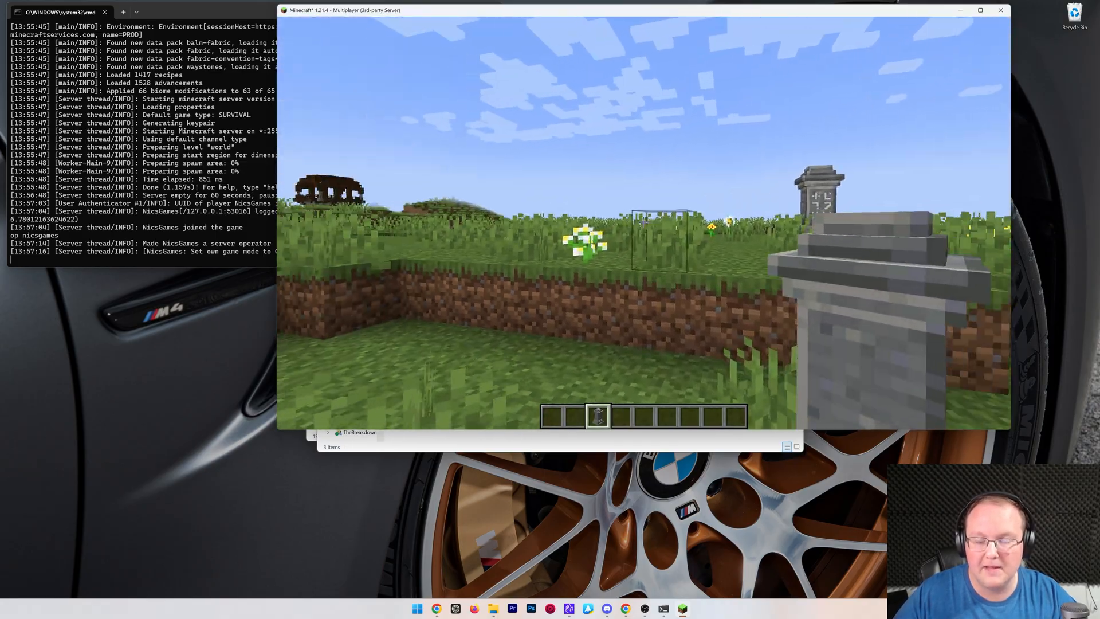